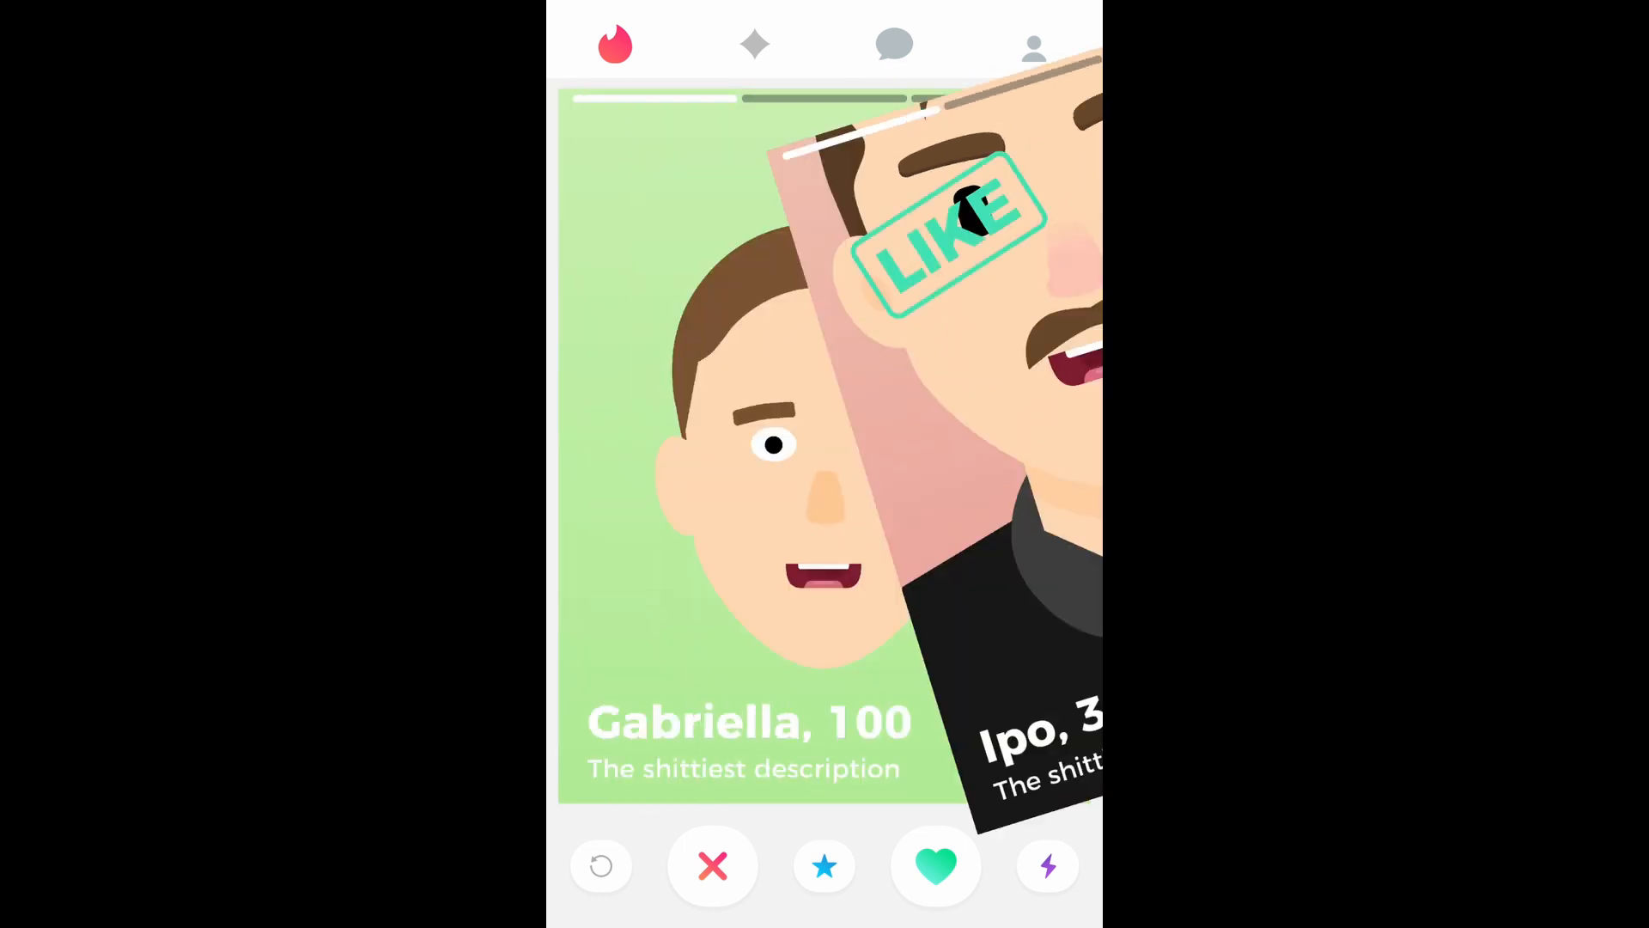
- Swipe profile cards right in the running demo, showing the LIKE animation until John, 22 appears
click(934, 864)
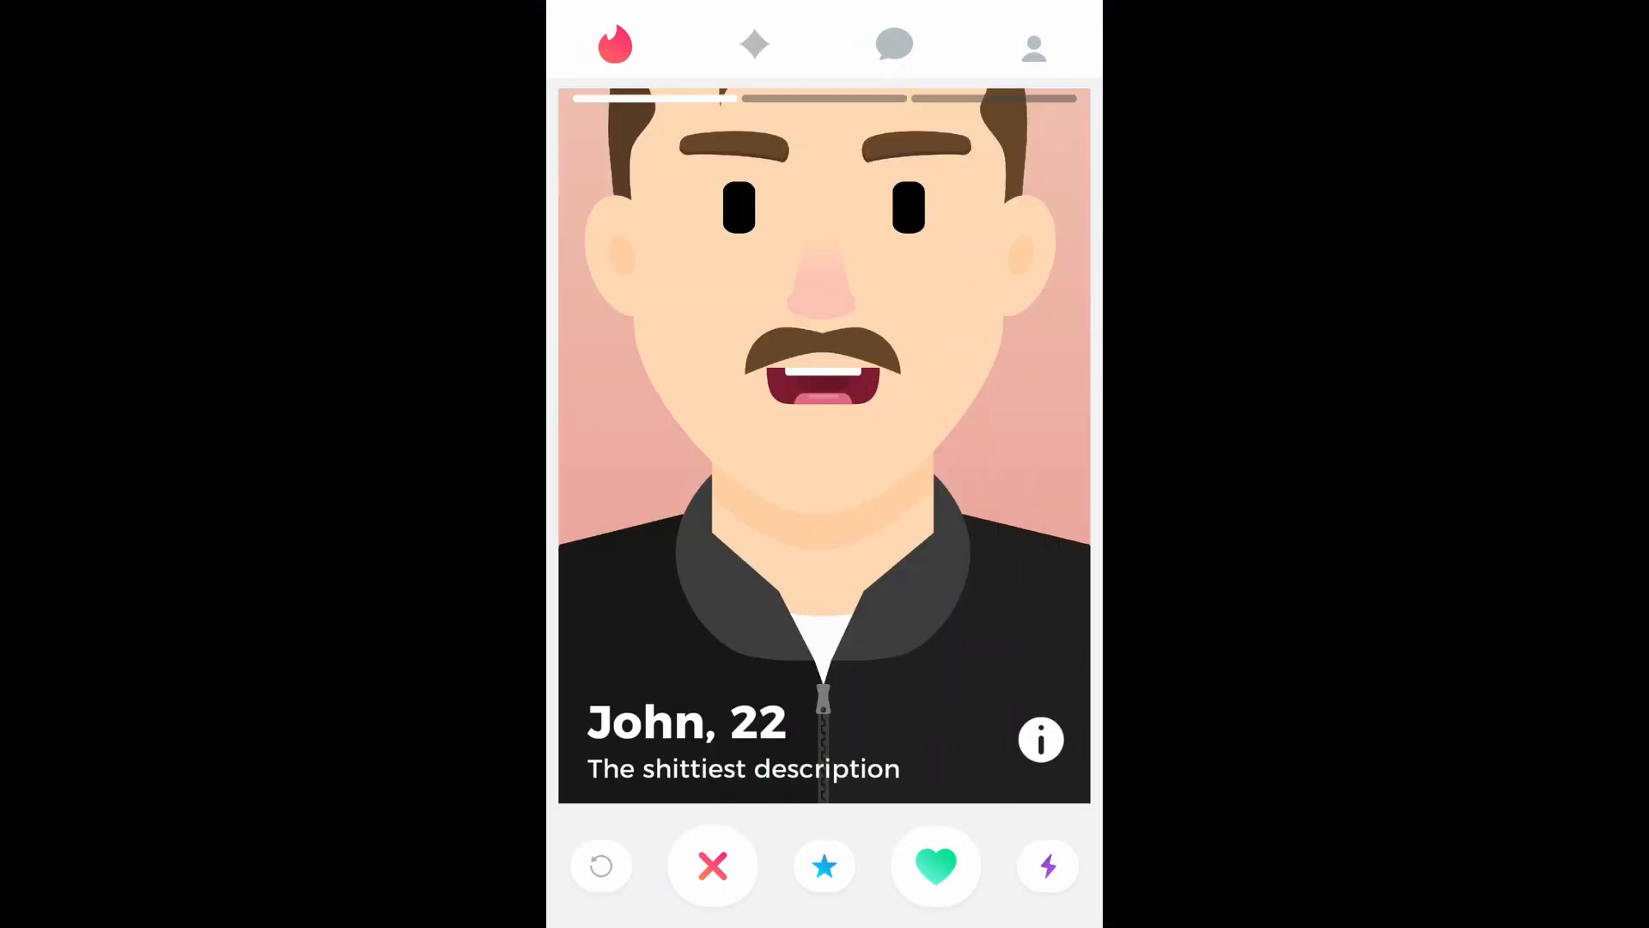
click(934, 864)
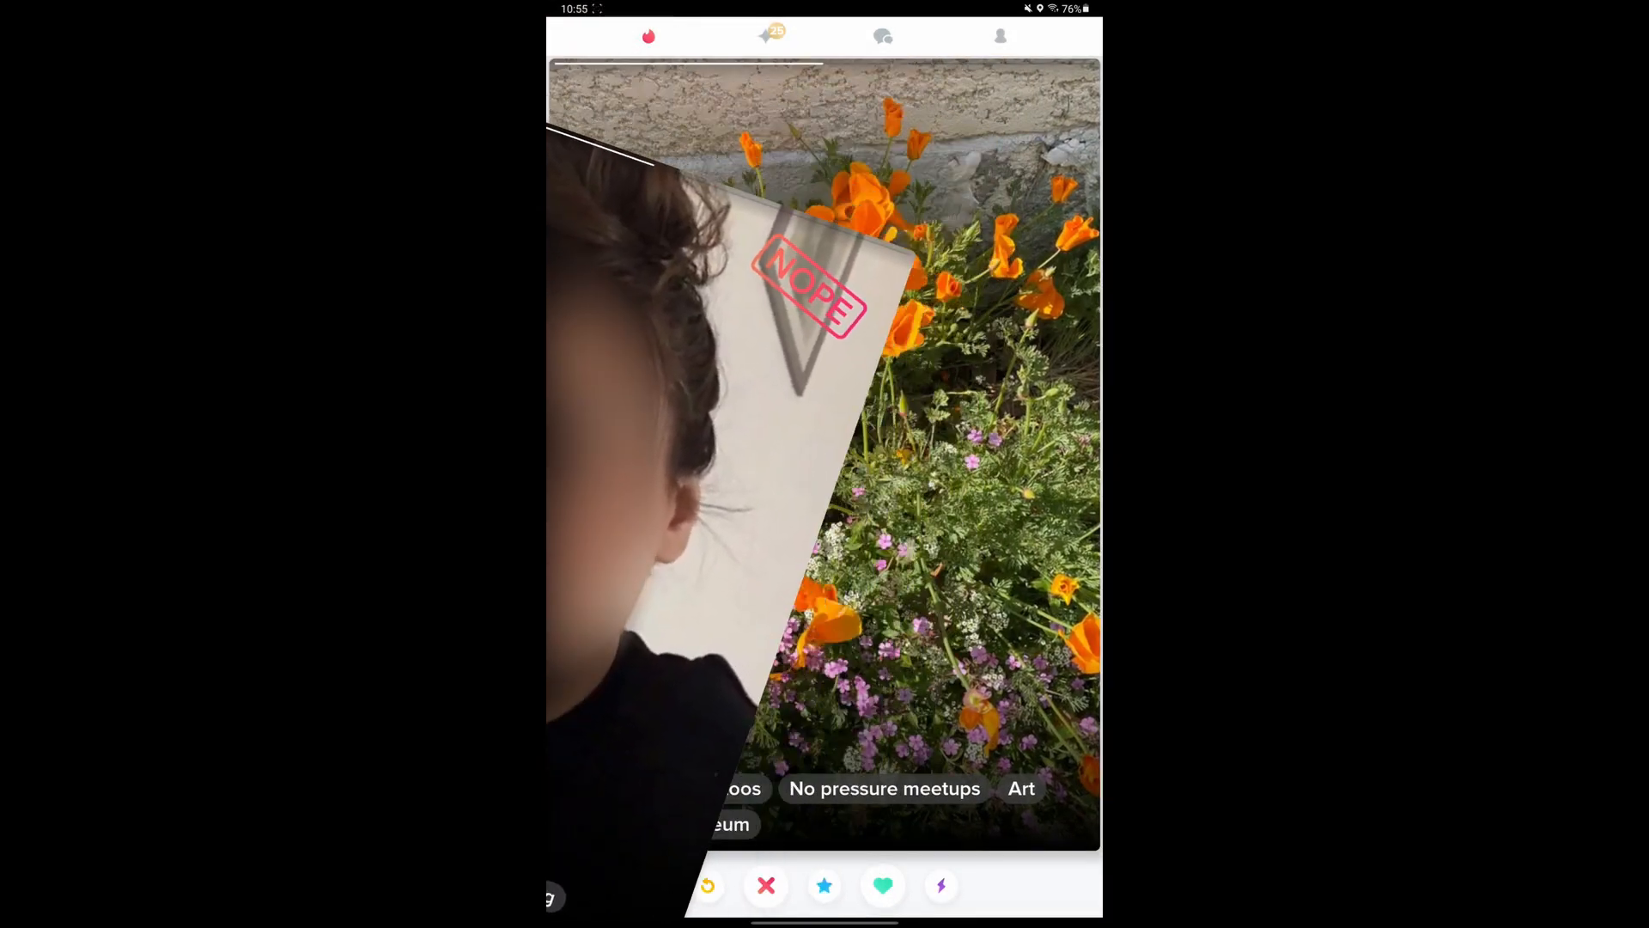
- Swipe past several real Tinder profiles, browse heart icons, and bring up the green gradient heart PNG
click(883, 885)
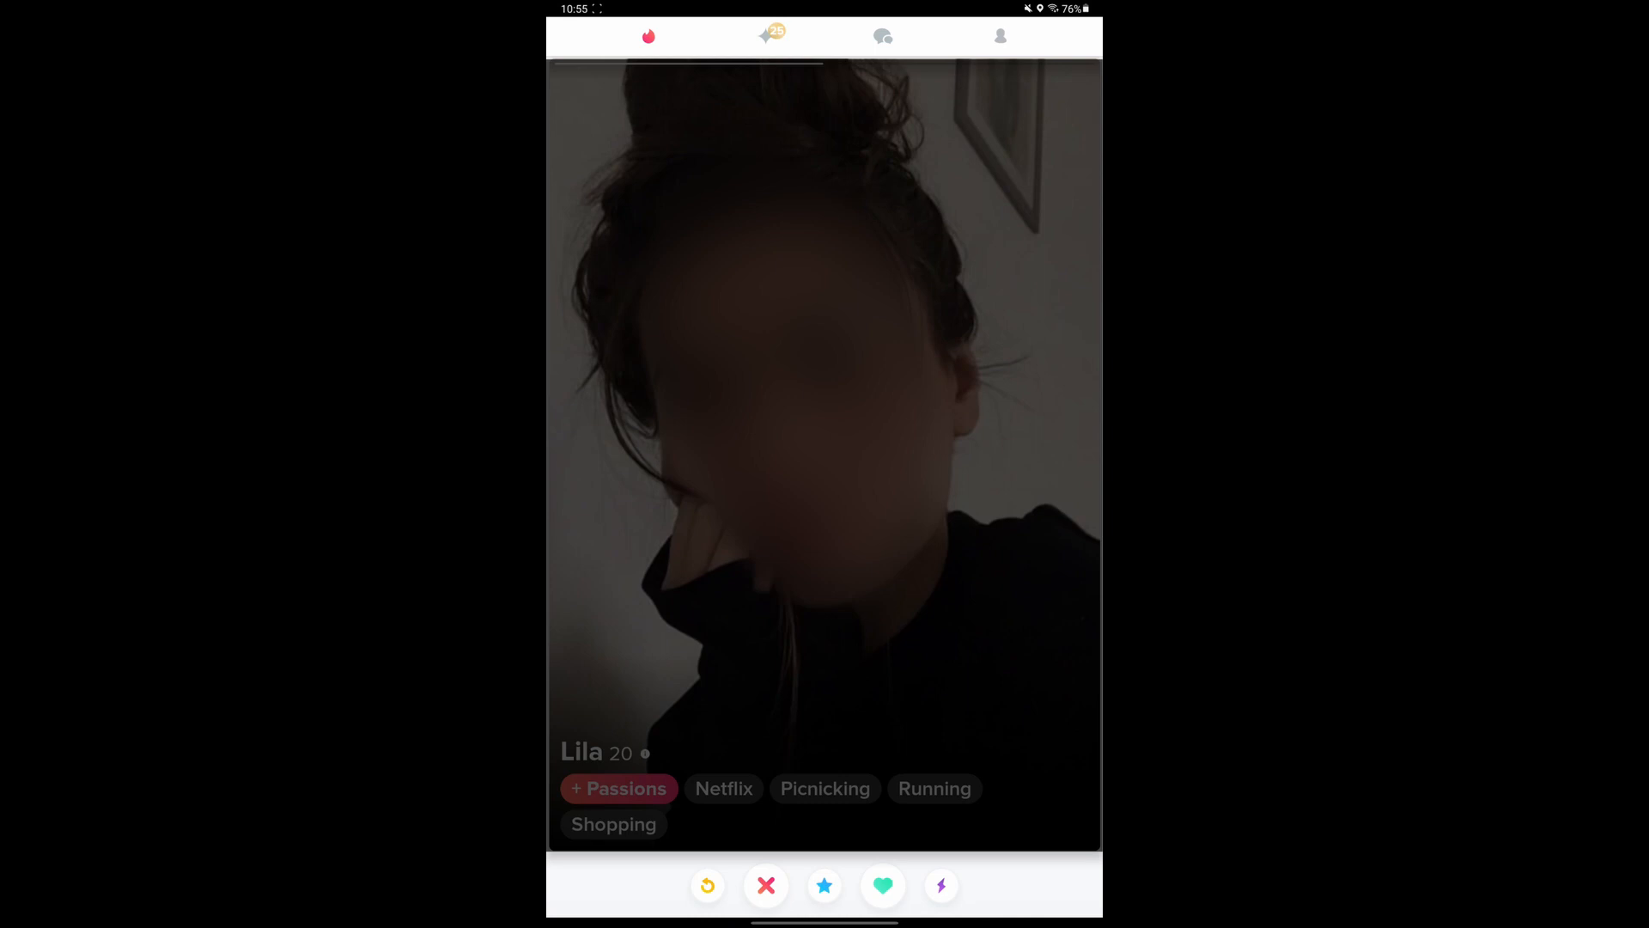
click(764, 885)
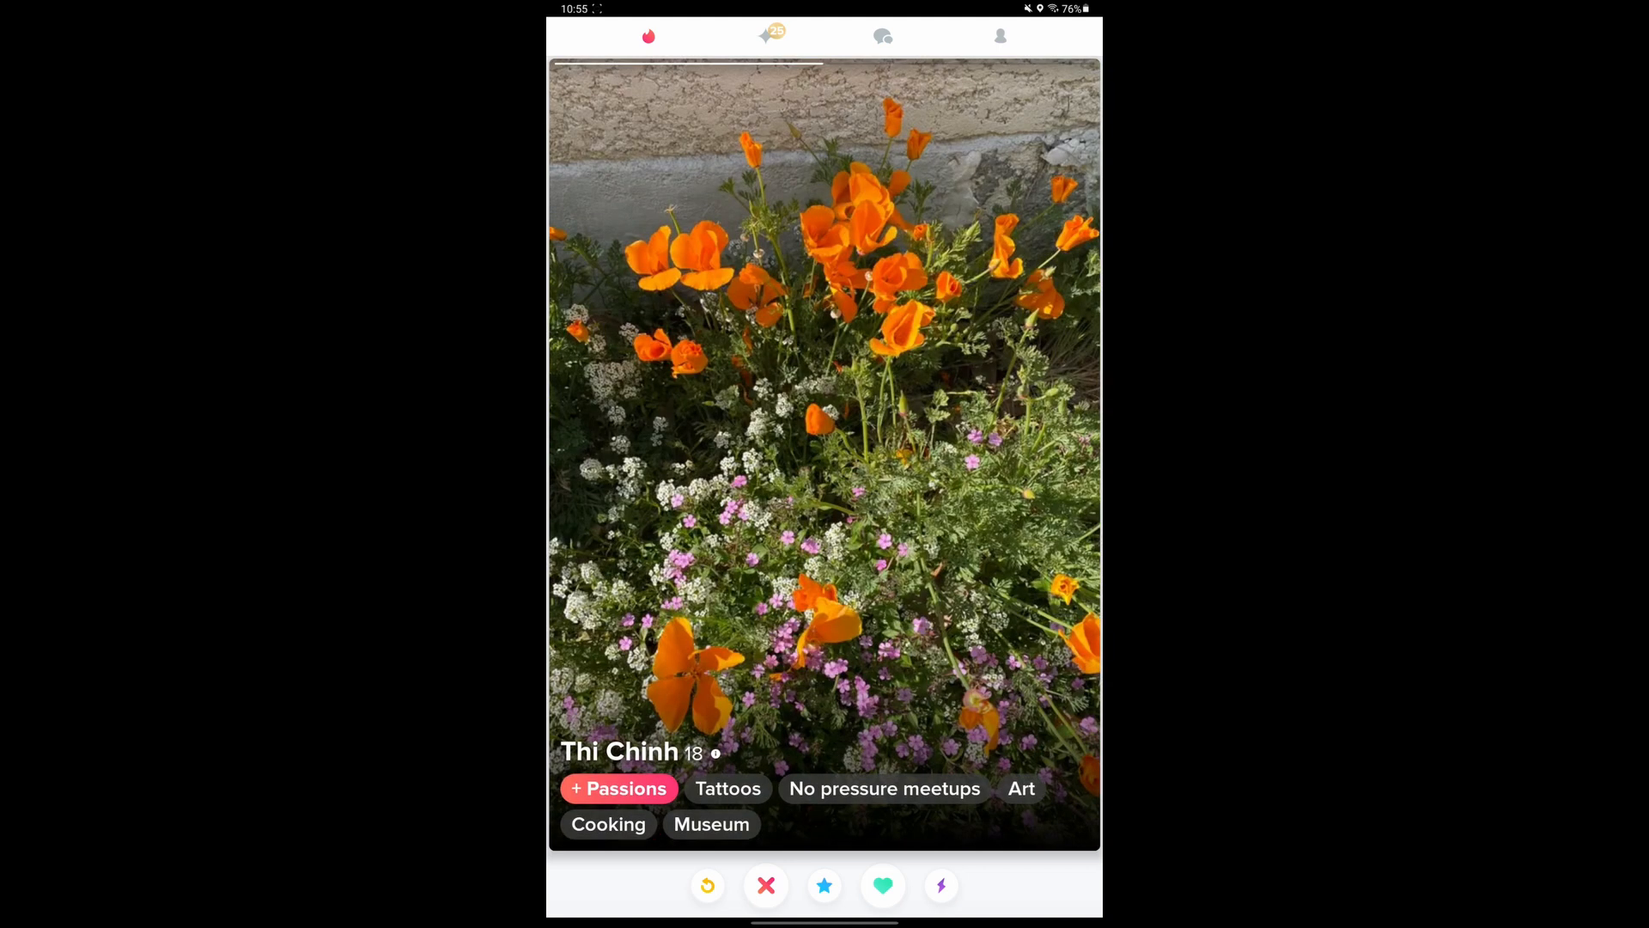
click(883, 885)
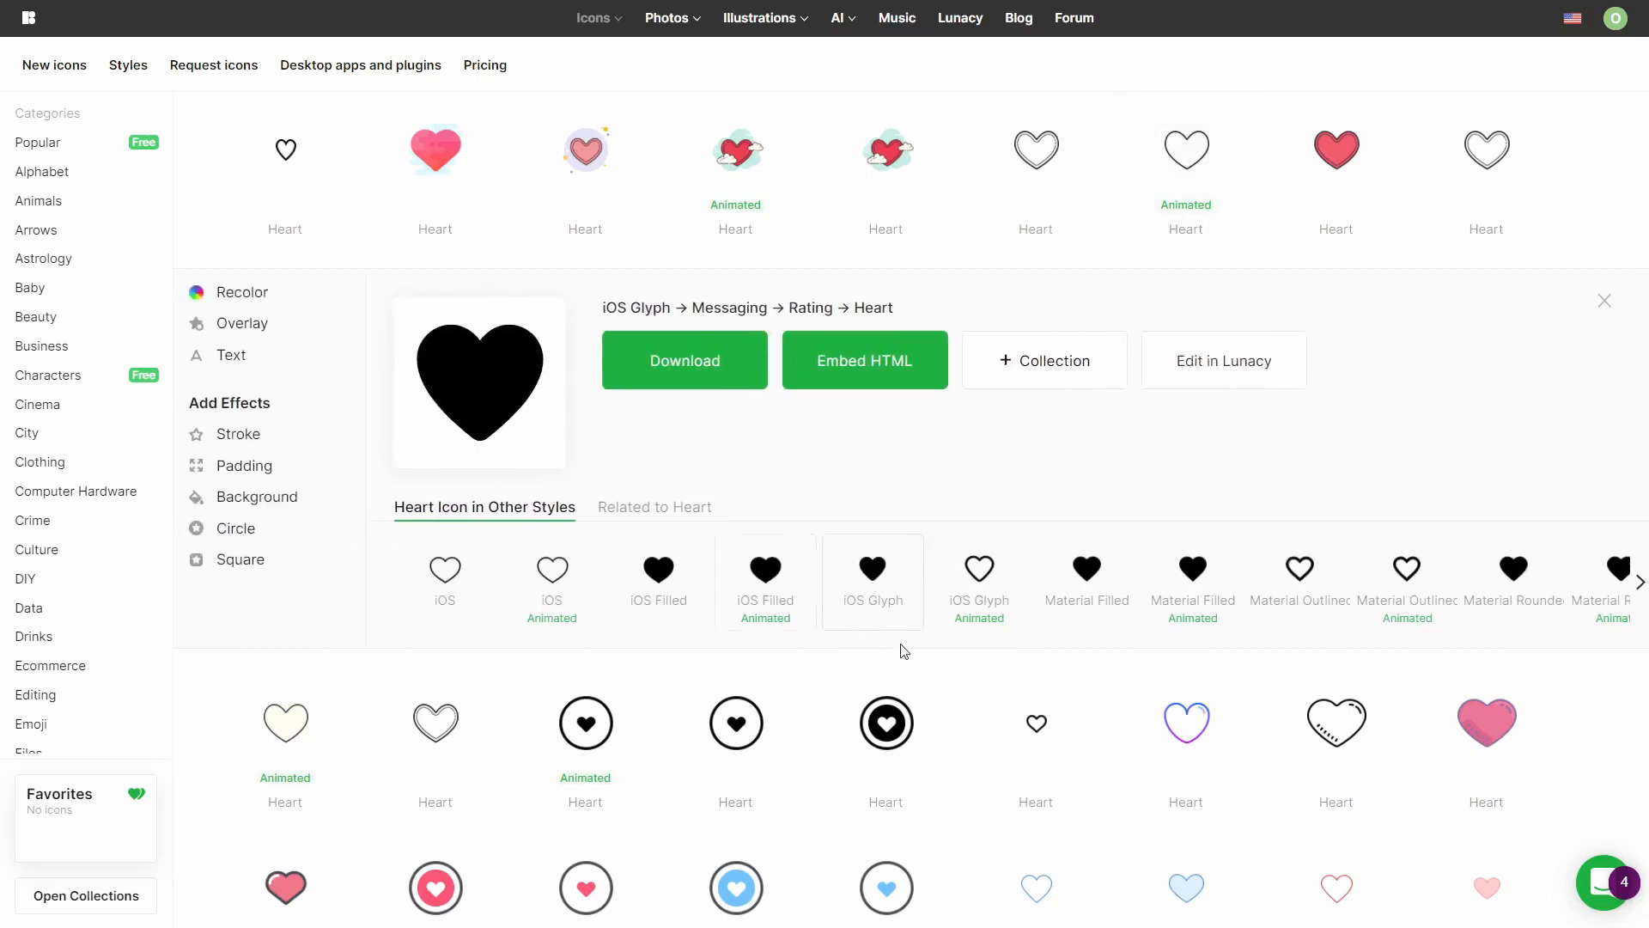
scroll(down, 3)
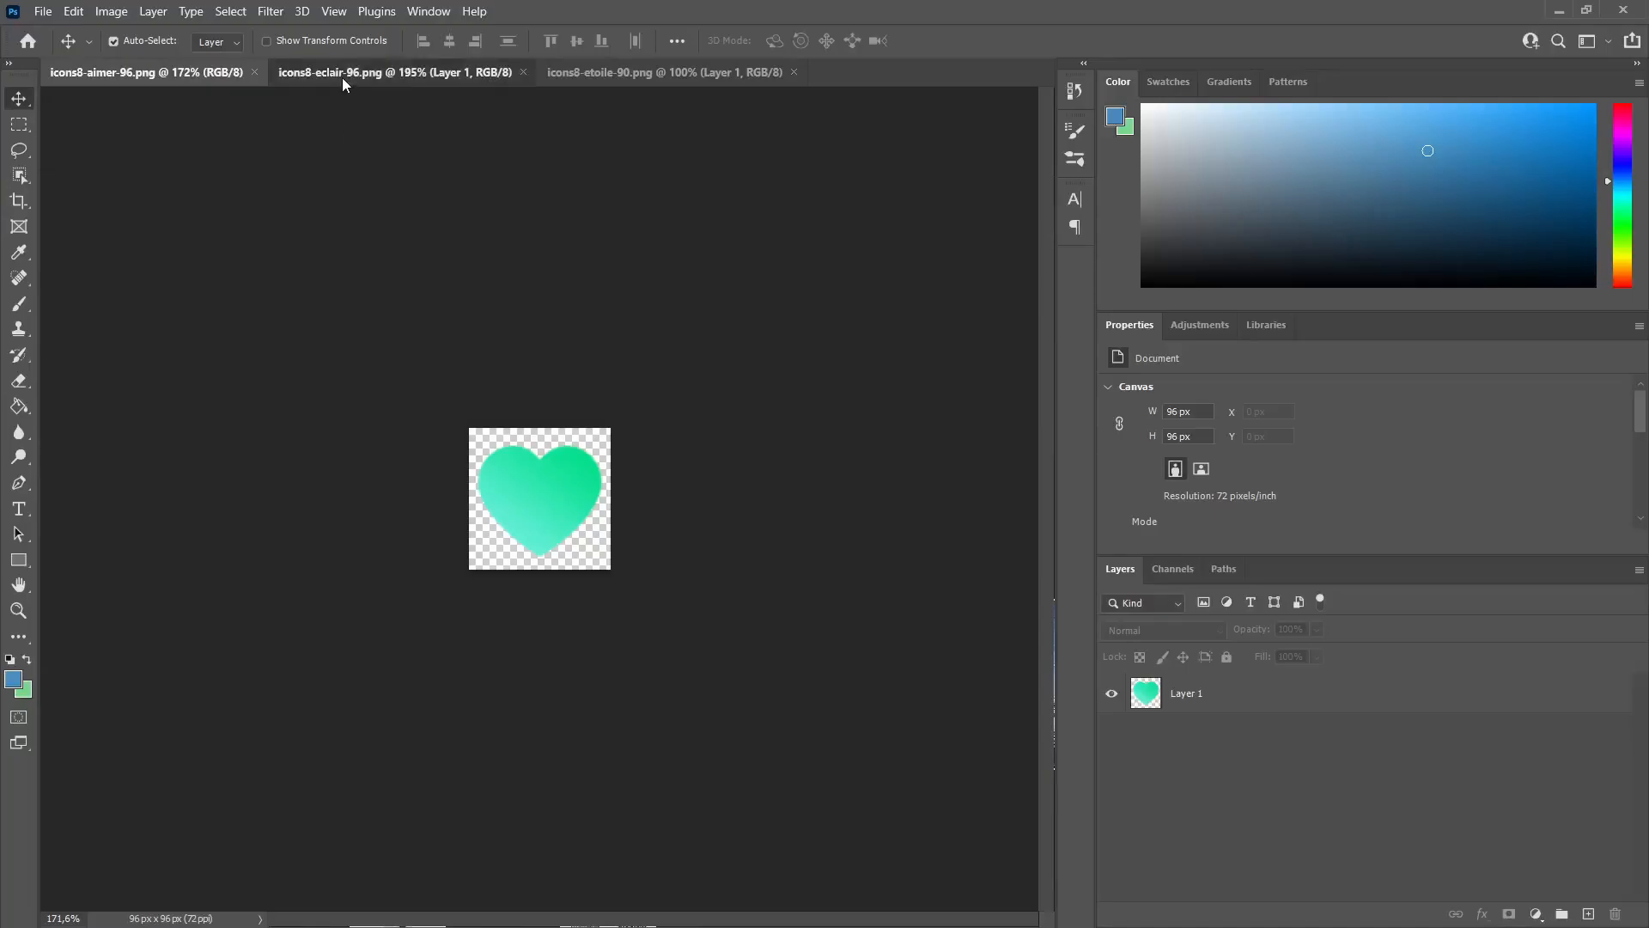
click(665, 72)
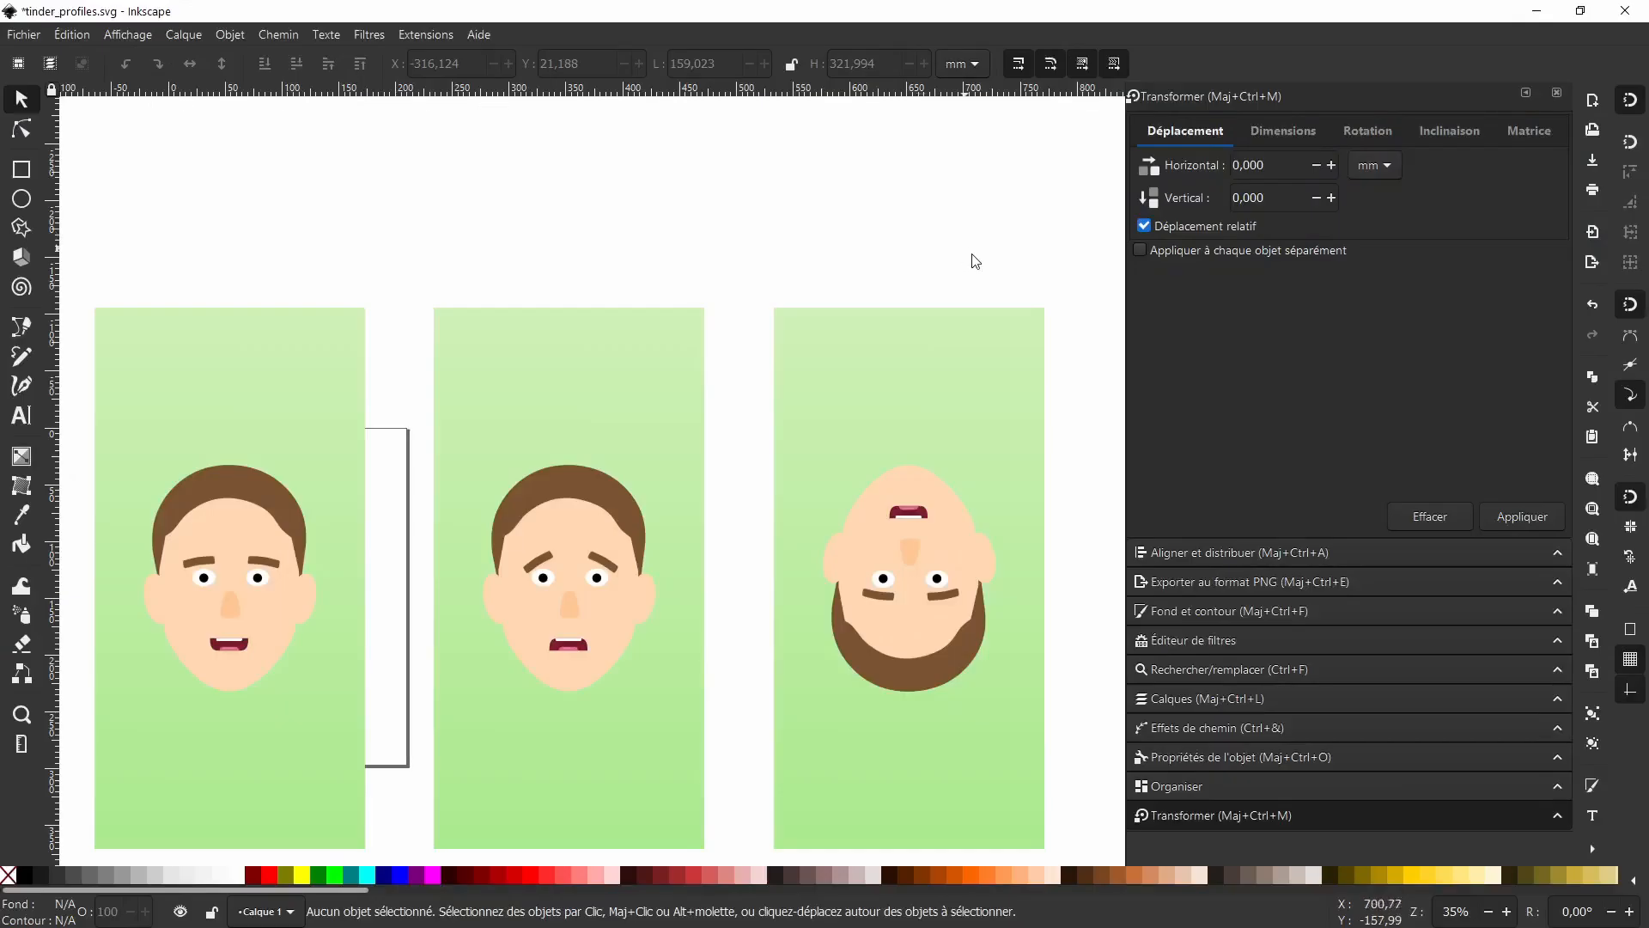
scroll(down, 3)
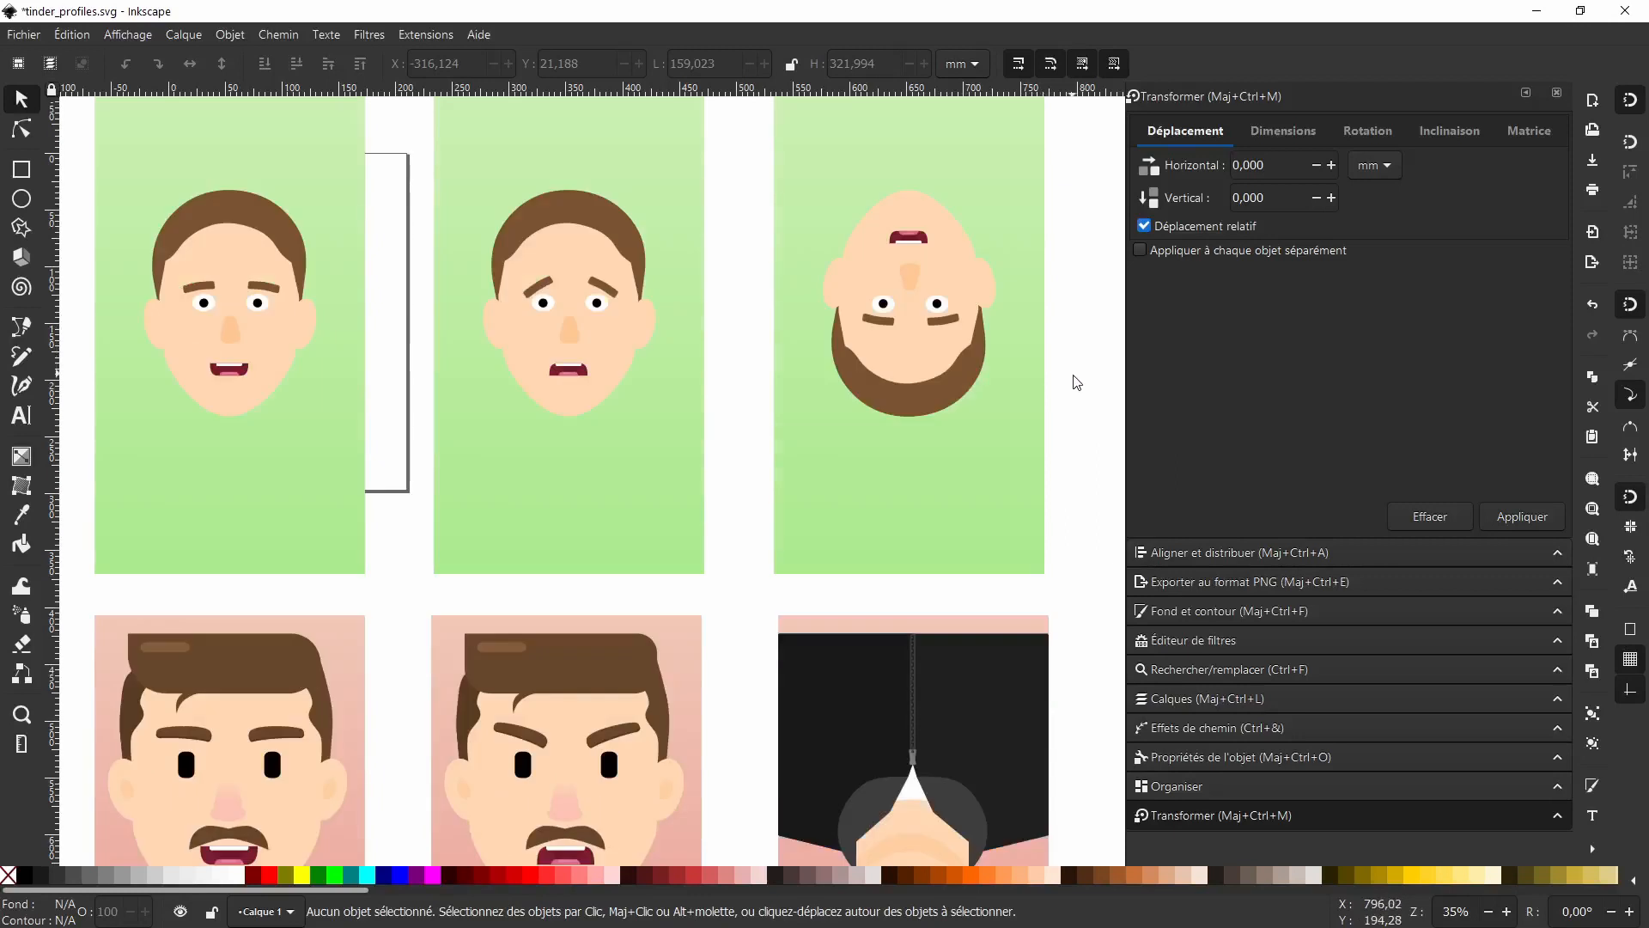
scroll(down, 3)
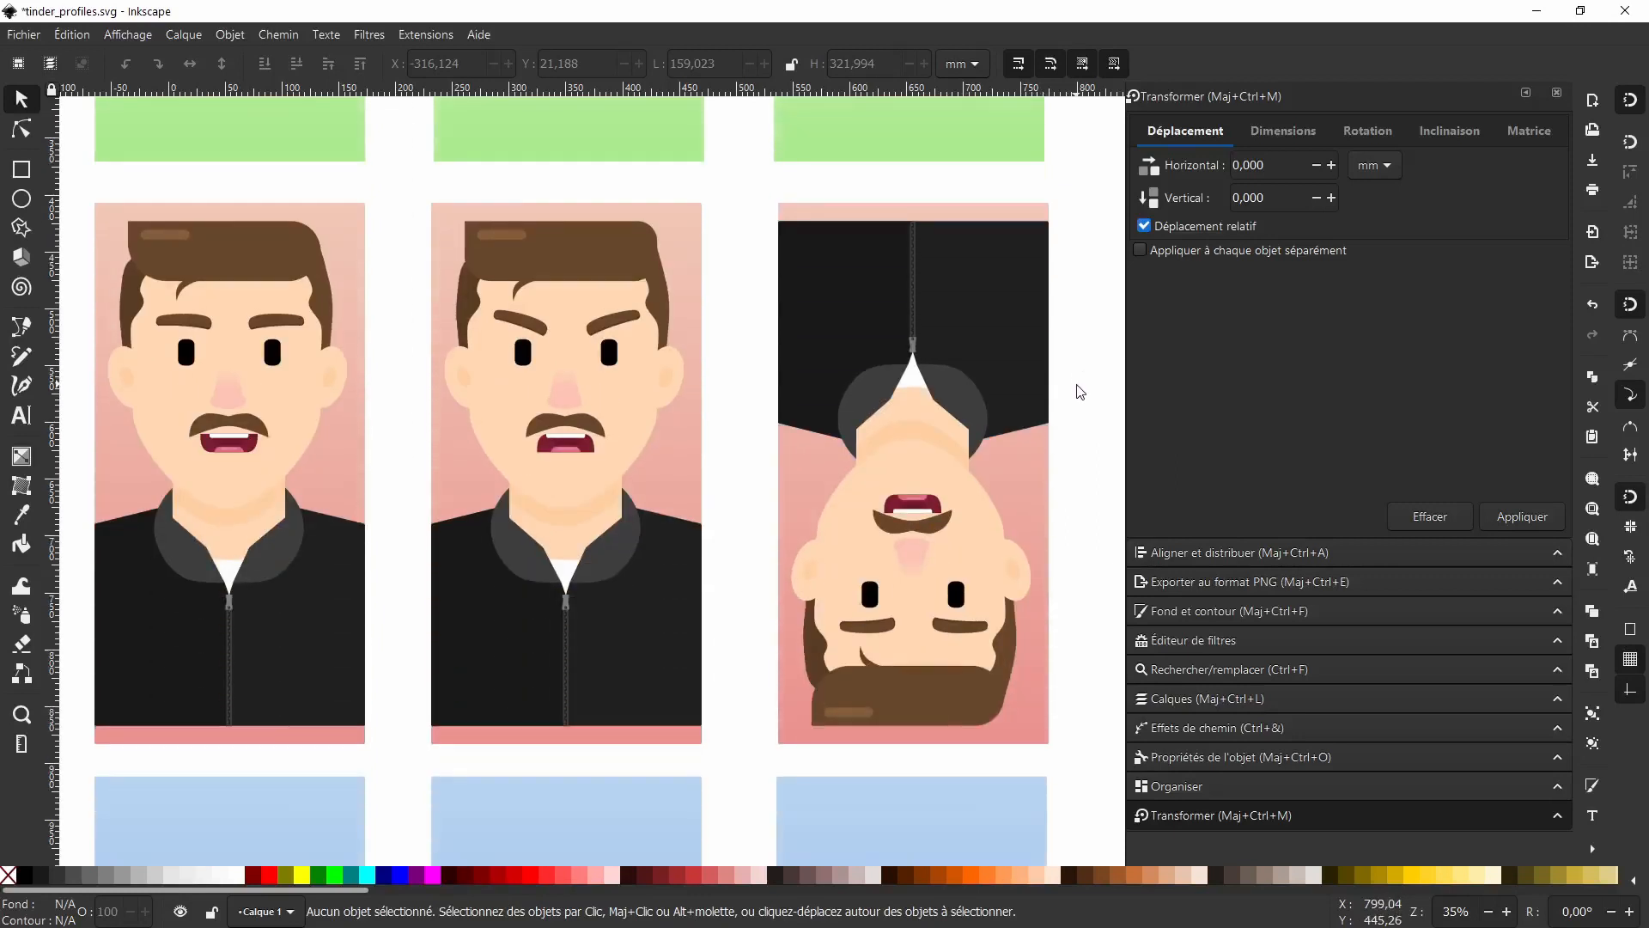
scroll(down, 3)
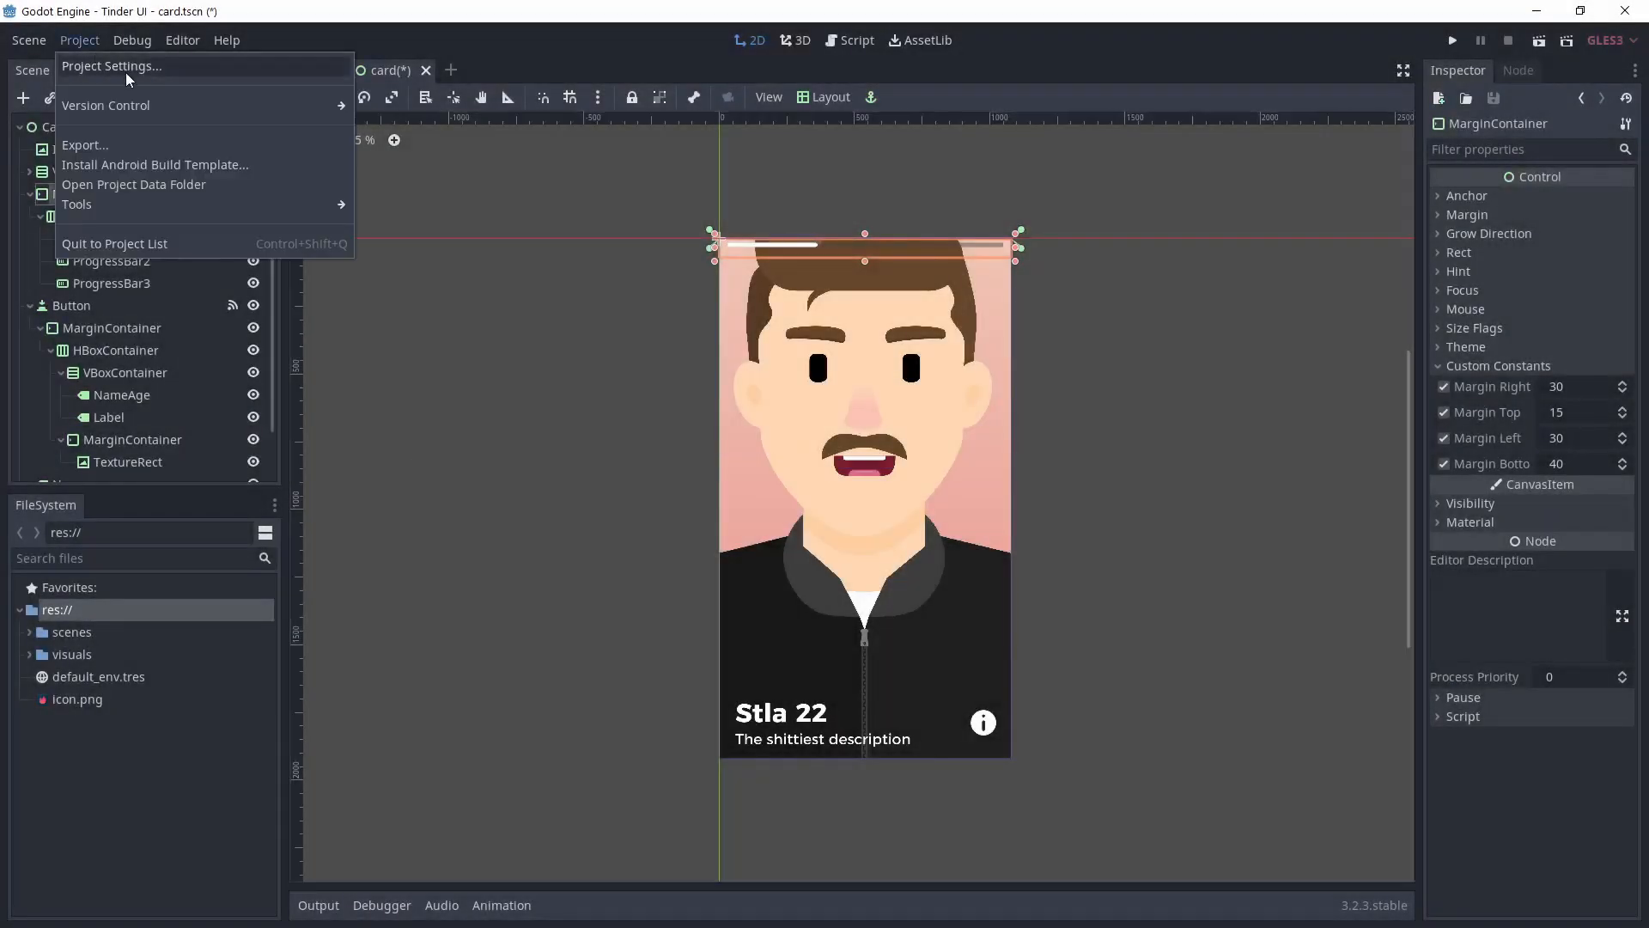
- Review Display > Window settings: 1080×1920 size, 540×960 test size, portrait, 2d stretch, expand aspect
click(110, 65)
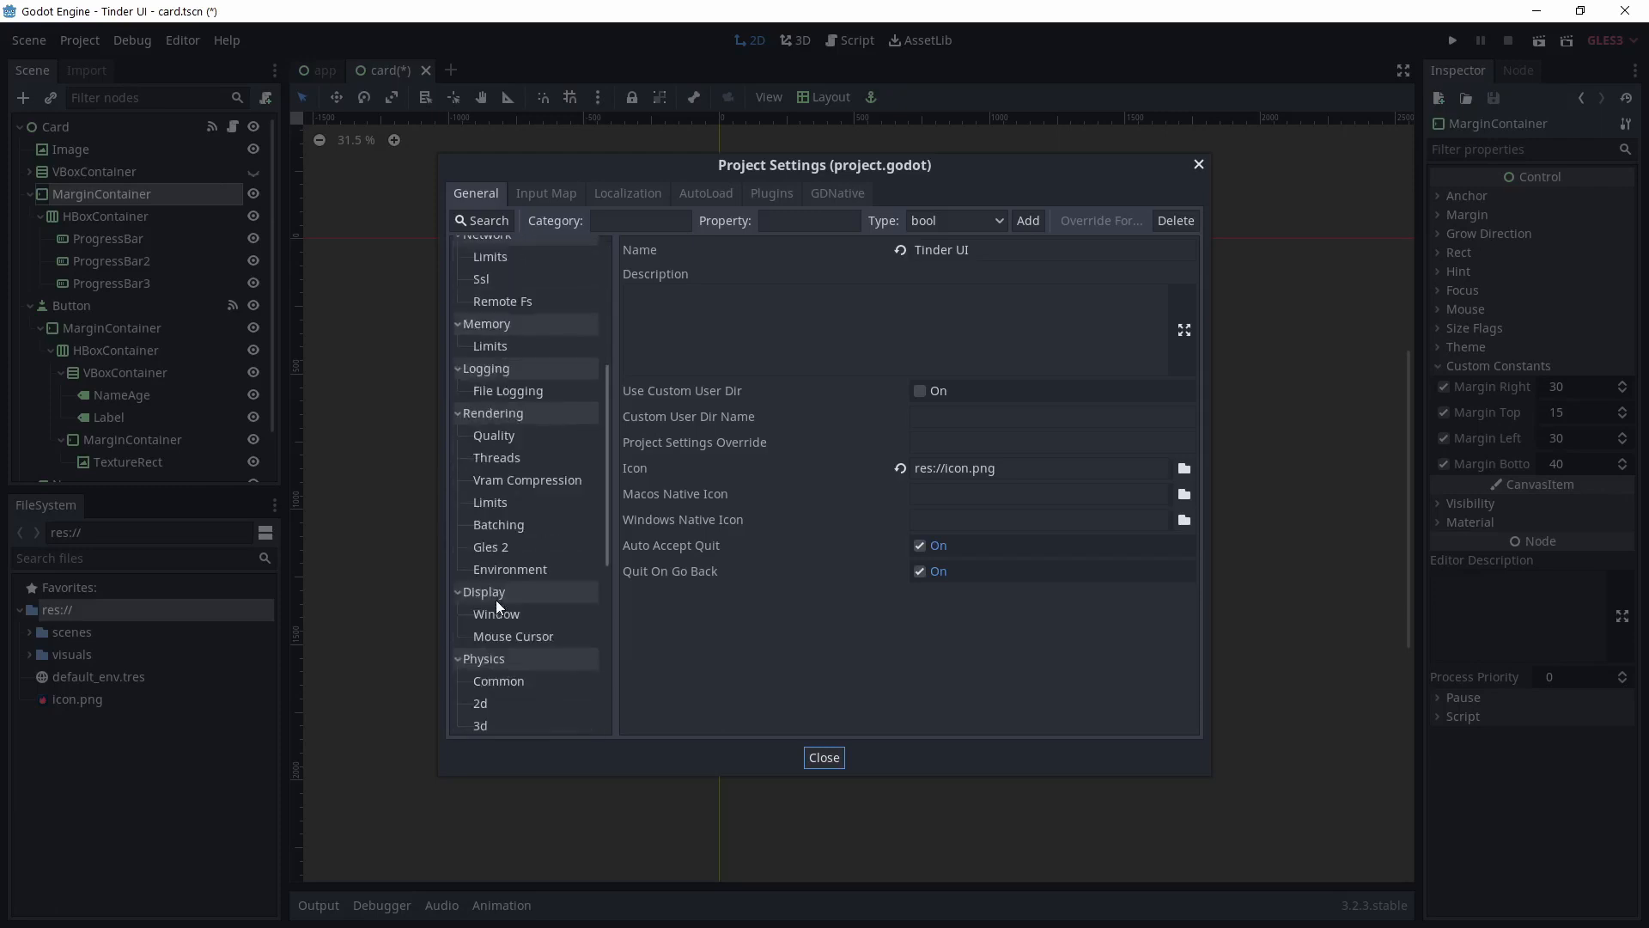
click(496, 491)
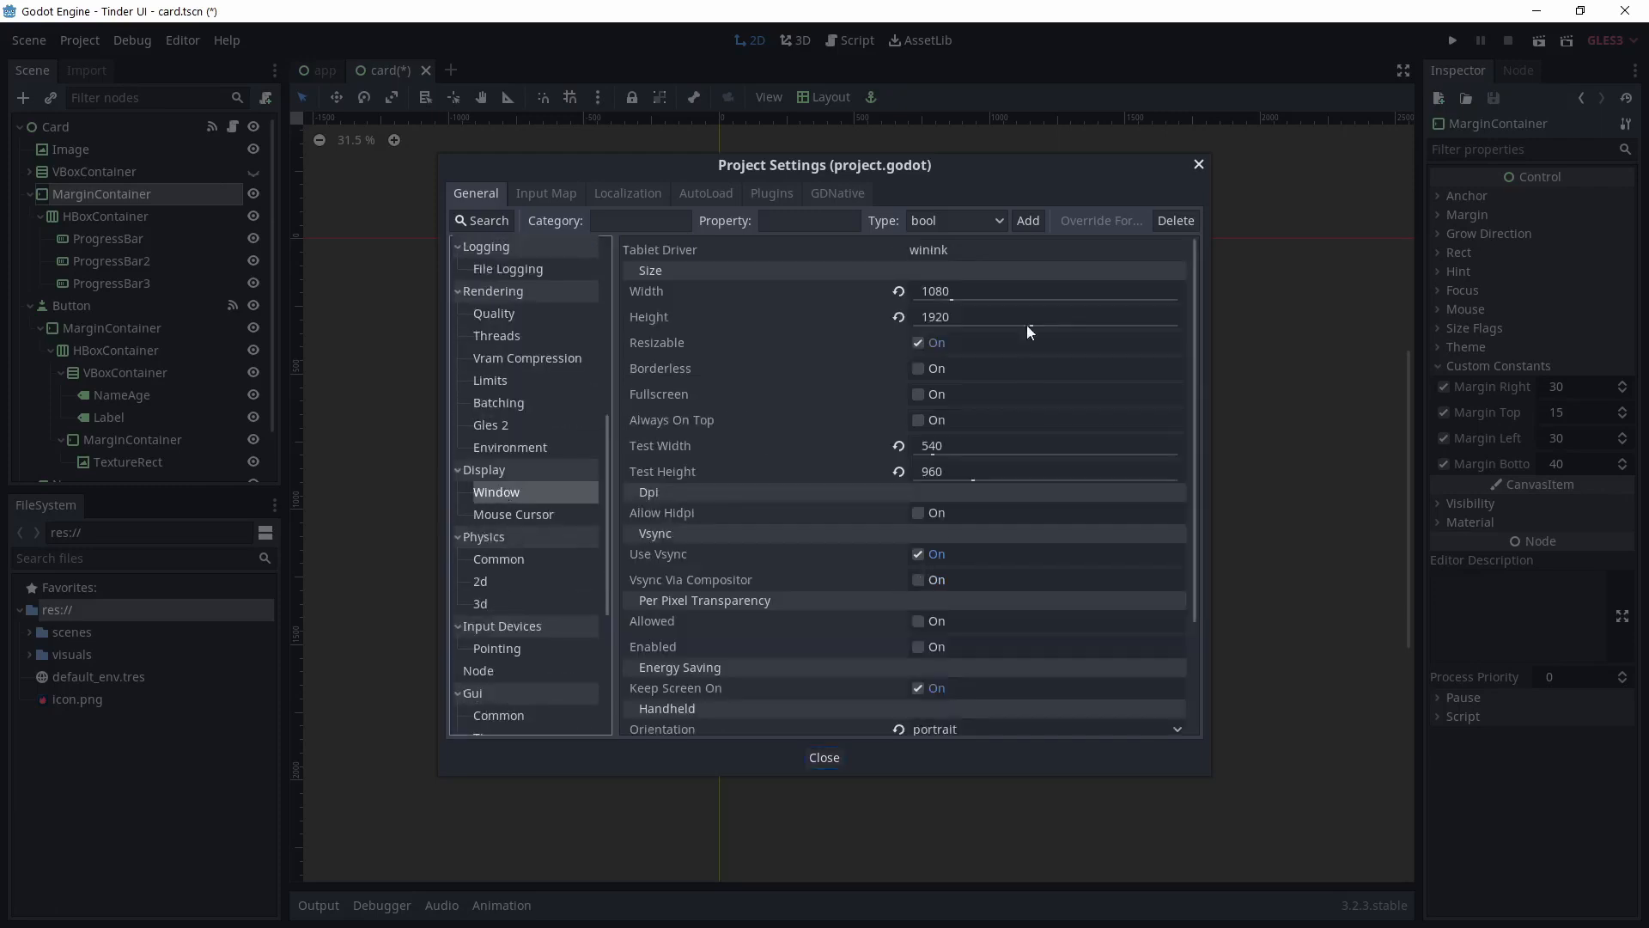
scroll(down, 3)
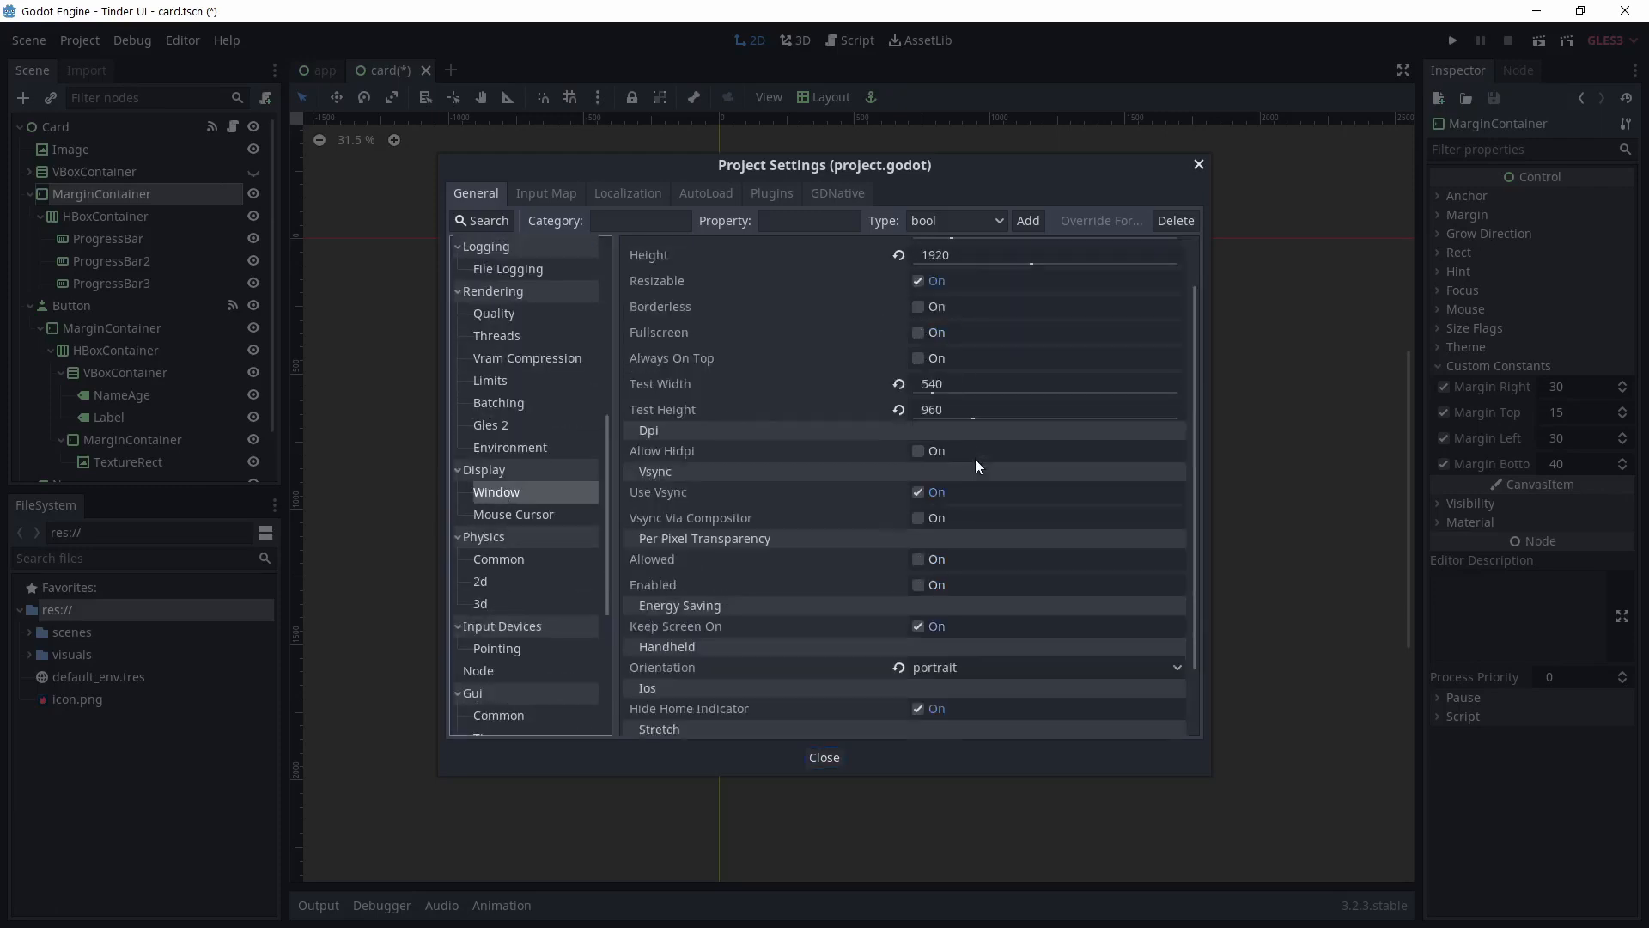
scroll(down, 3)
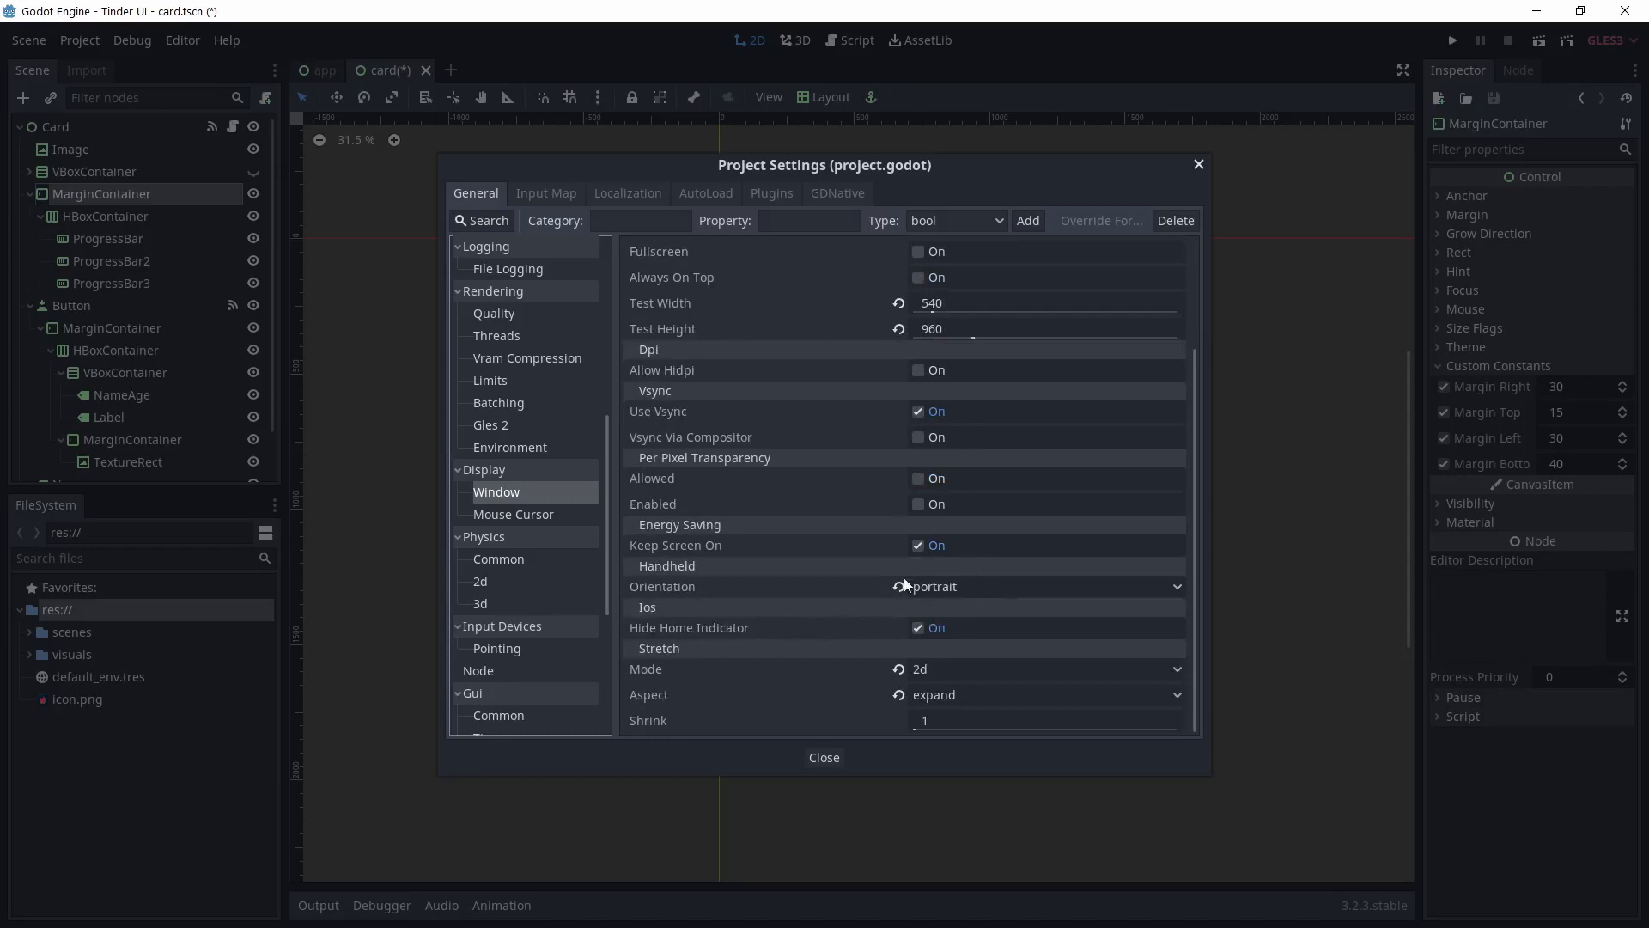
mouse_move(956, 725)
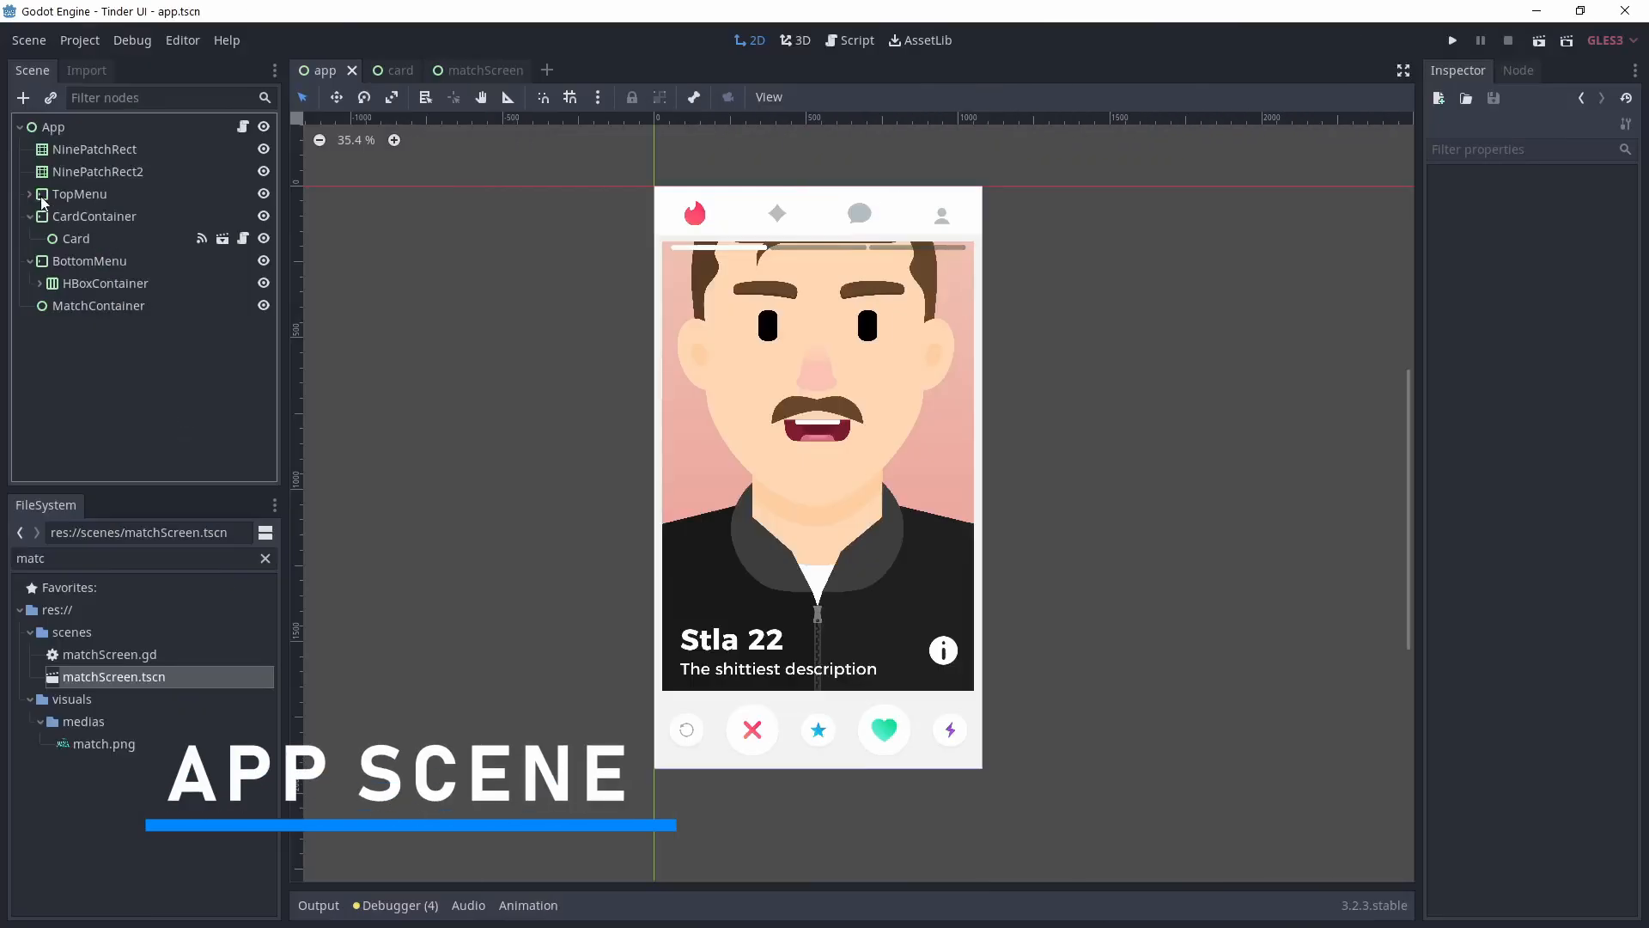
click(81, 195)
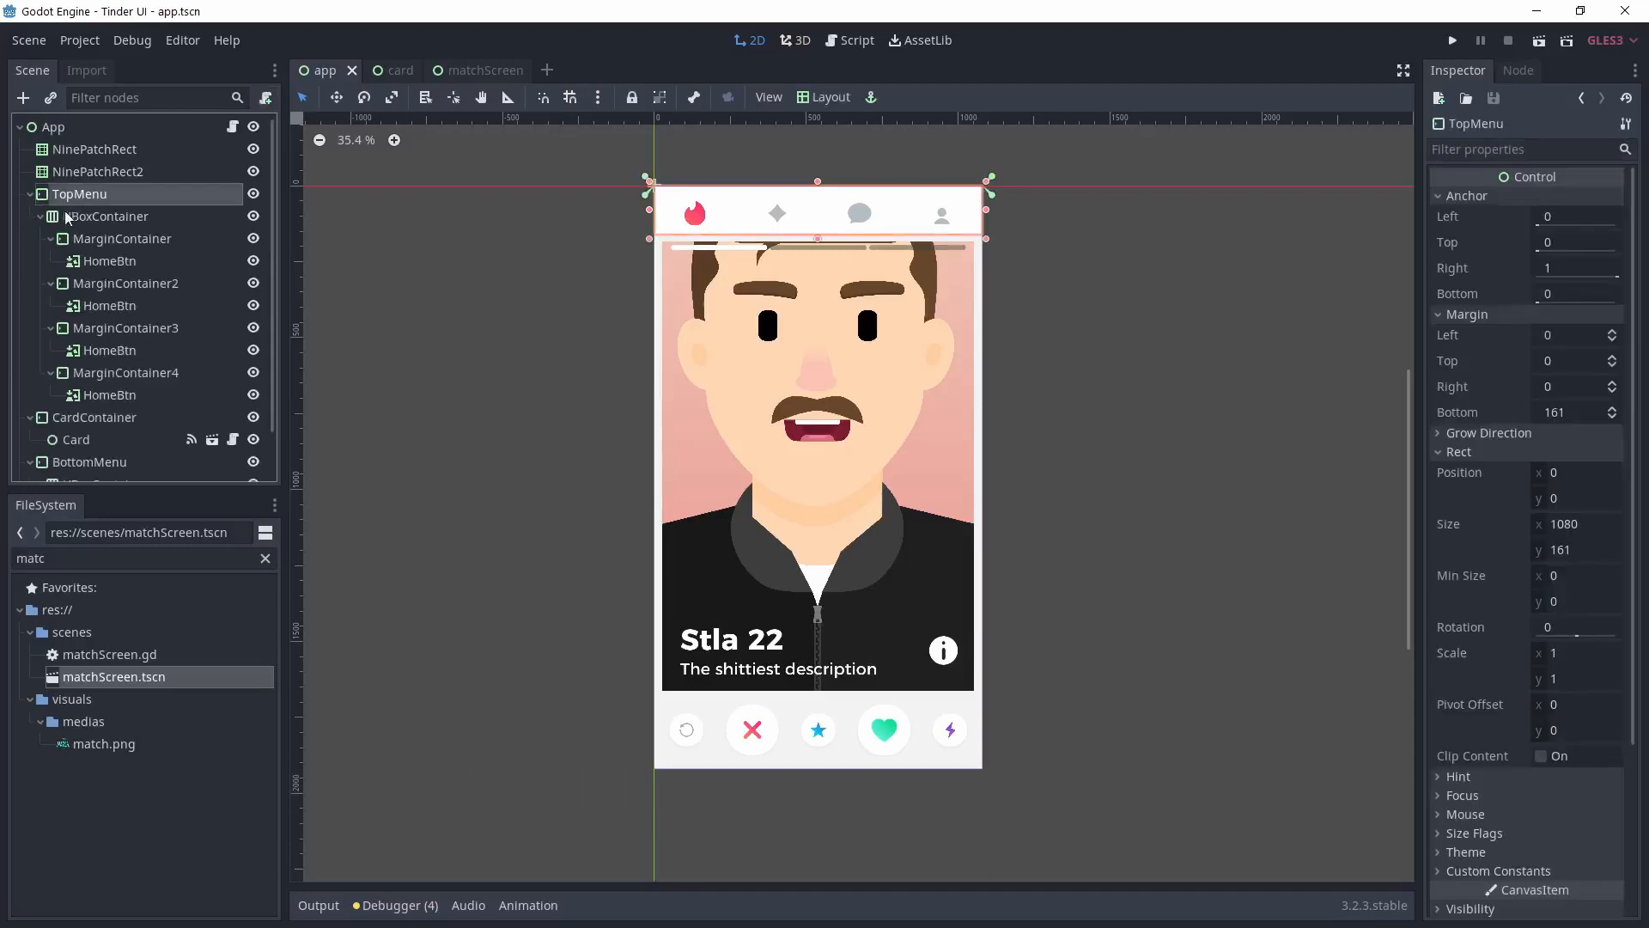
click(105, 216)
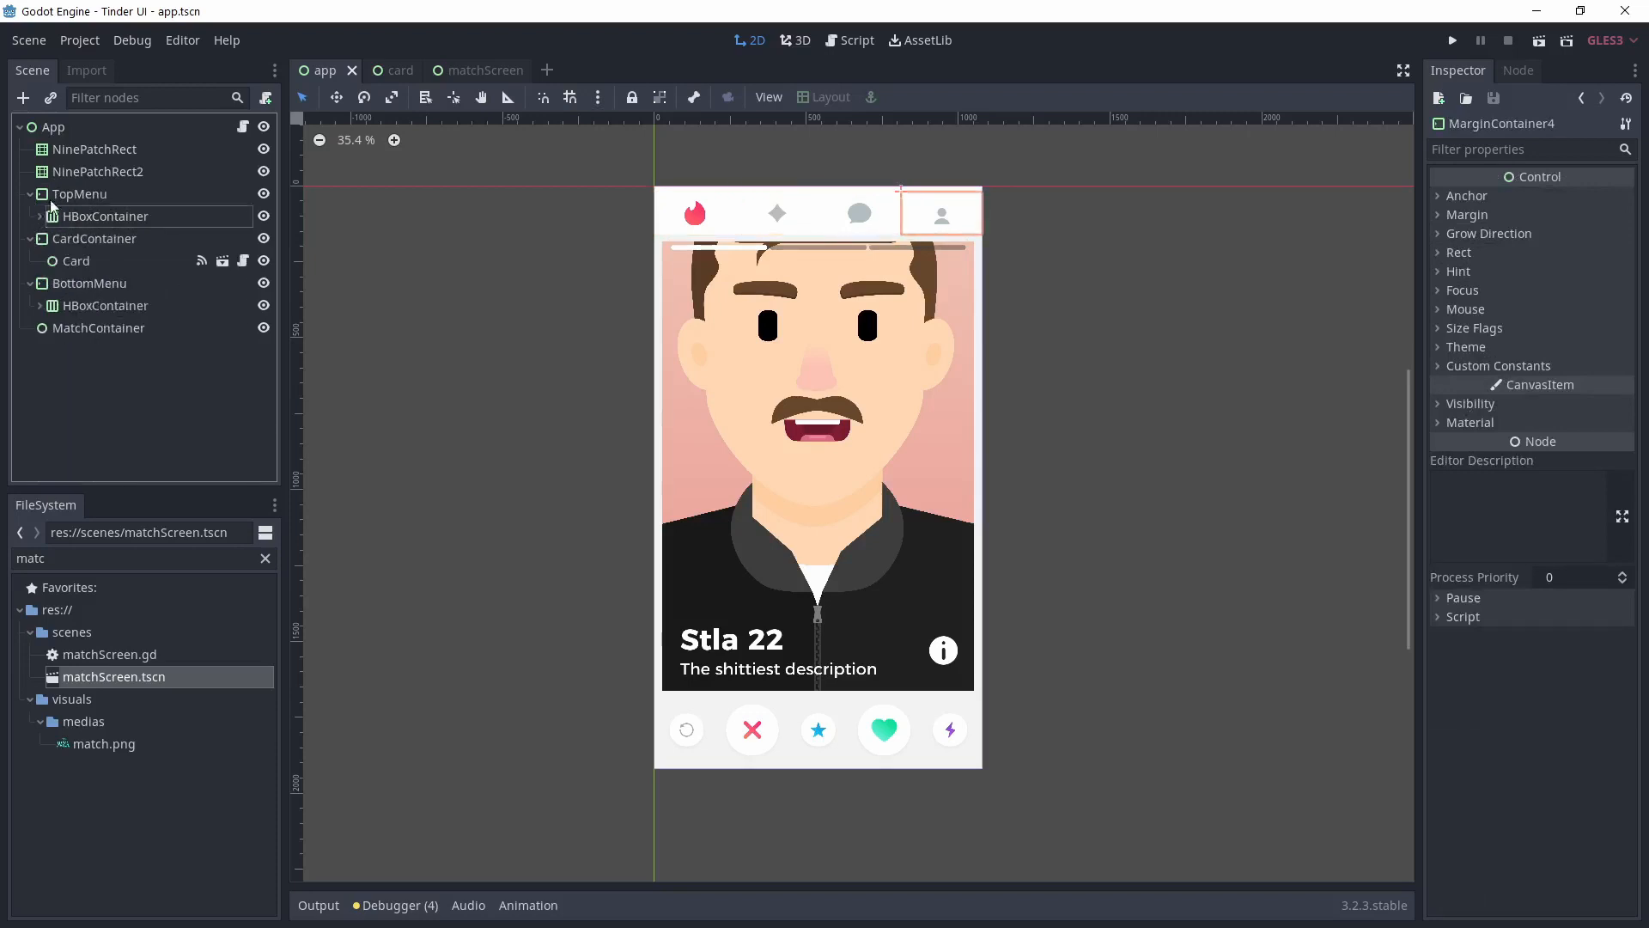
click(94, 237)
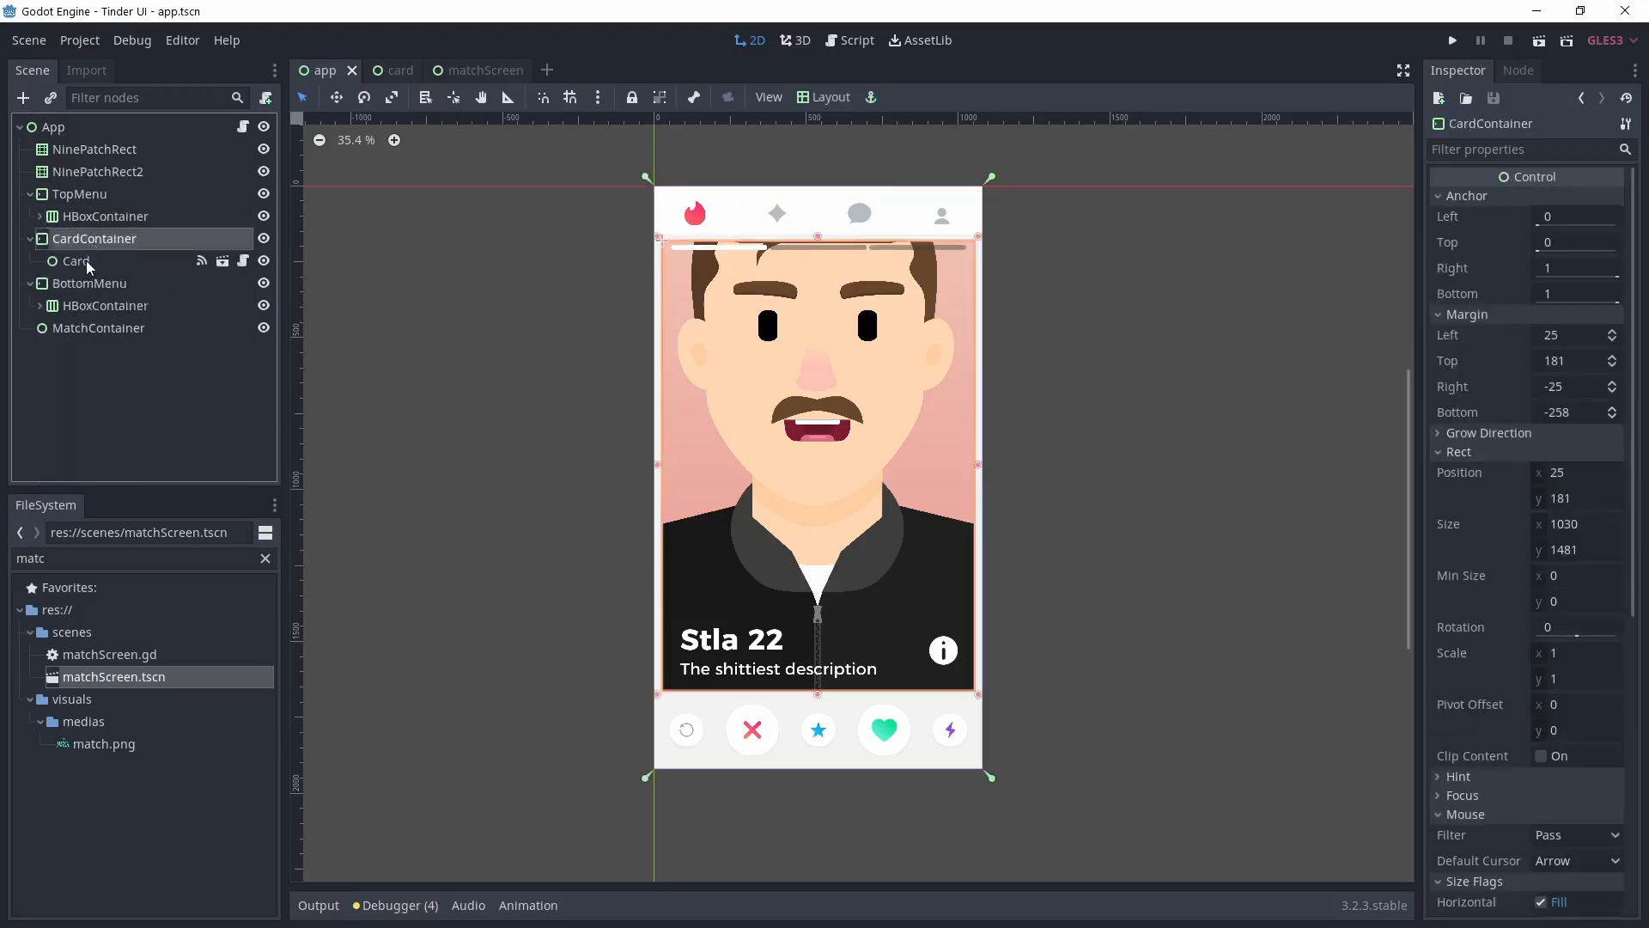
click(76, 261)
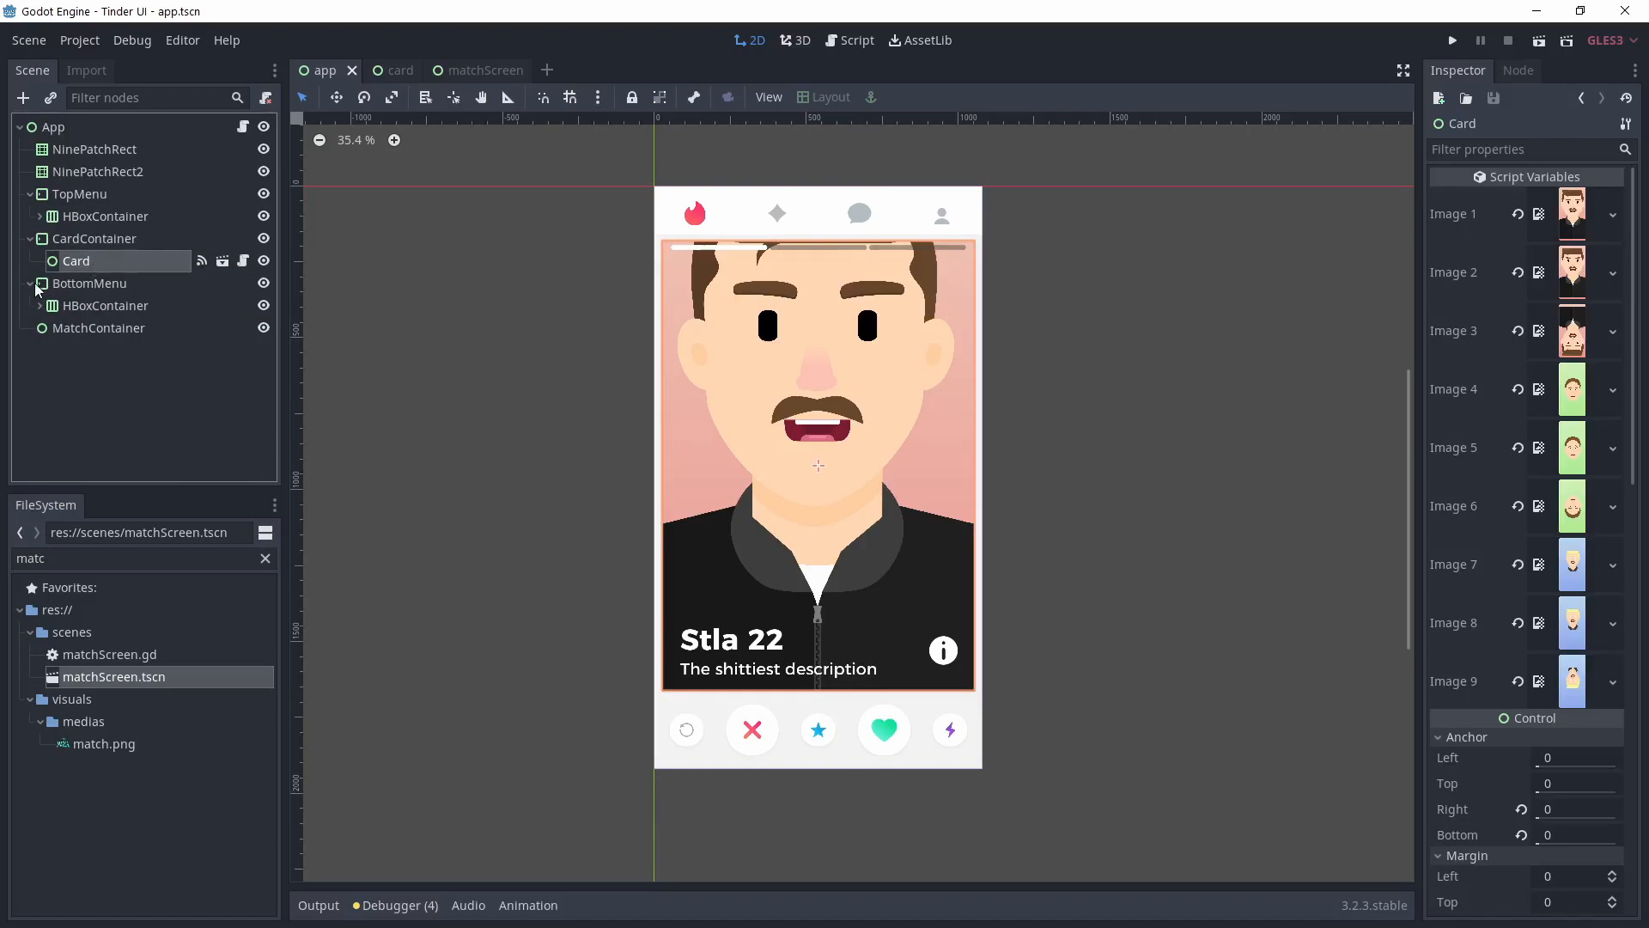
click(87, 283)
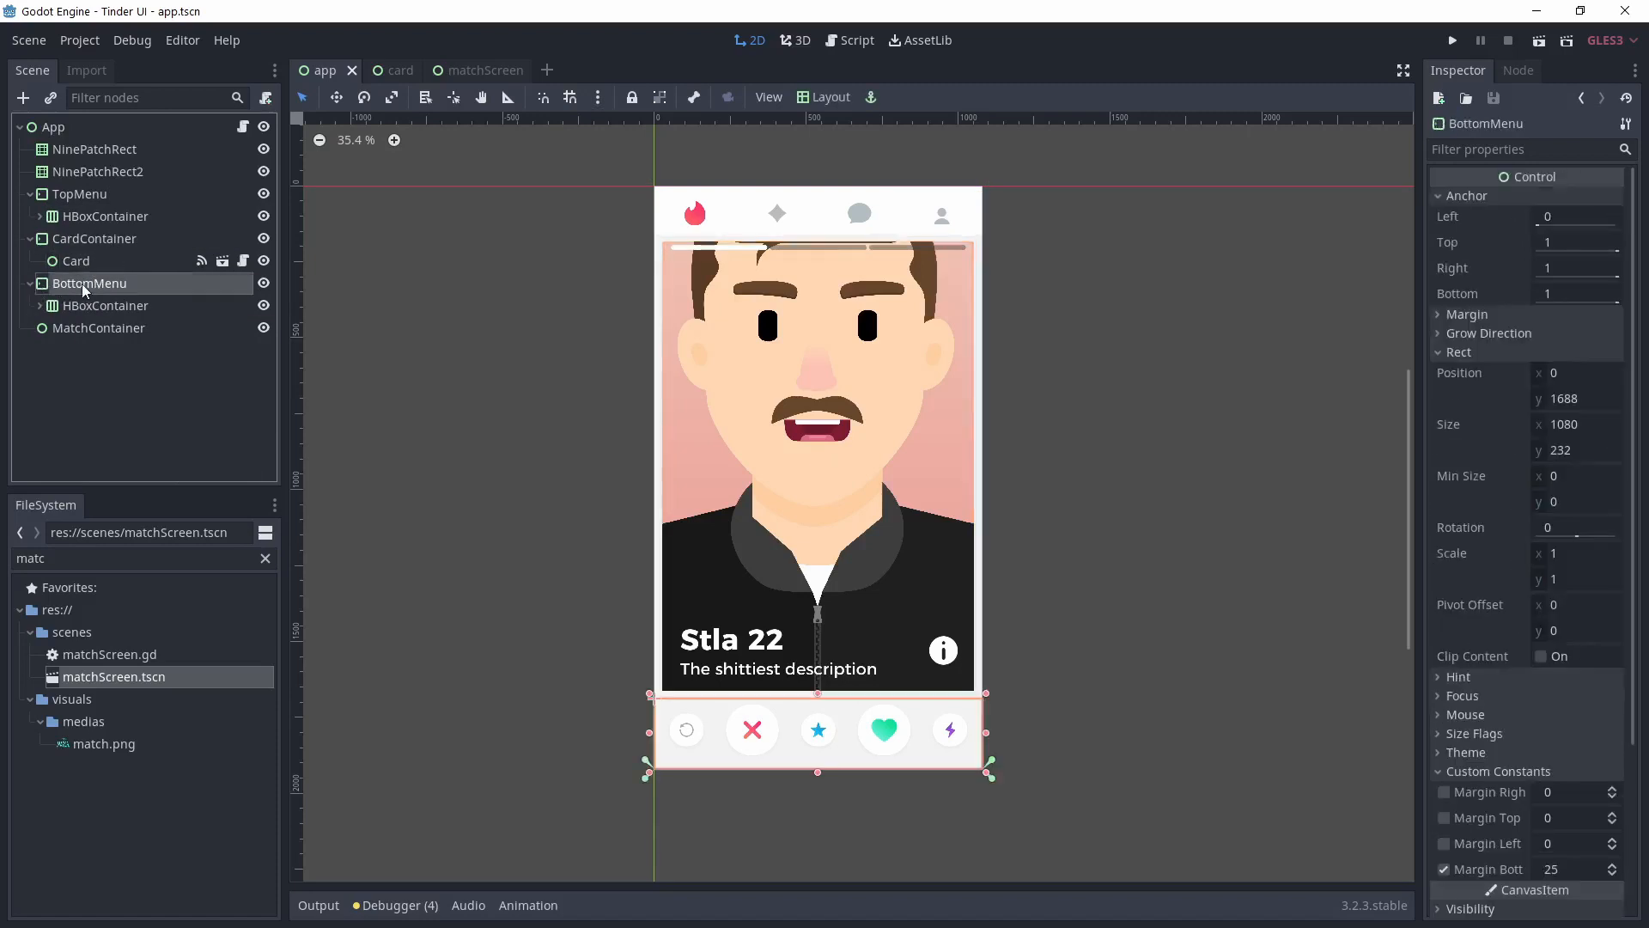
click(40, 306)
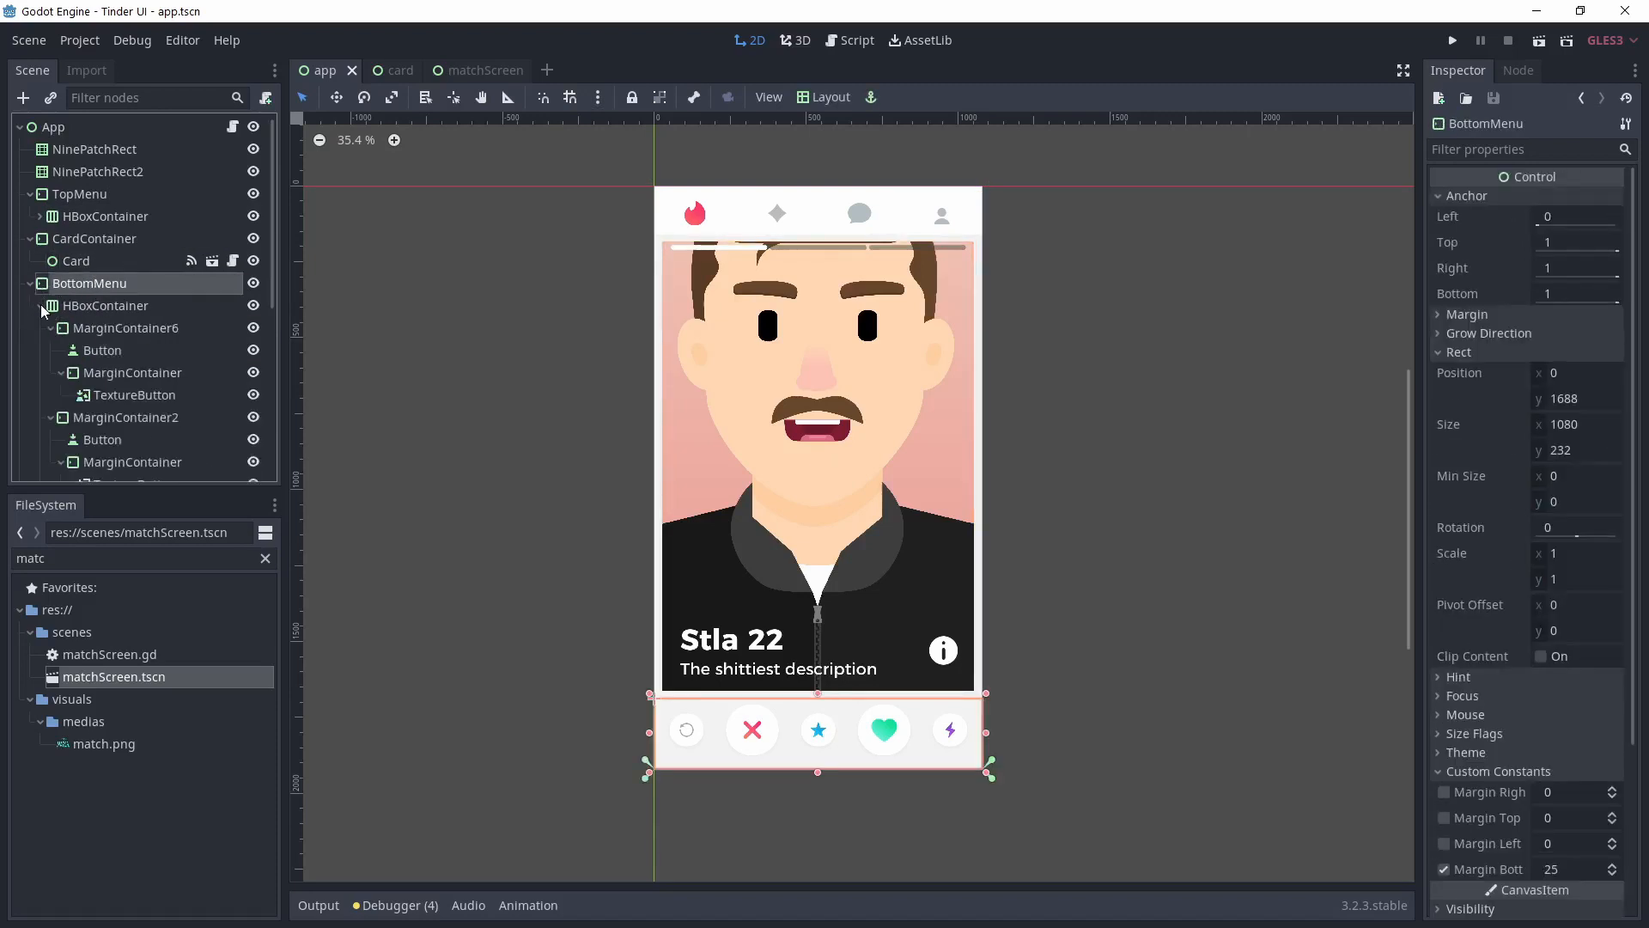
click(129, 237)
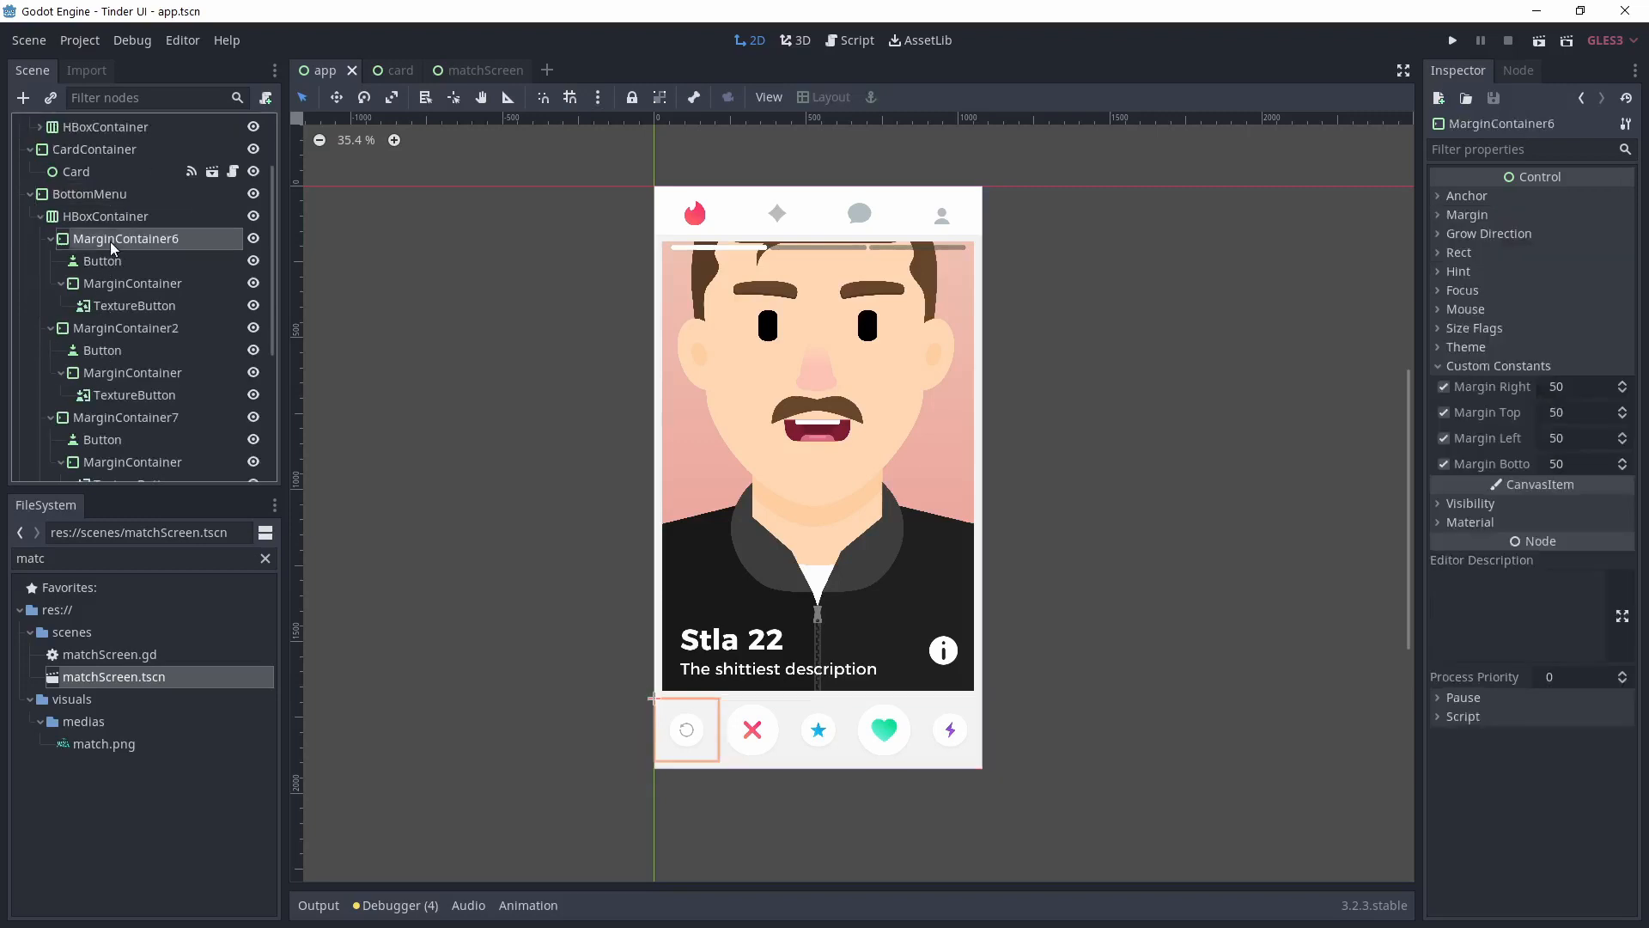
click(102, 259)
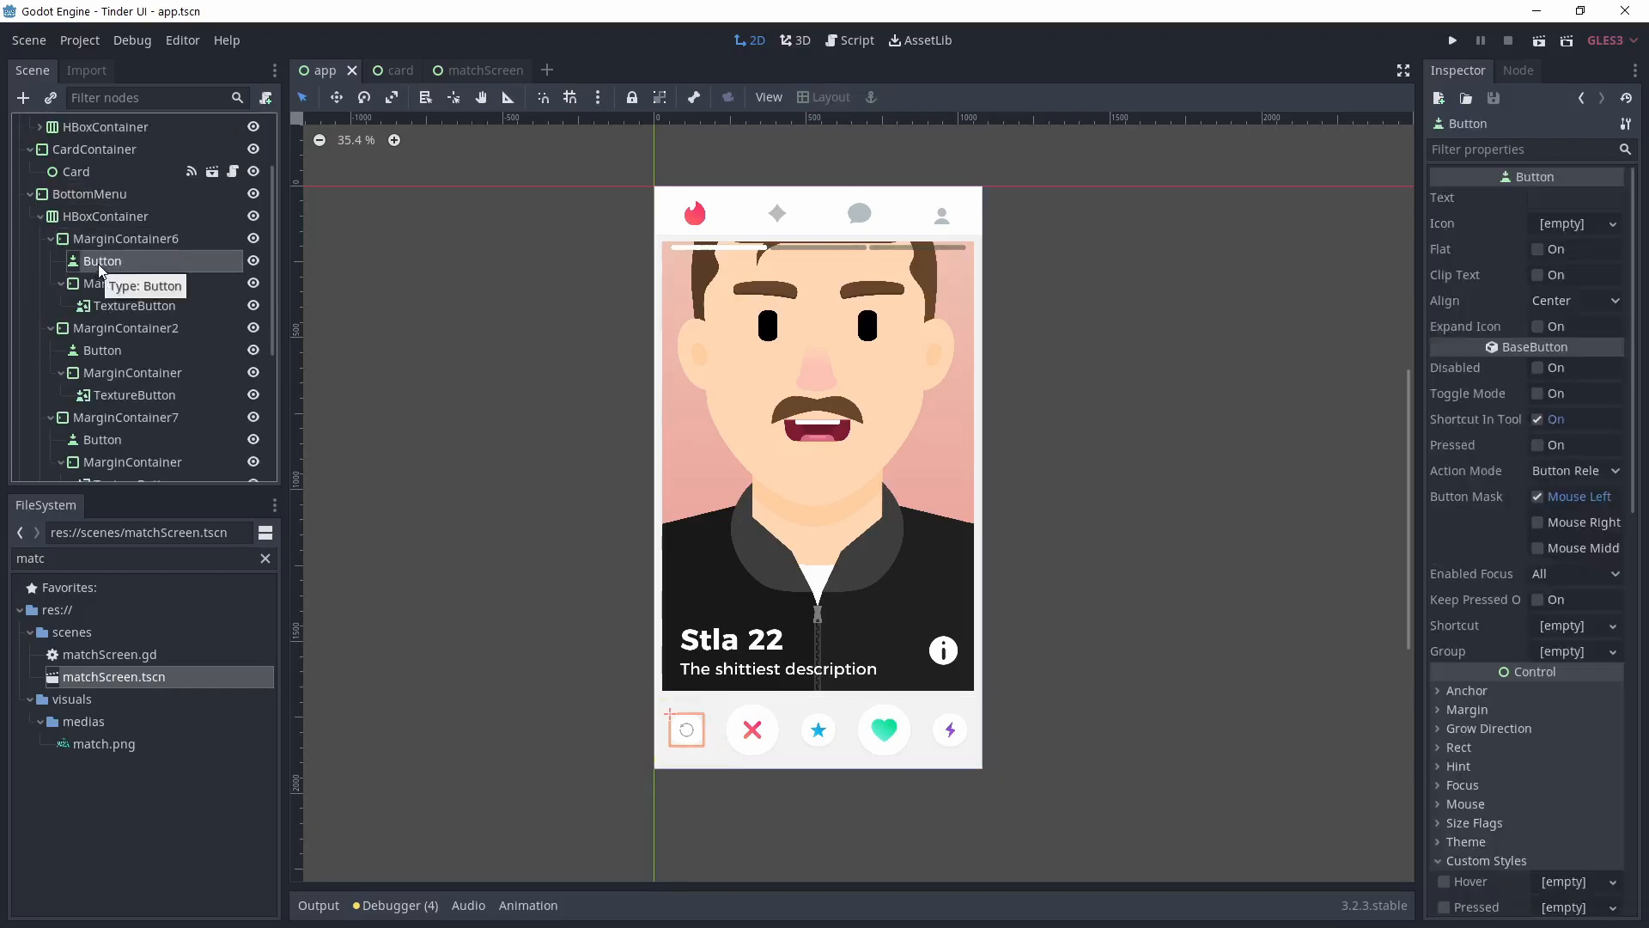
click(134, 306)
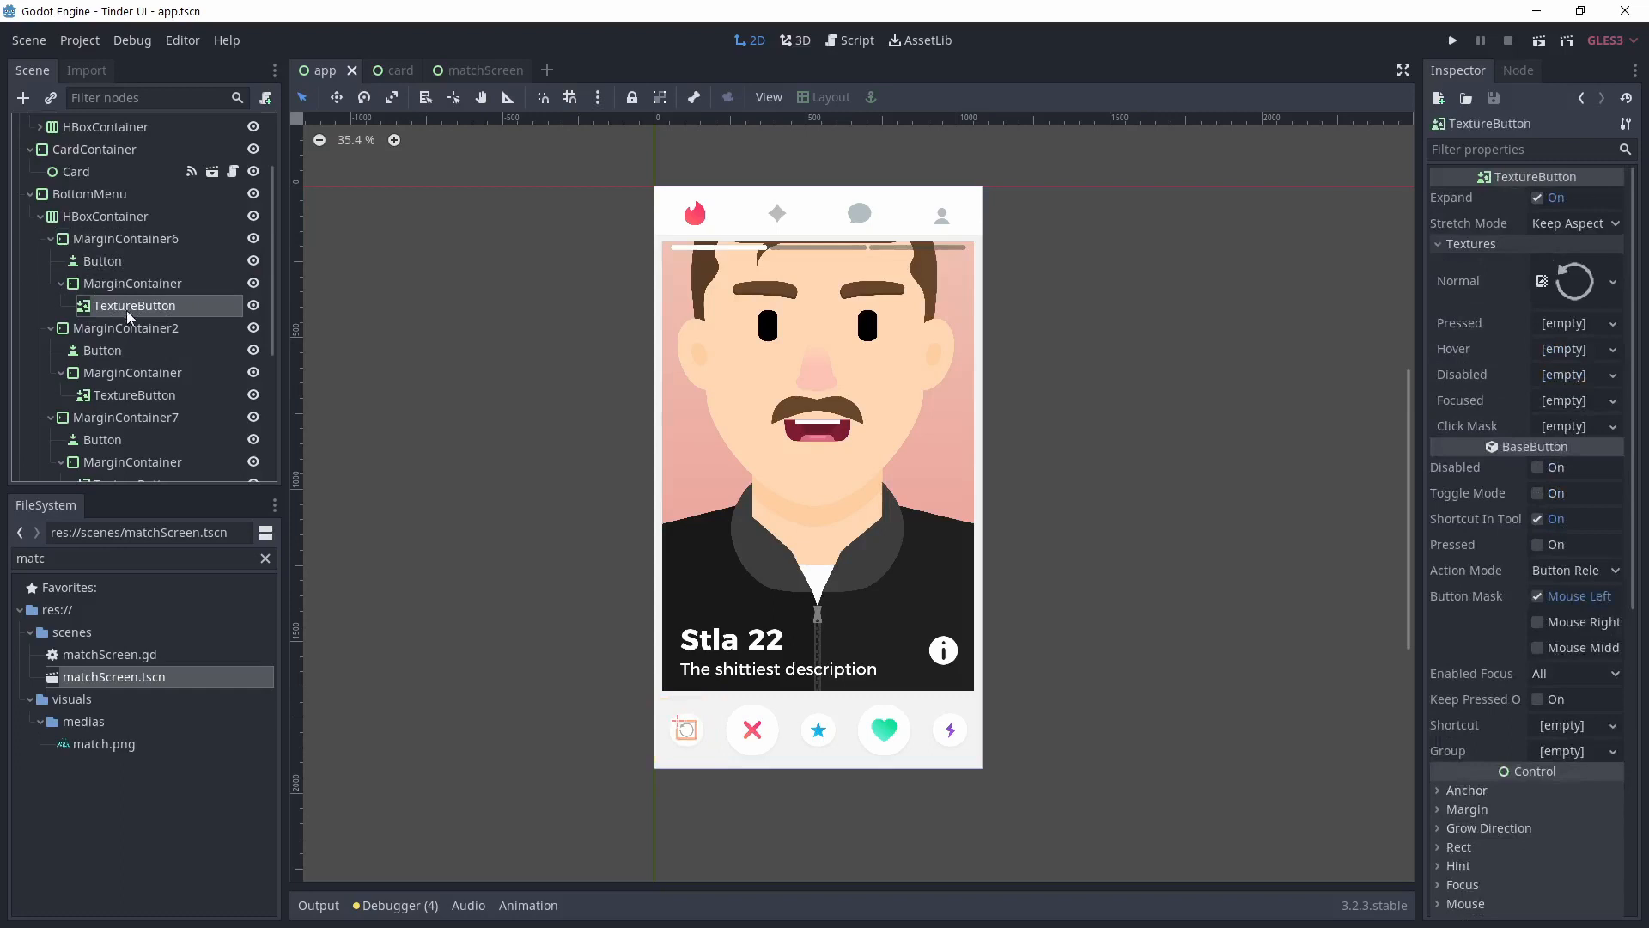
click(101, 259)
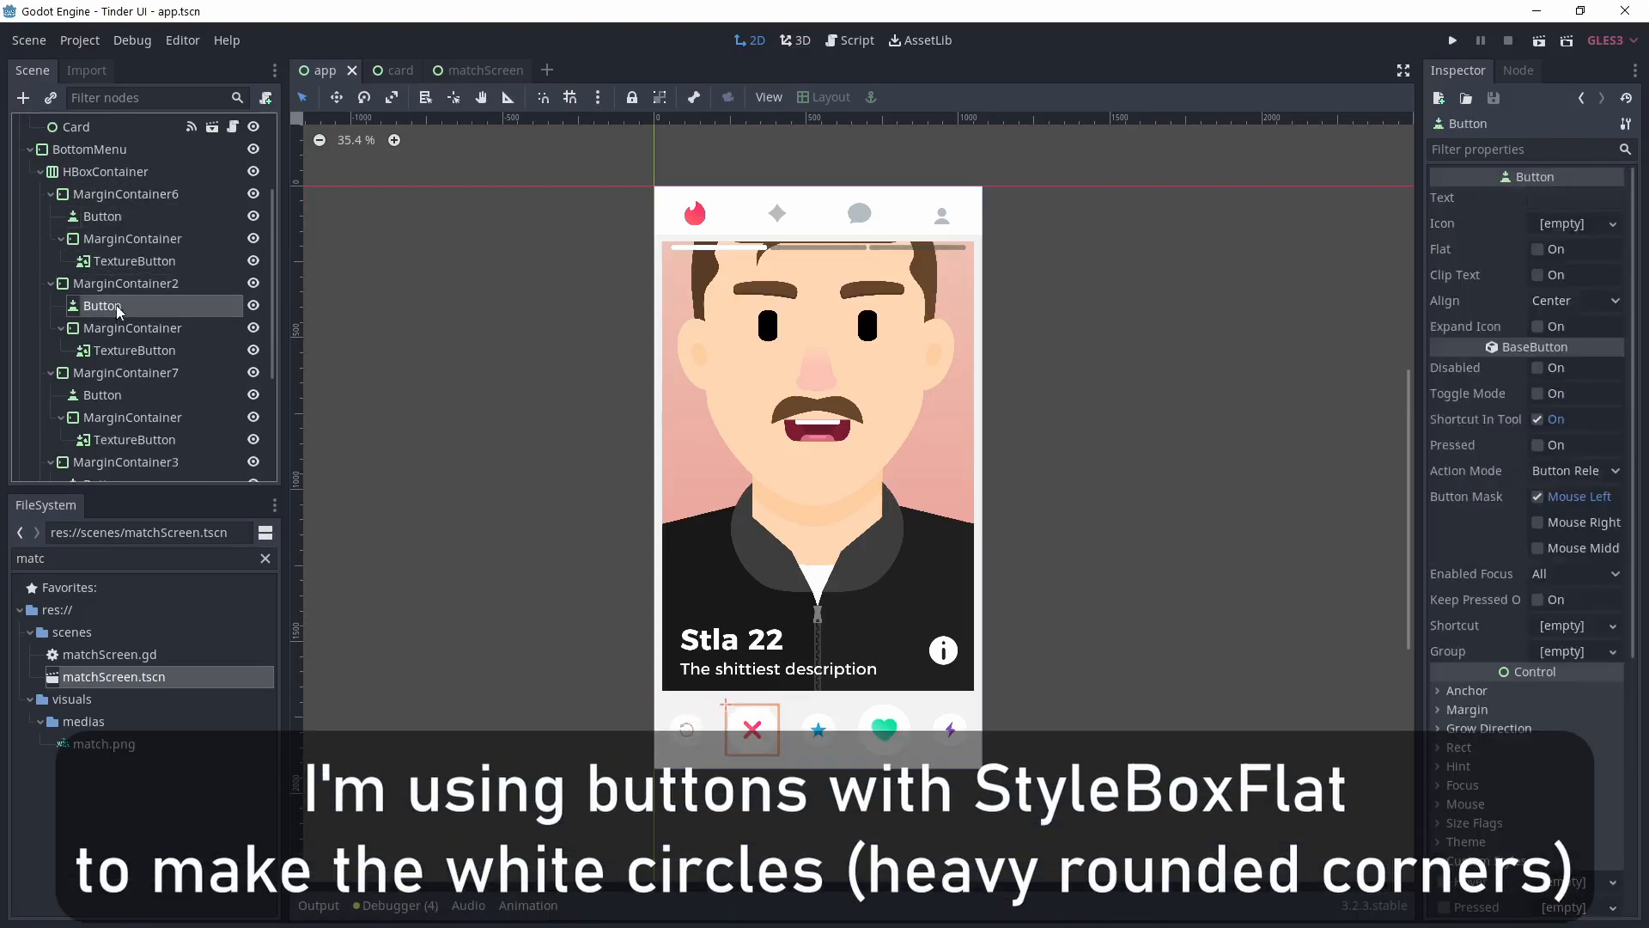
click(132, 326)
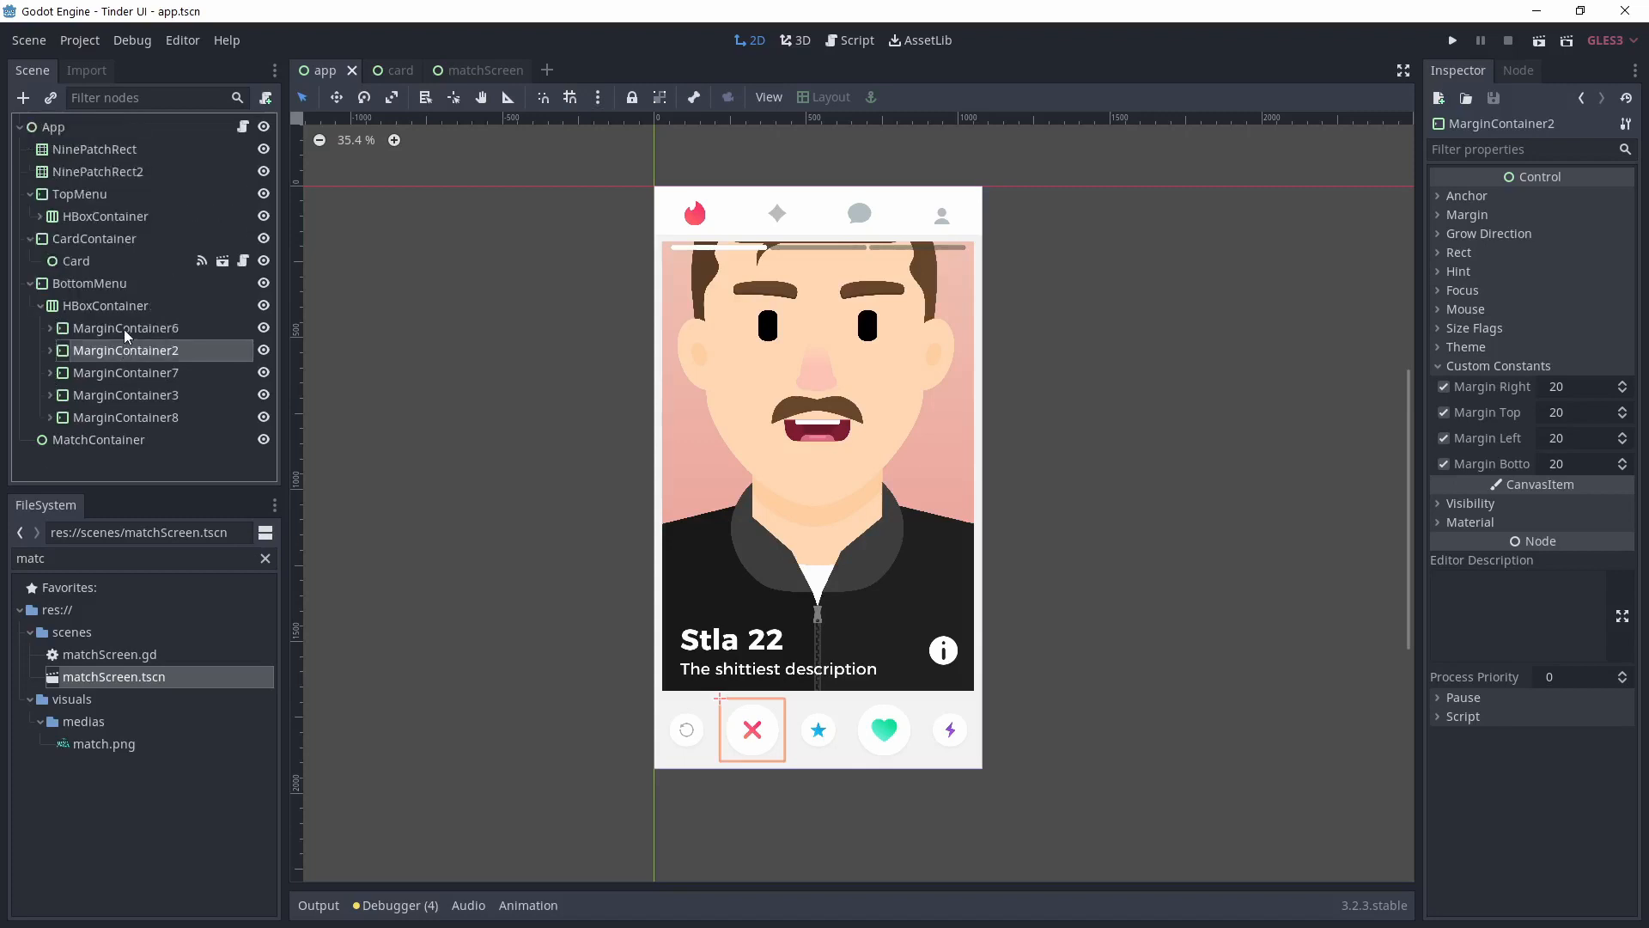
click(125, 415)
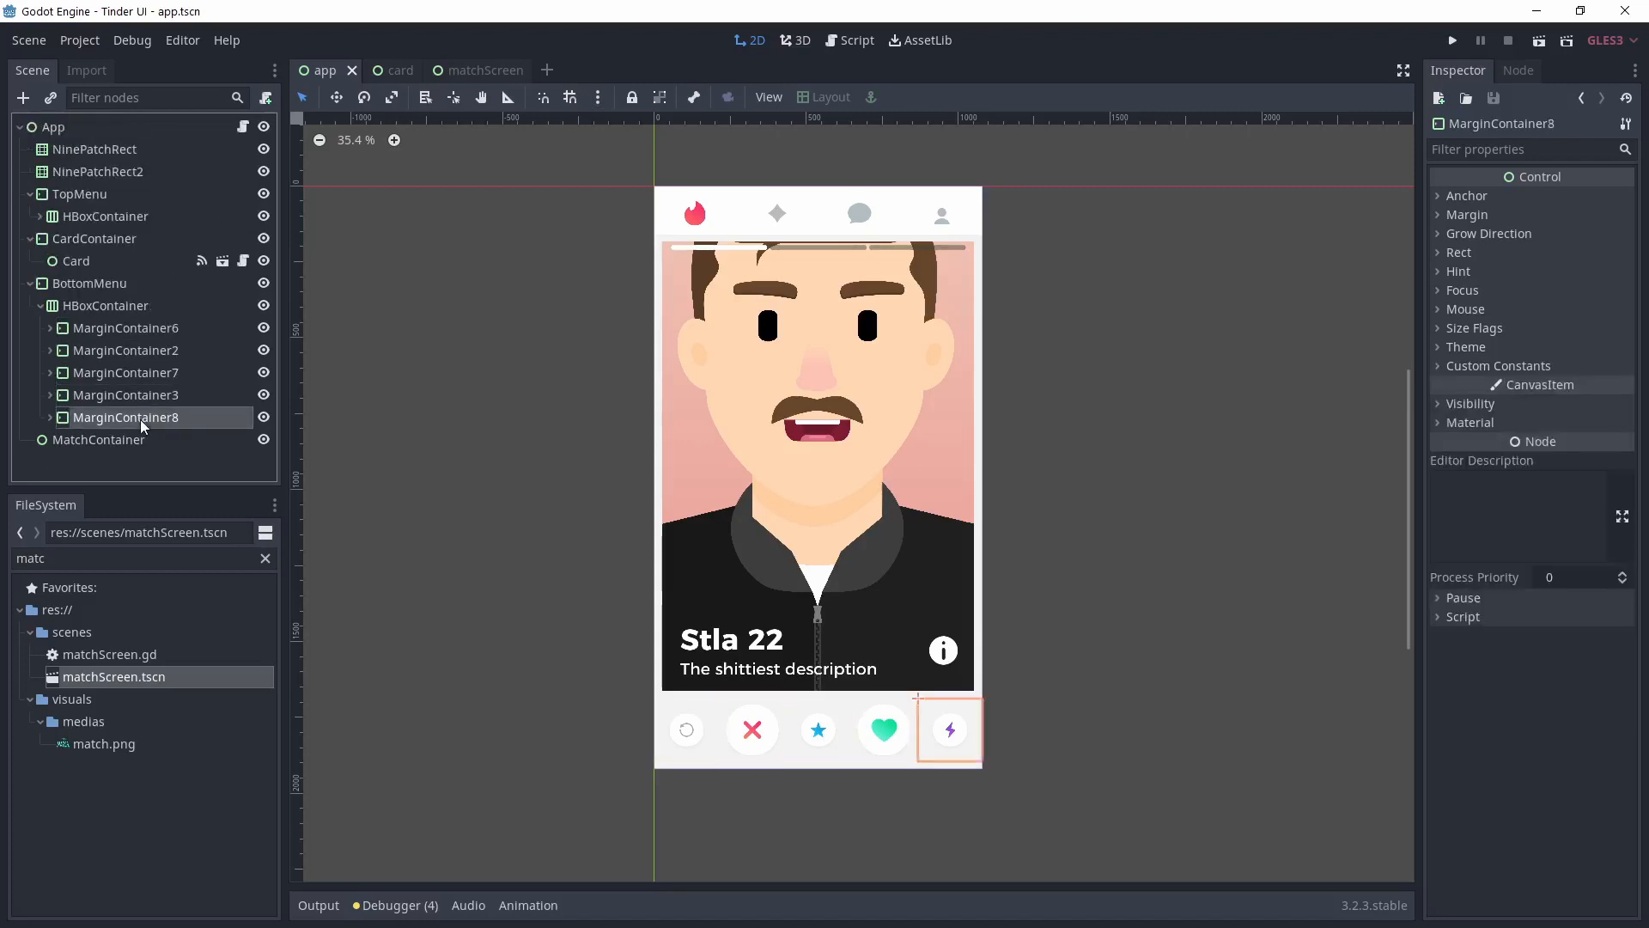
click(88, 284)
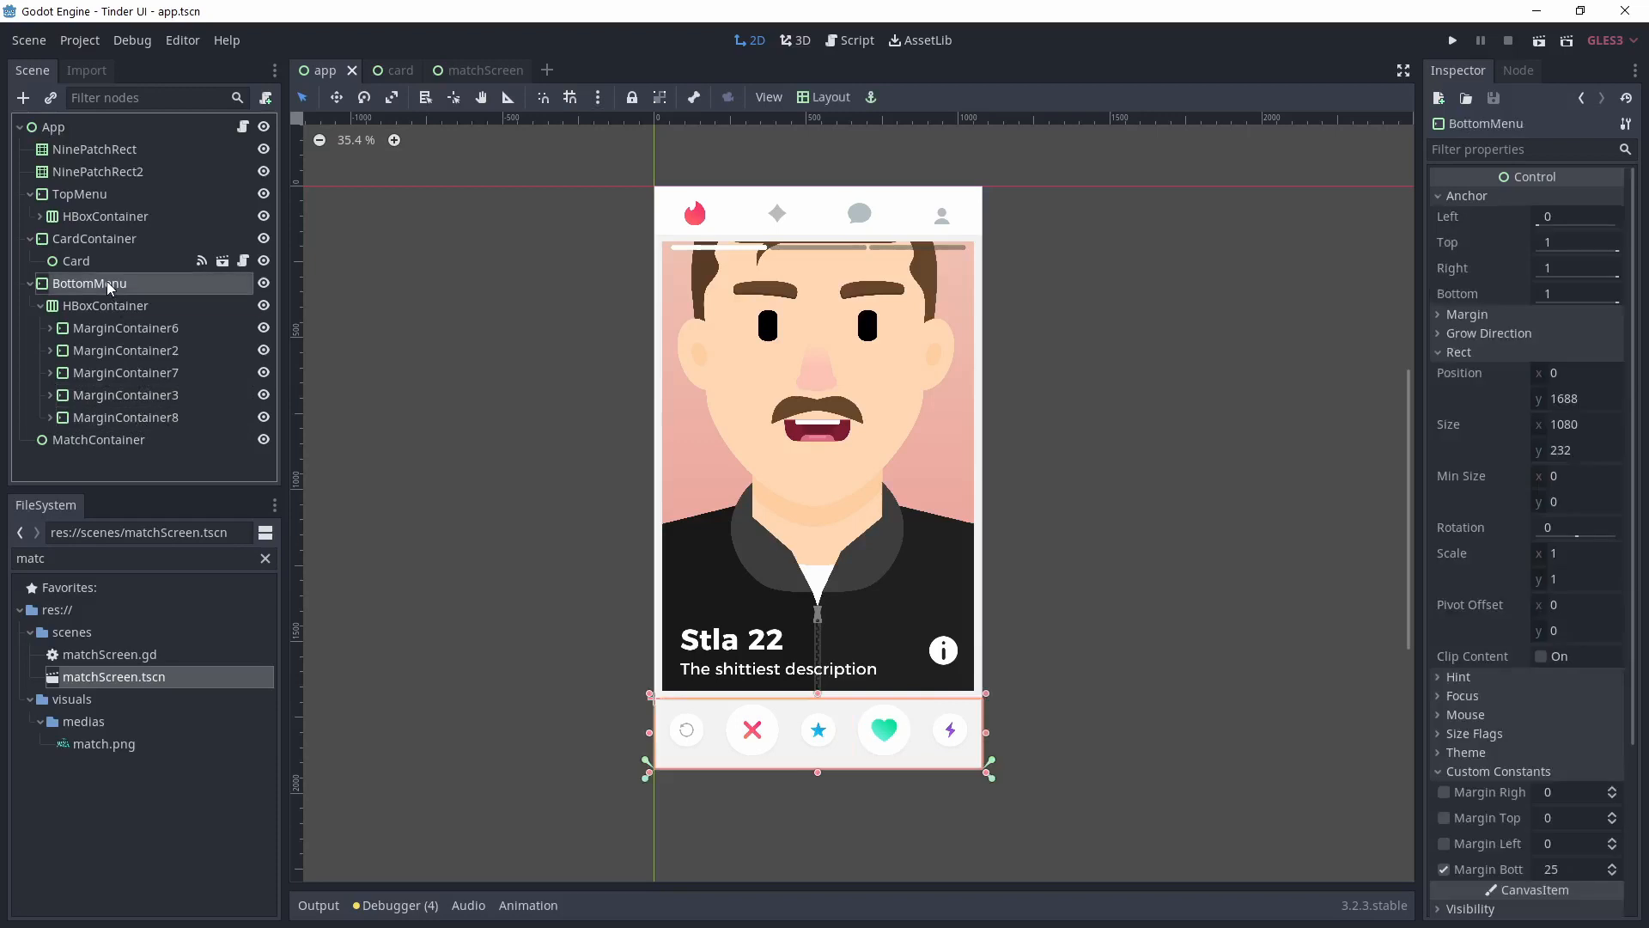
click(98, 439)
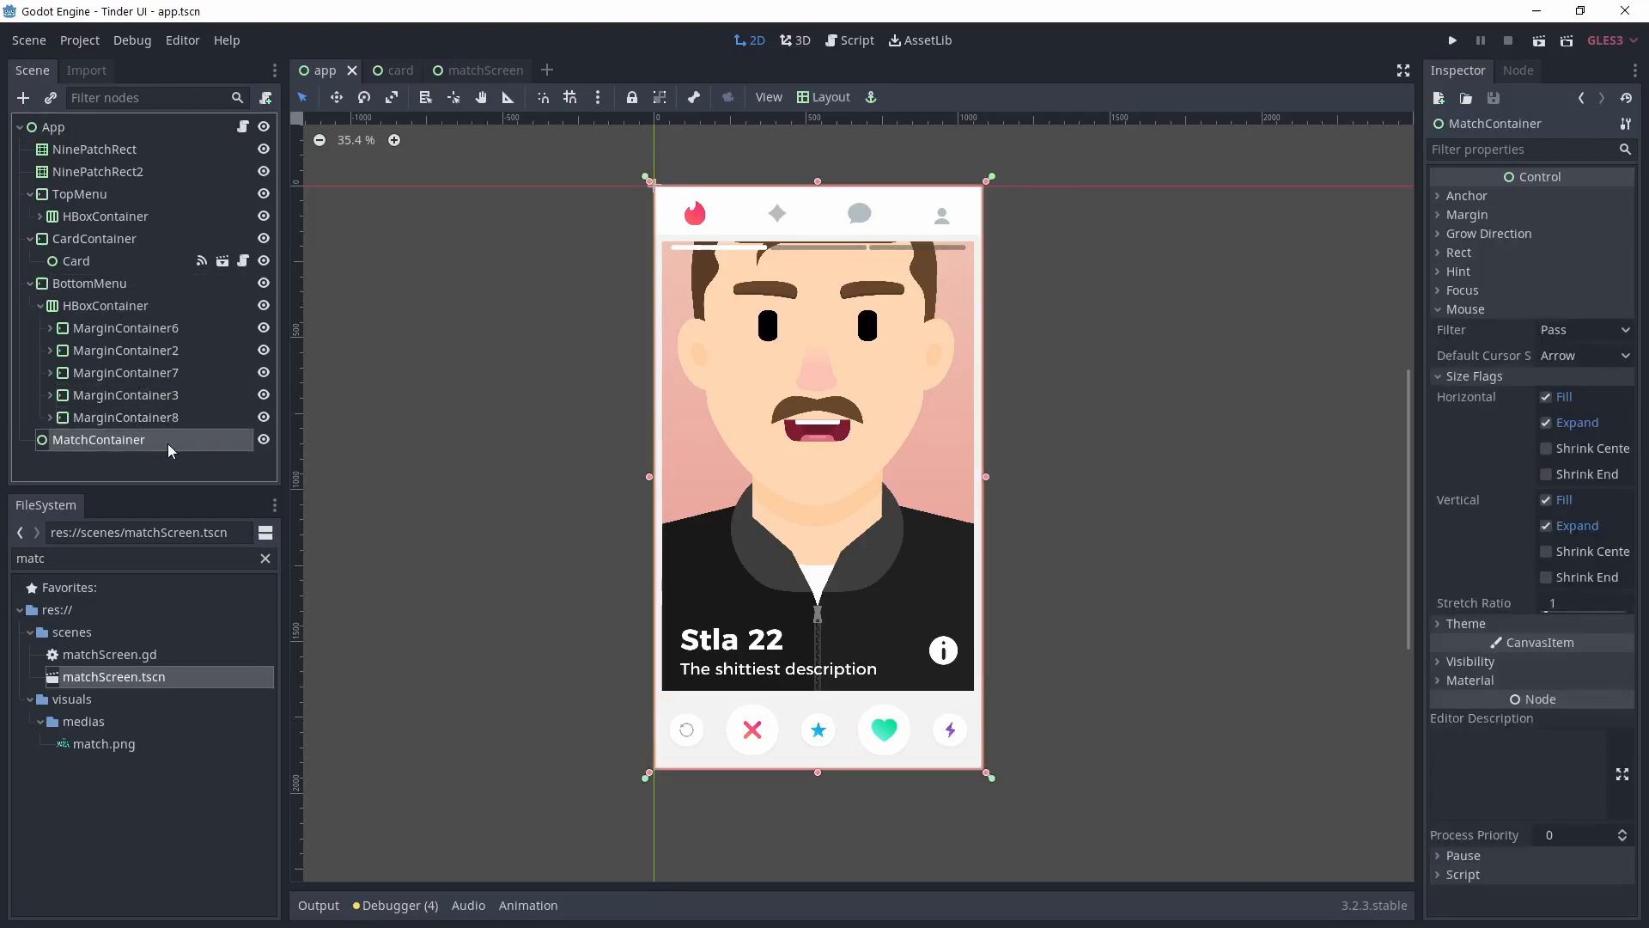
mouse_move(187, 227)
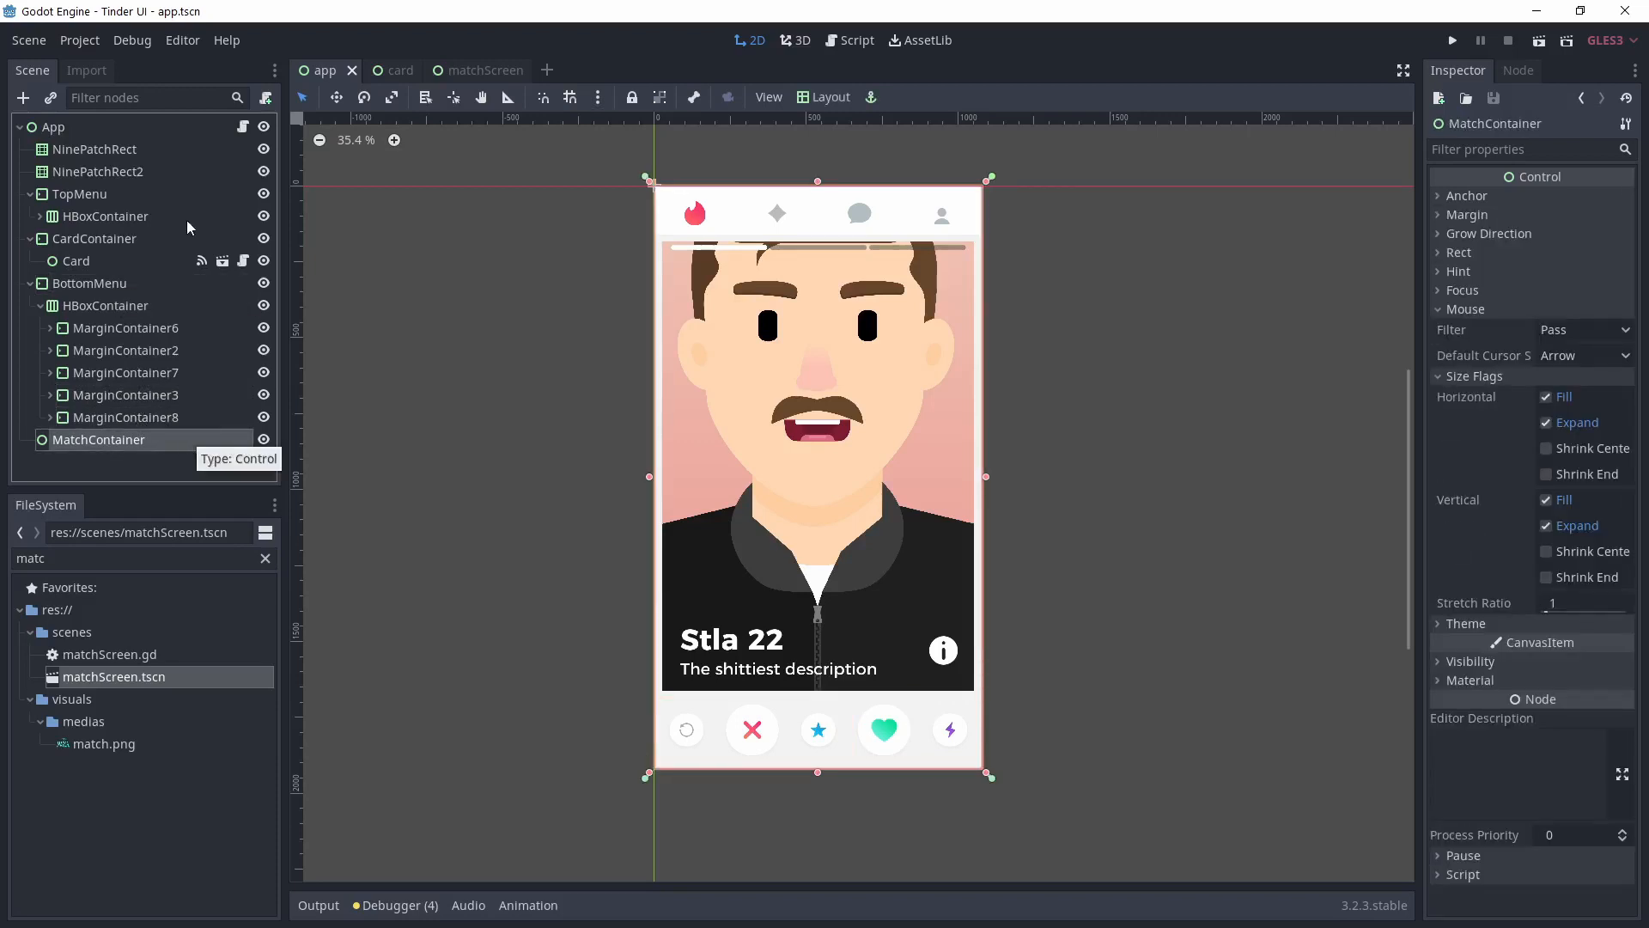
- Inspect the match screen's background portrait, margin container and IT'S A MATCH! title image
click(463, 69)
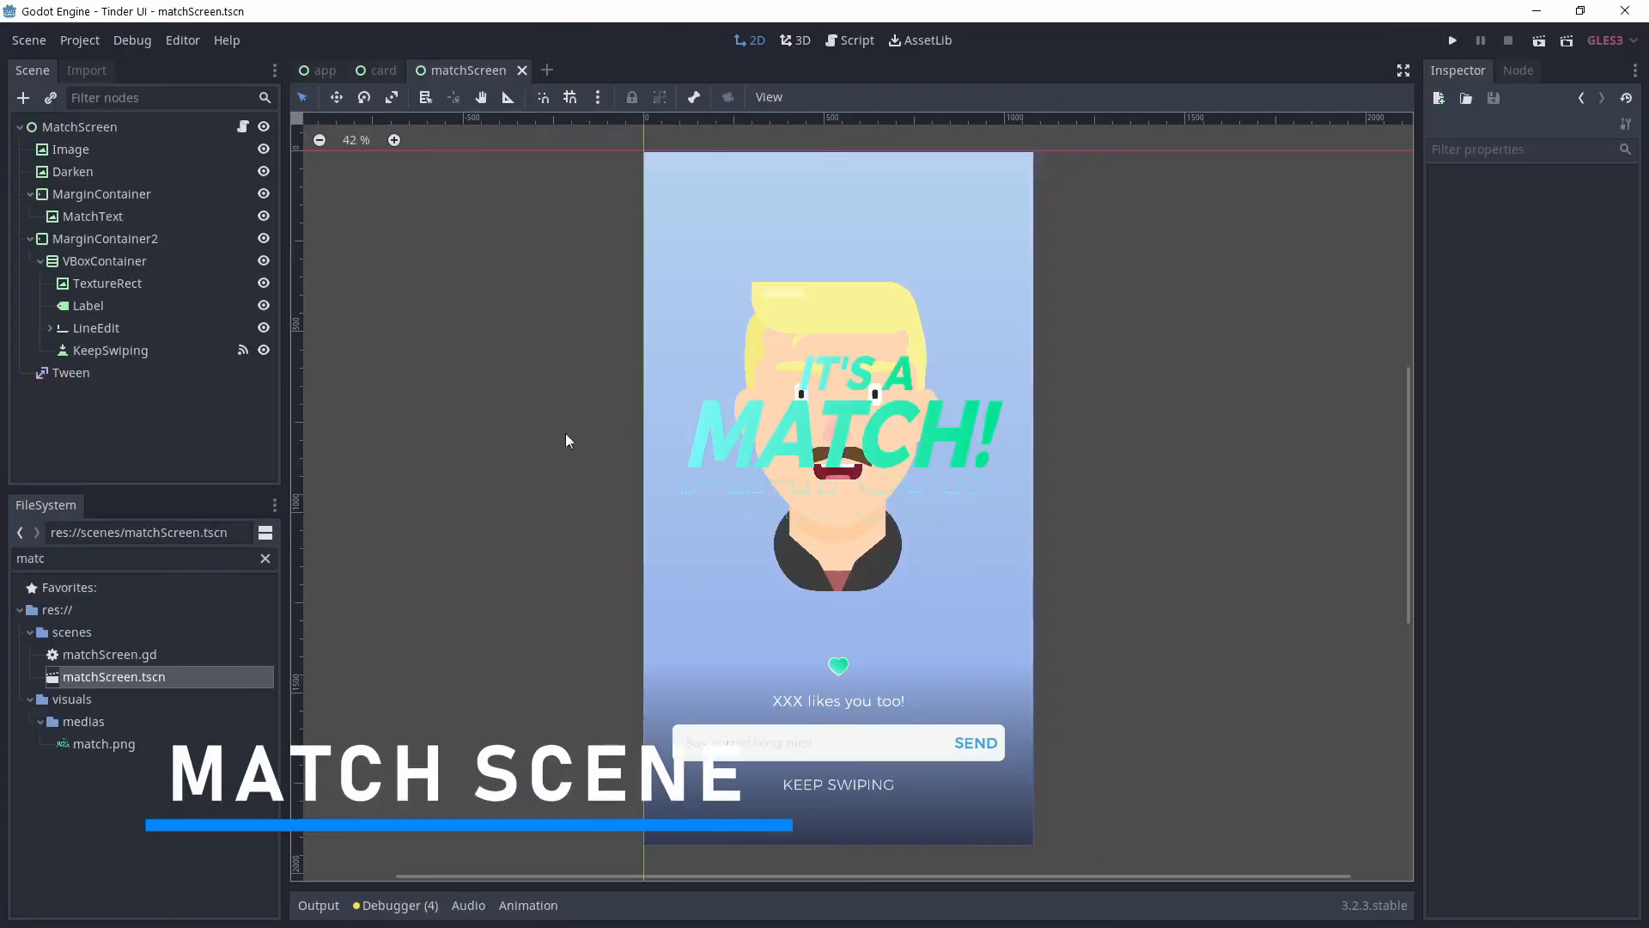
click(72, 150)
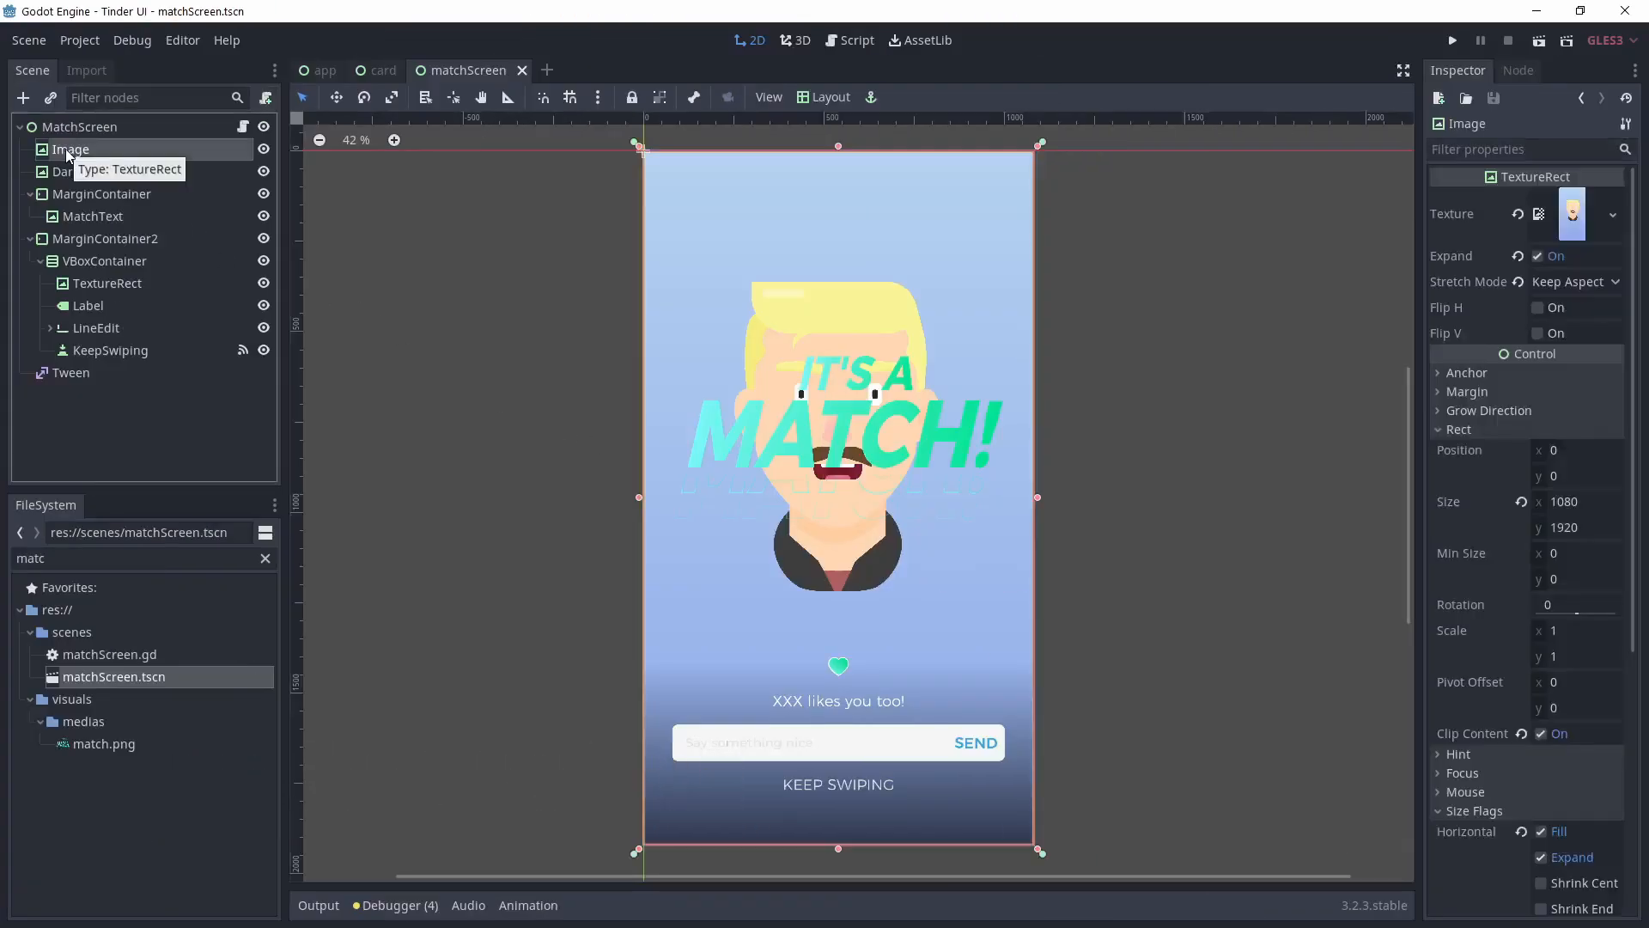
scroll(down, 3)
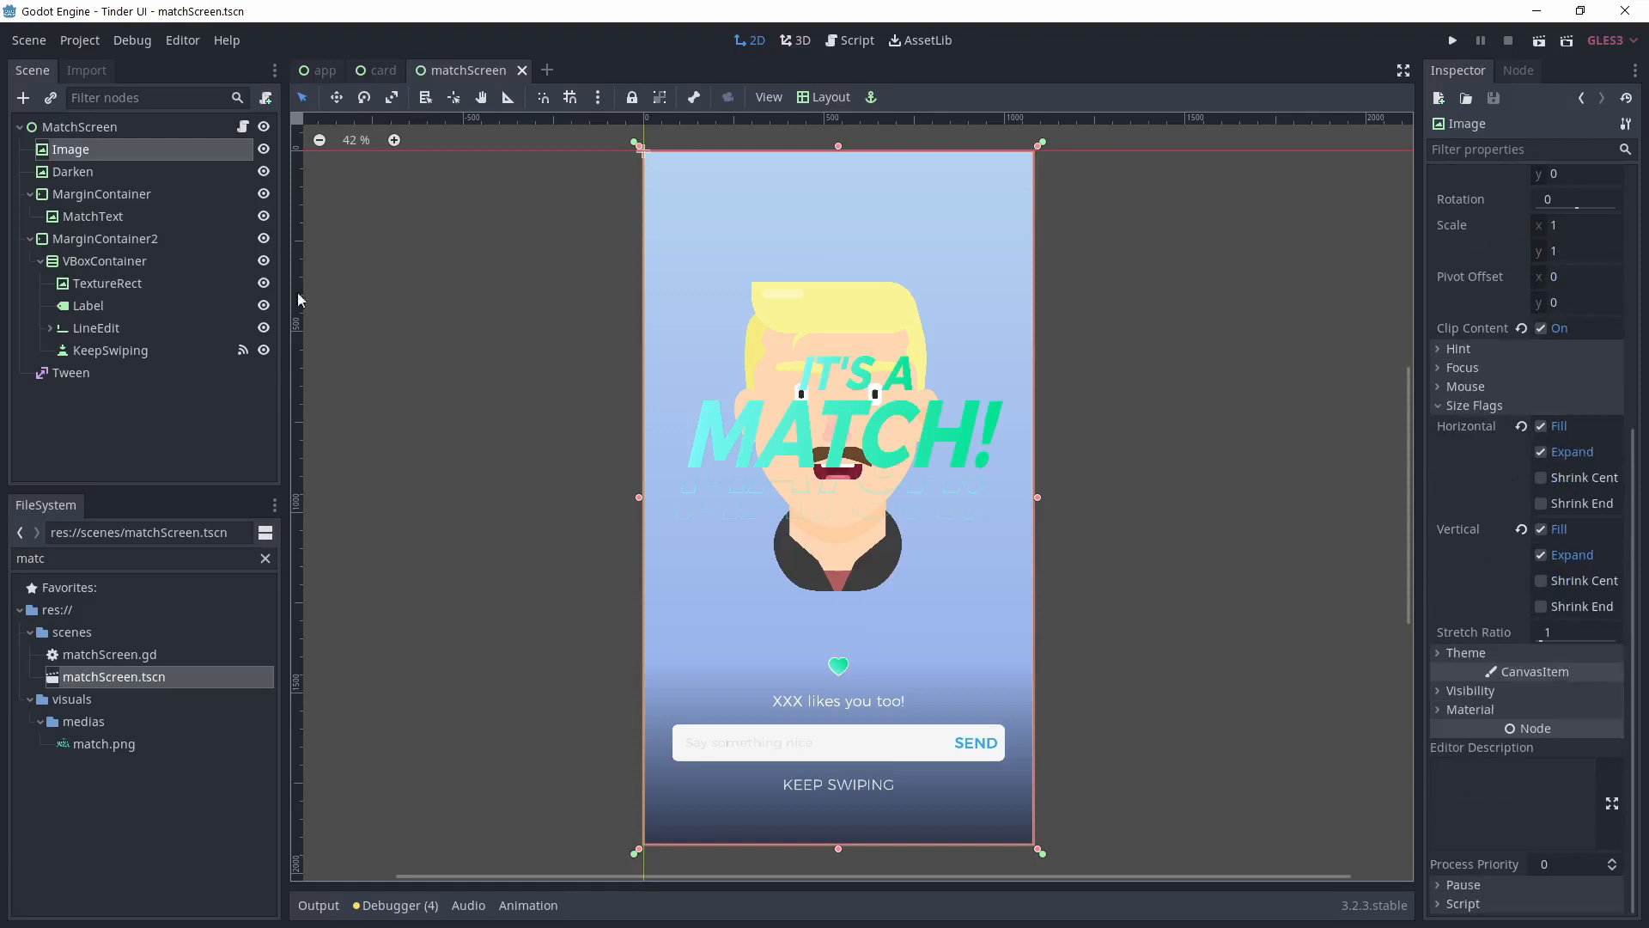
mouse_move(71, 202)
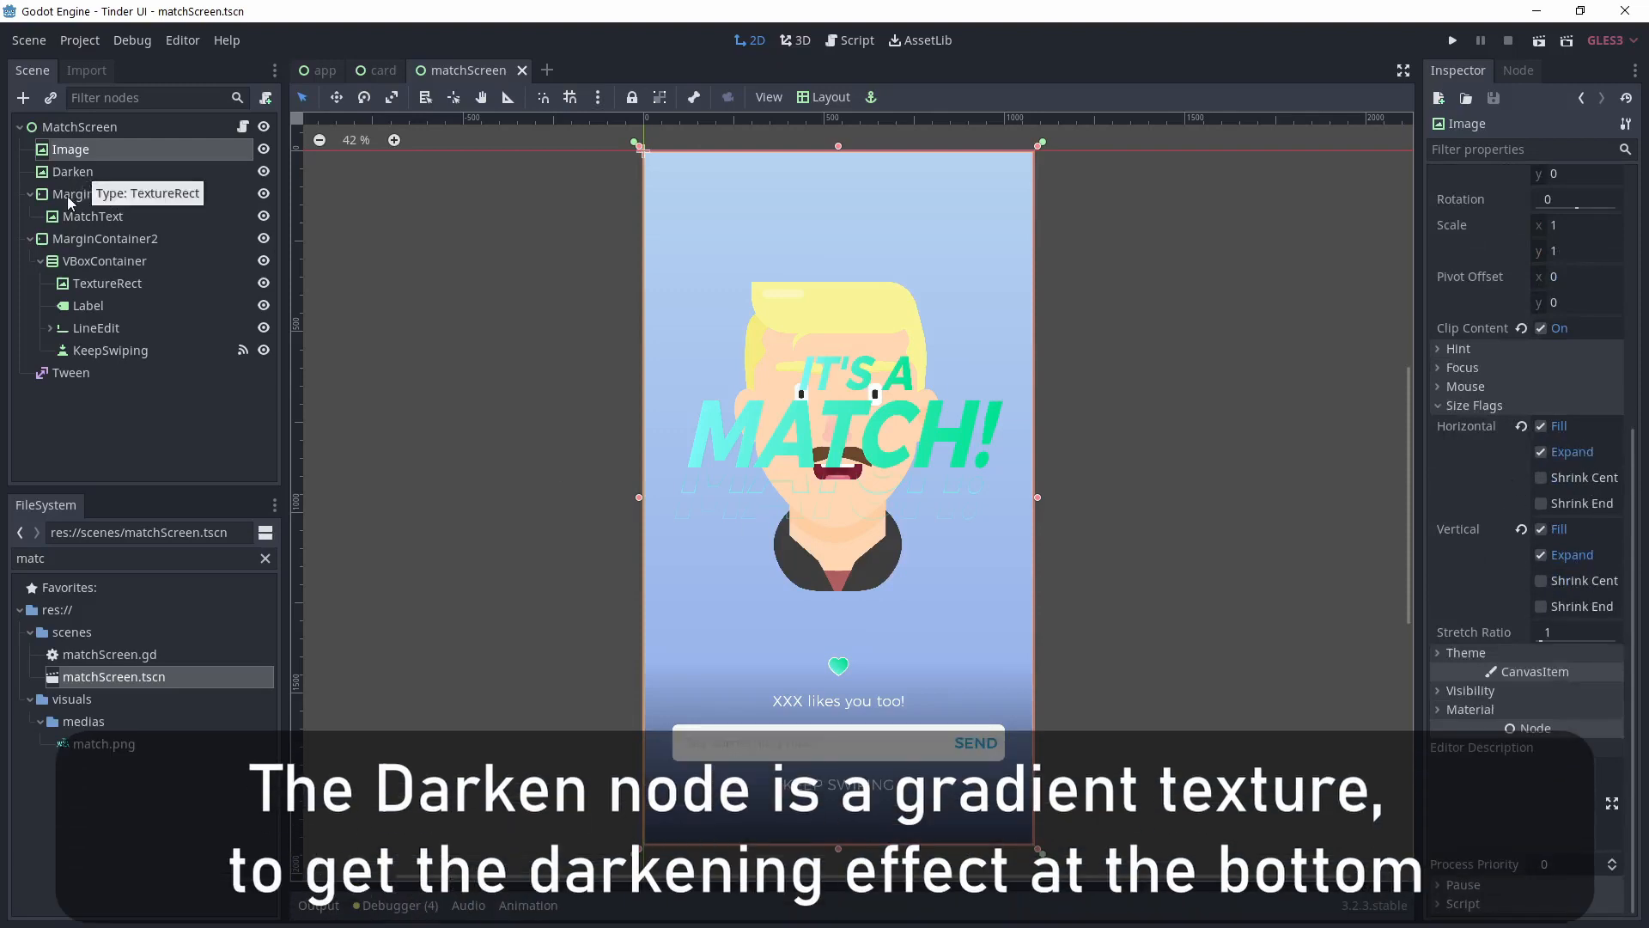
click(101, 194)
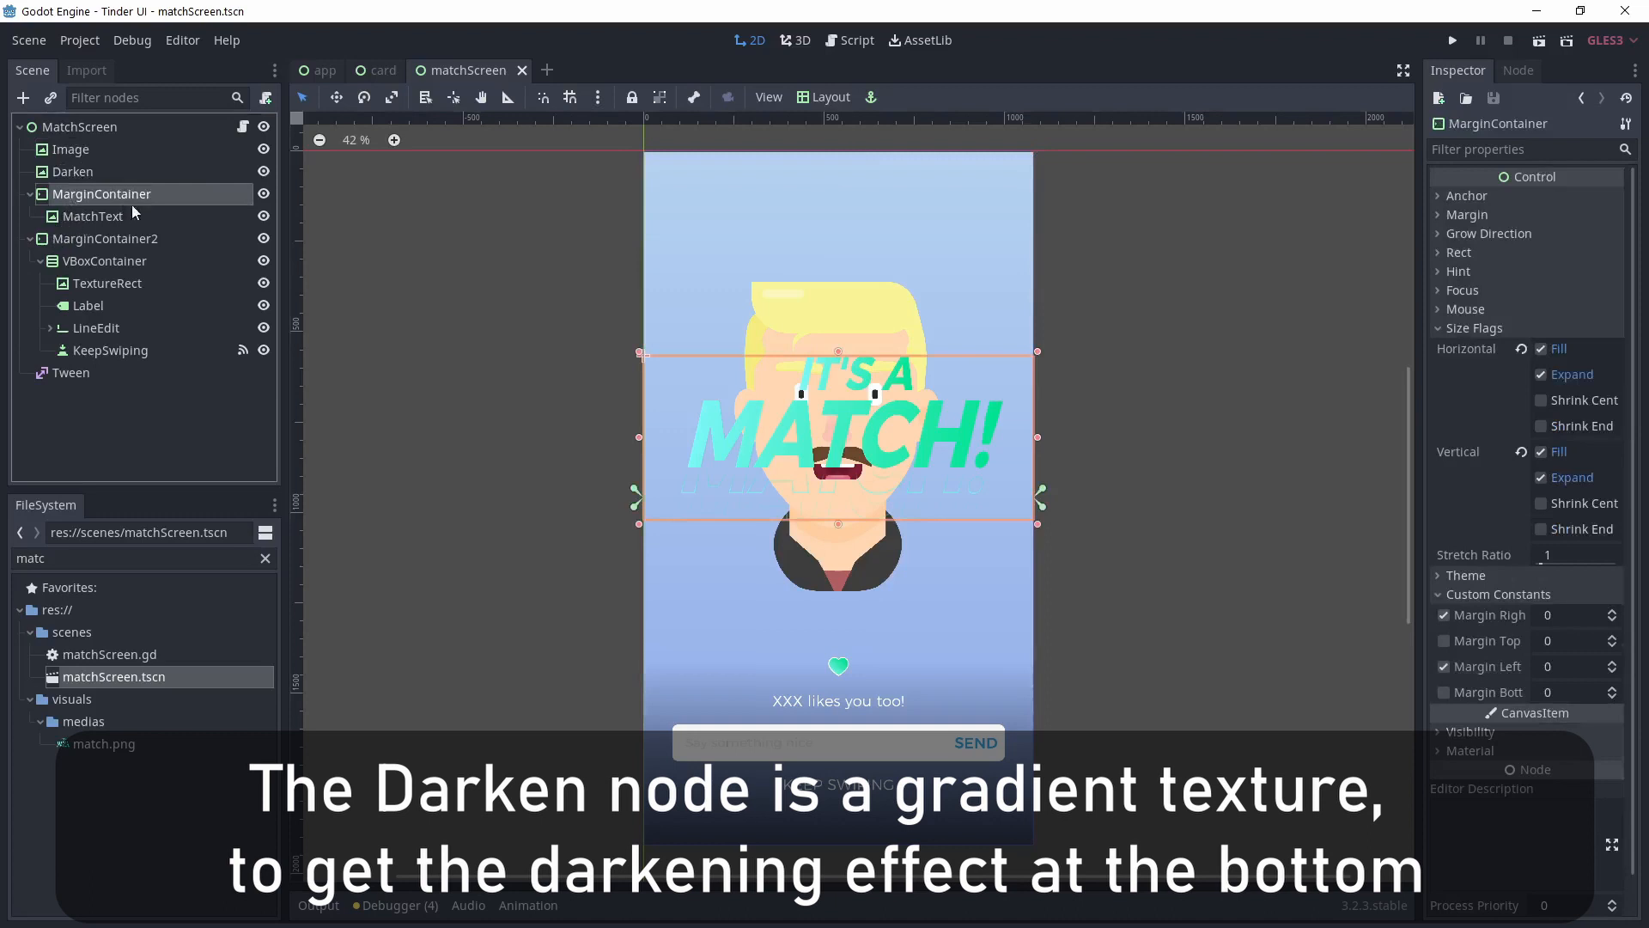
click(92, 216)
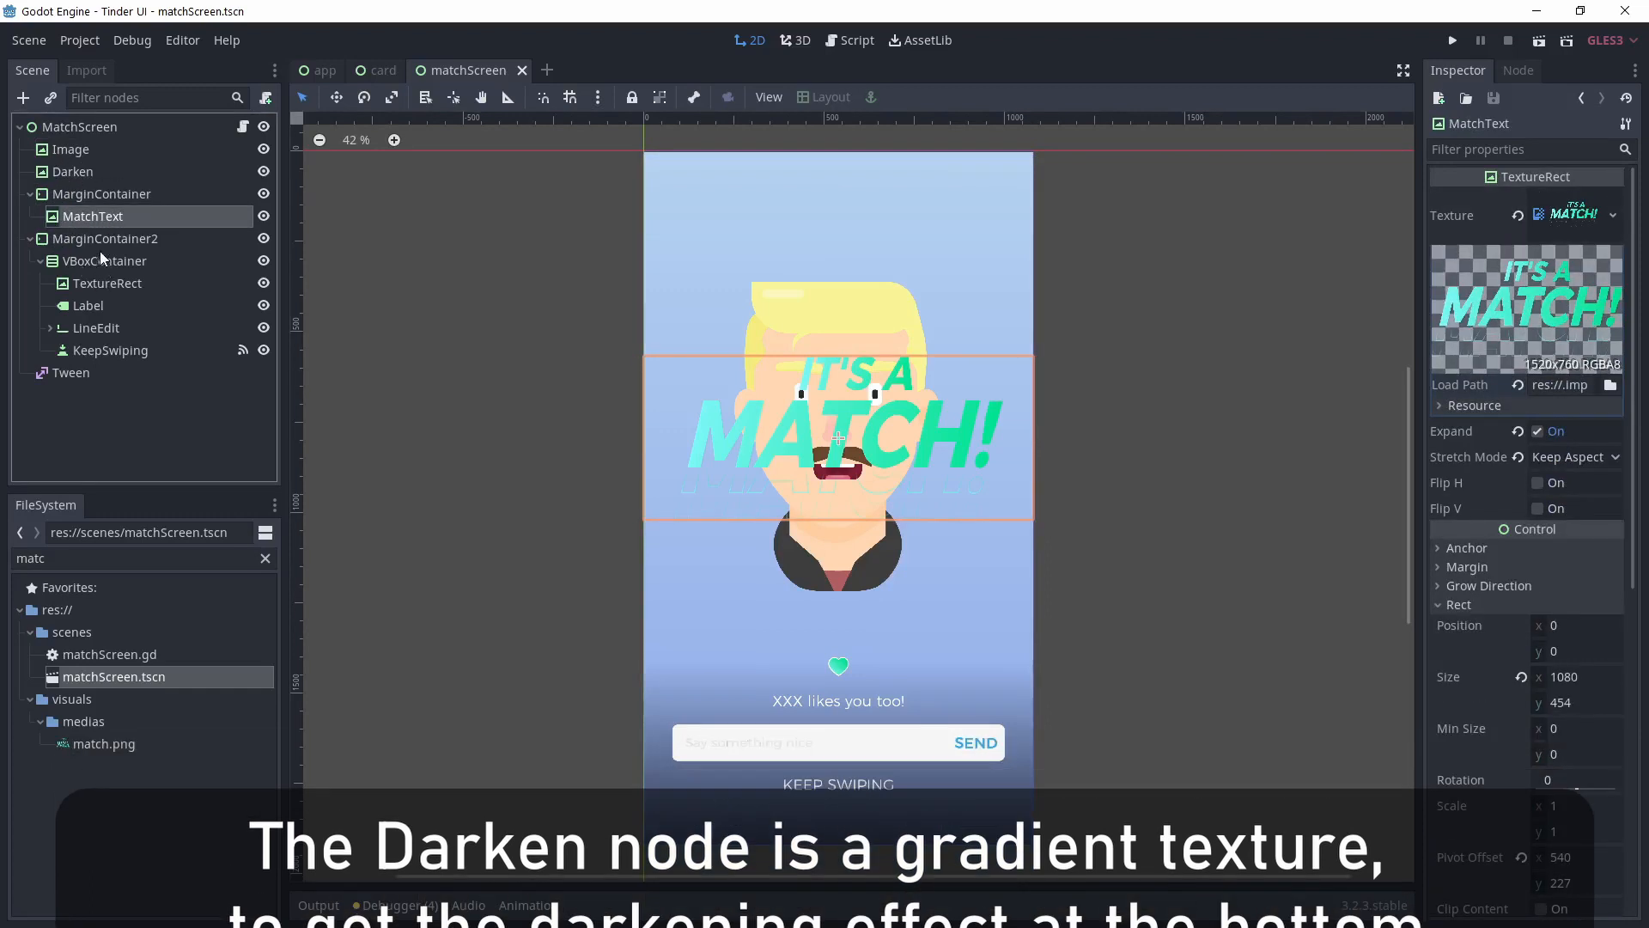
- Inspect the bottom VBoxContainer, the message field's rounded white style and the SEND button's styles and anchoring presets
click(104, 259)
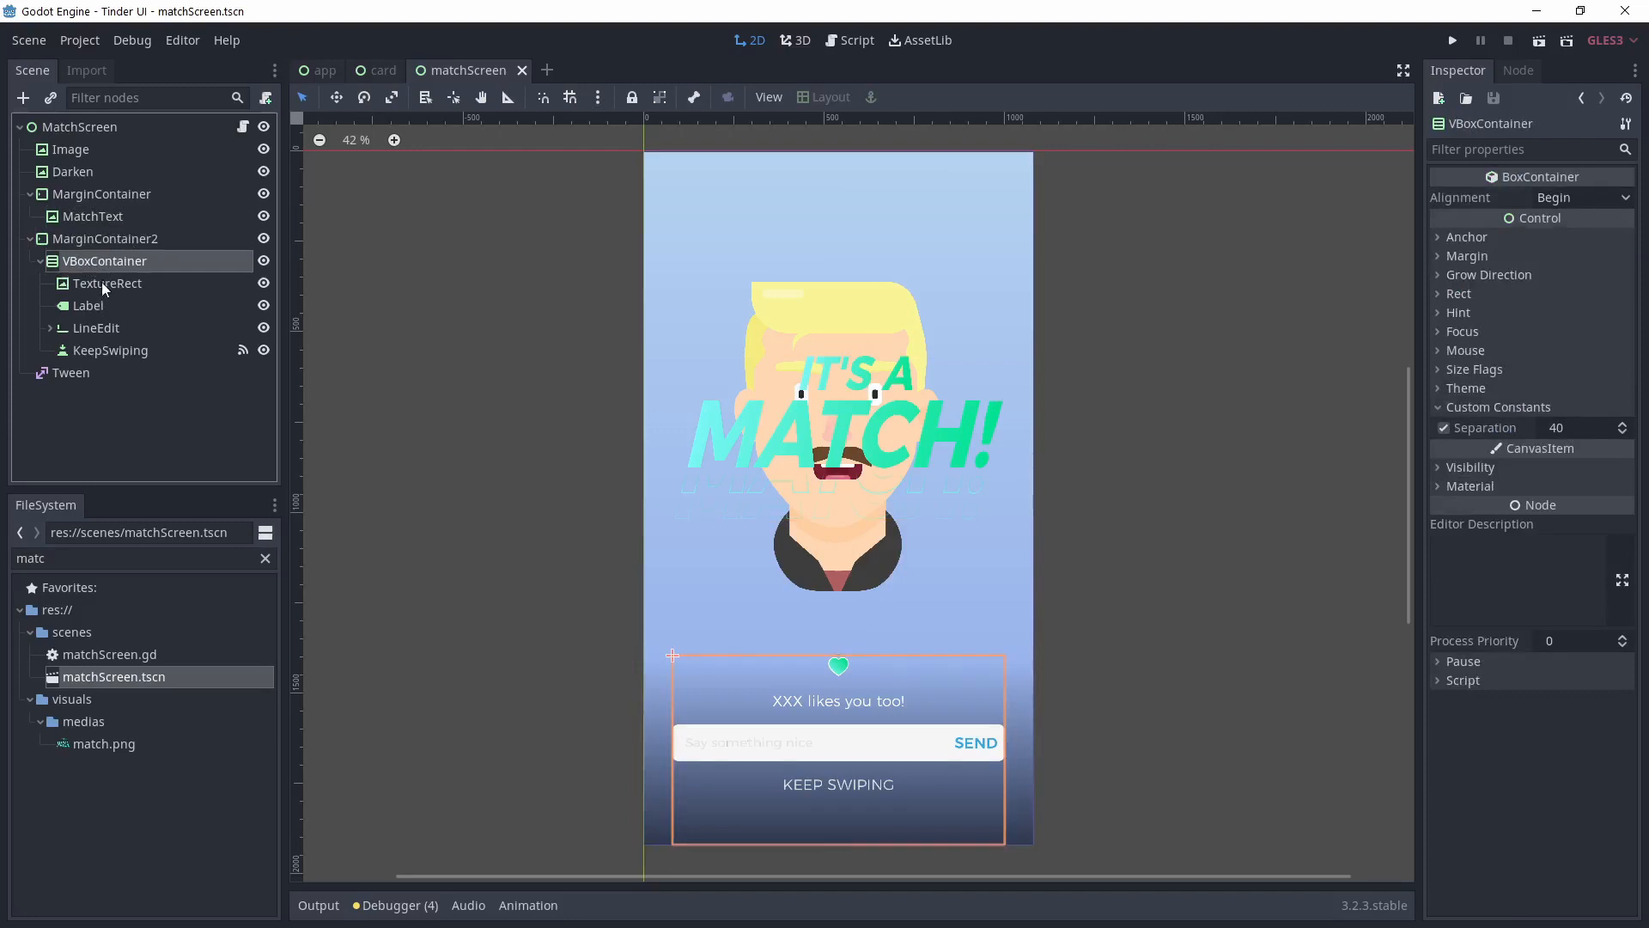
click(96, 326)
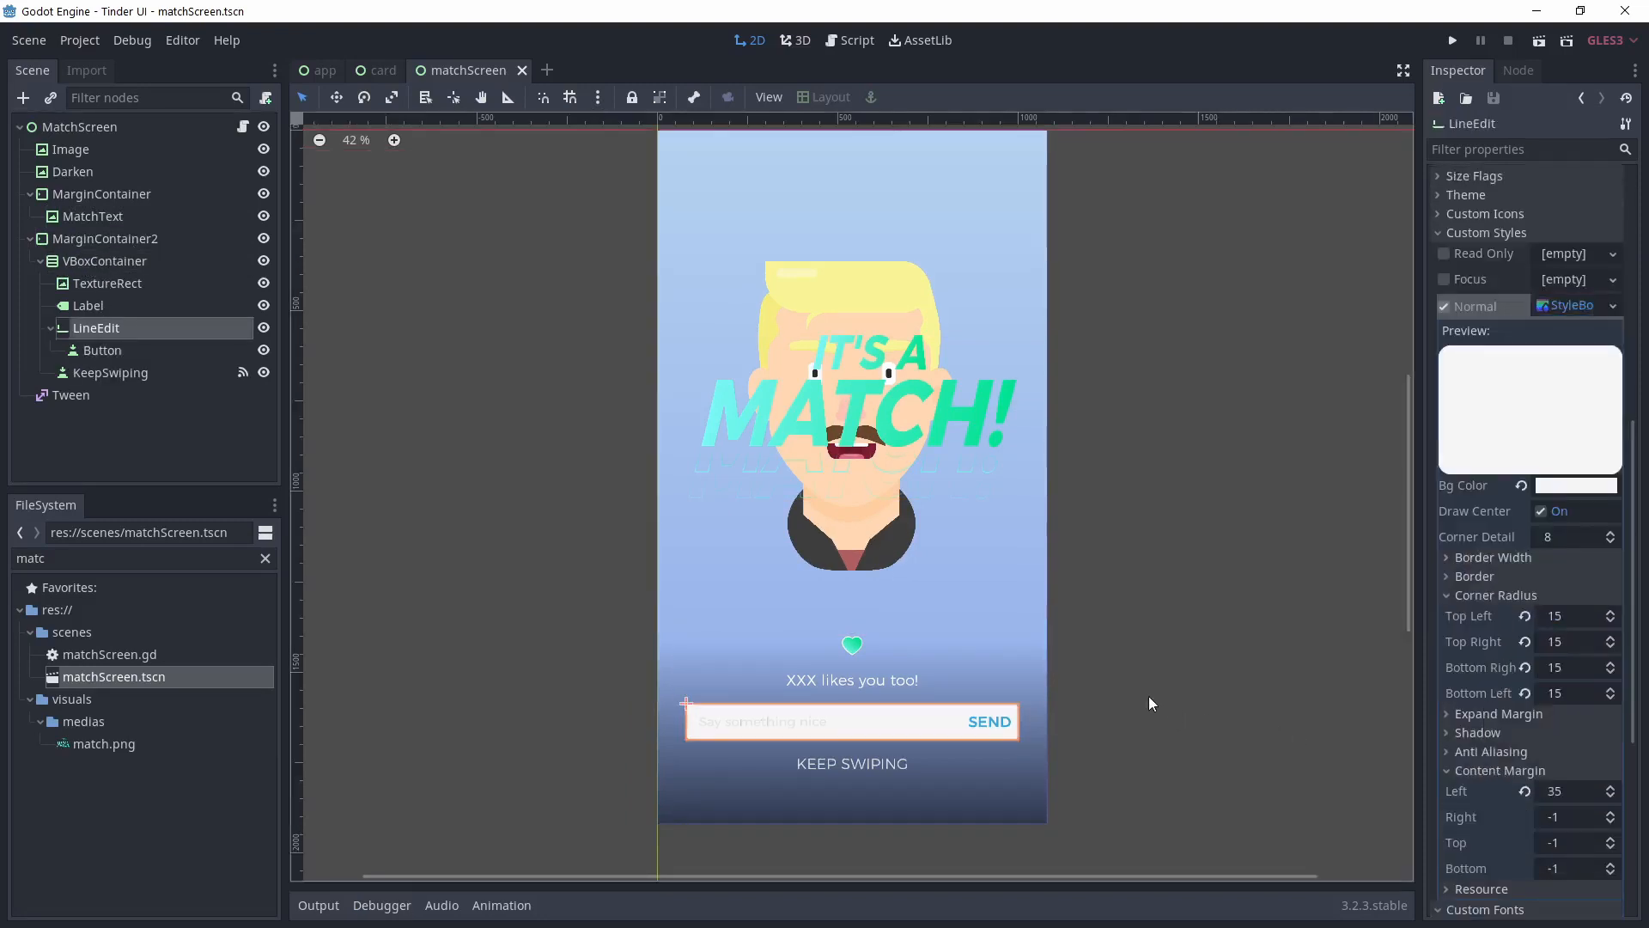
click(103, 348)
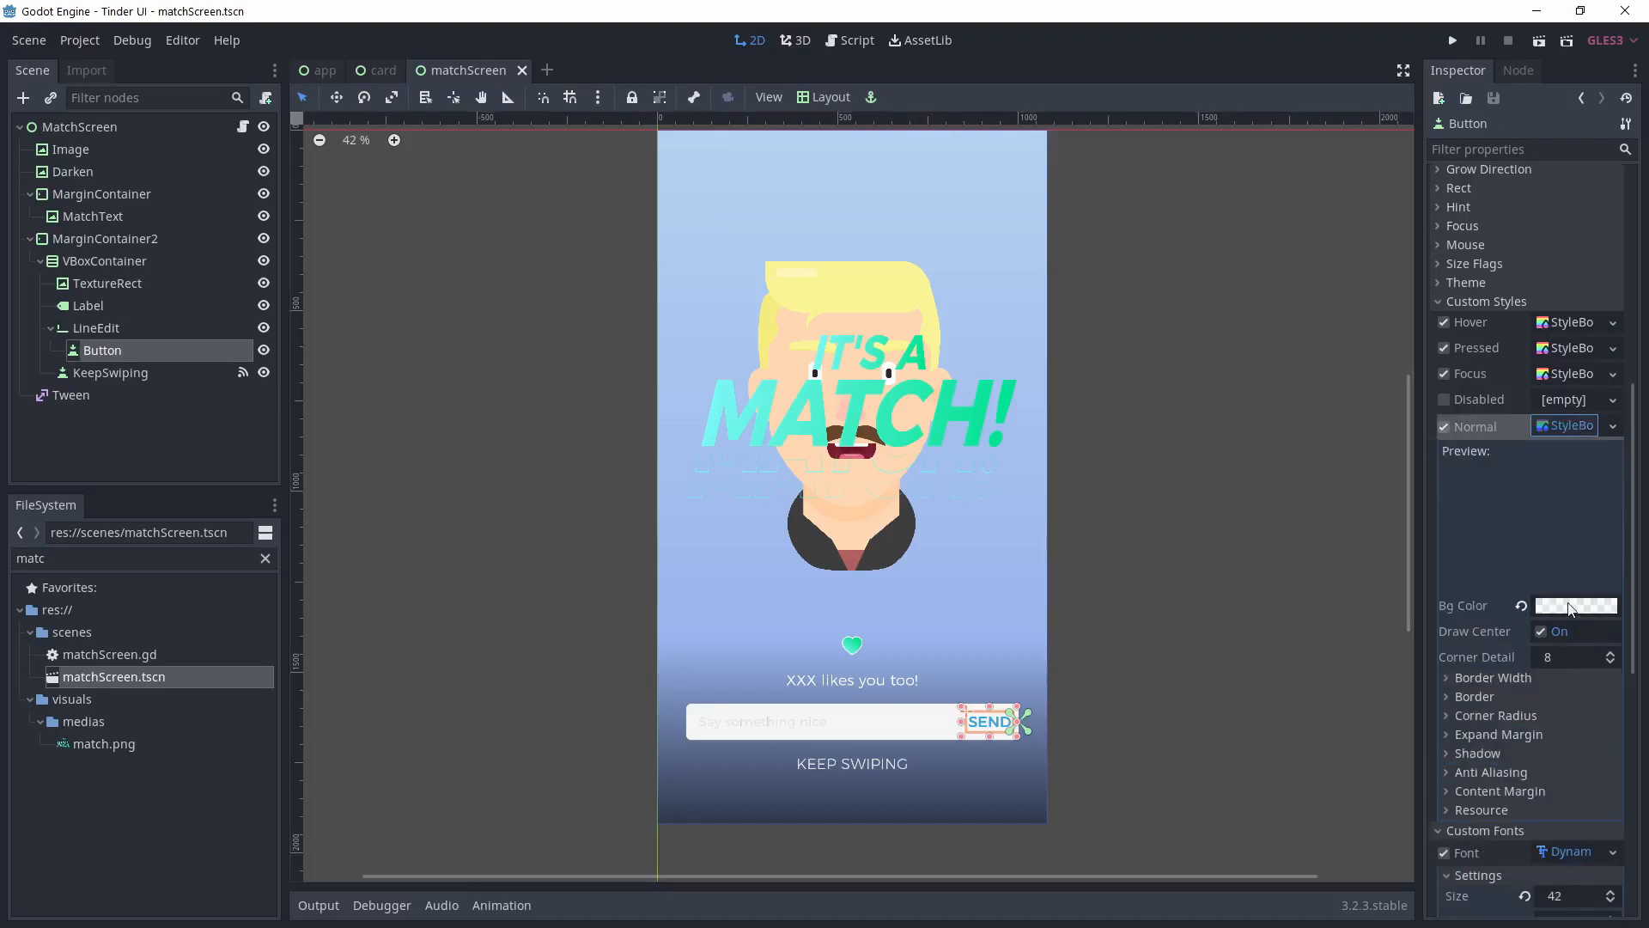
click(831, 96)
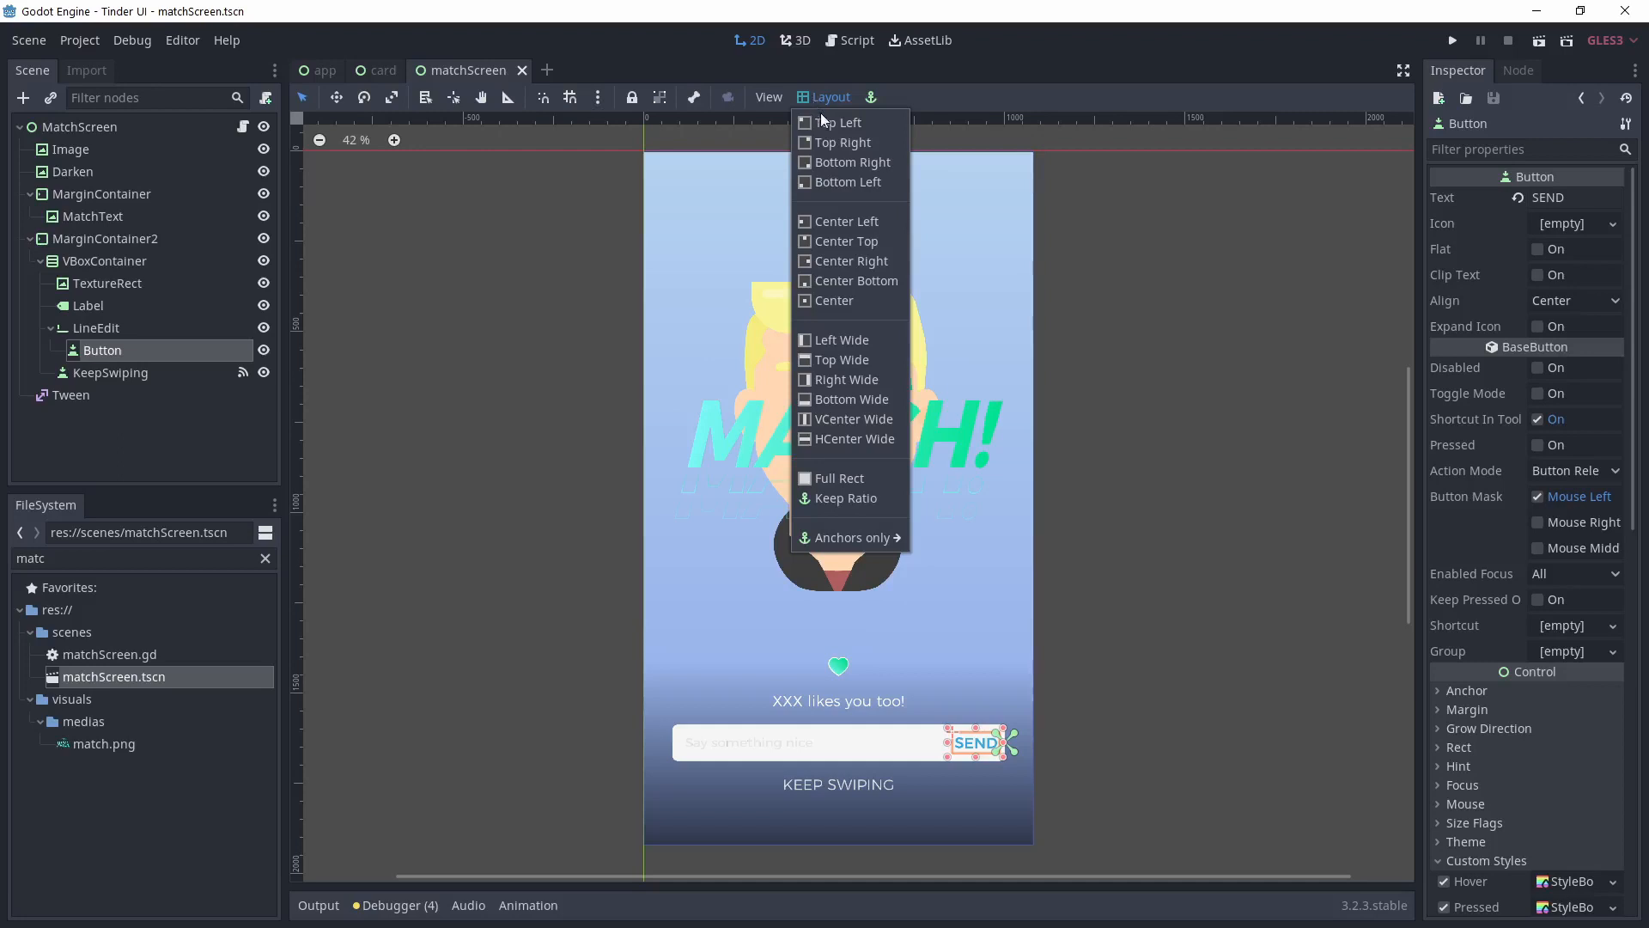
mouse_move(849, 261)
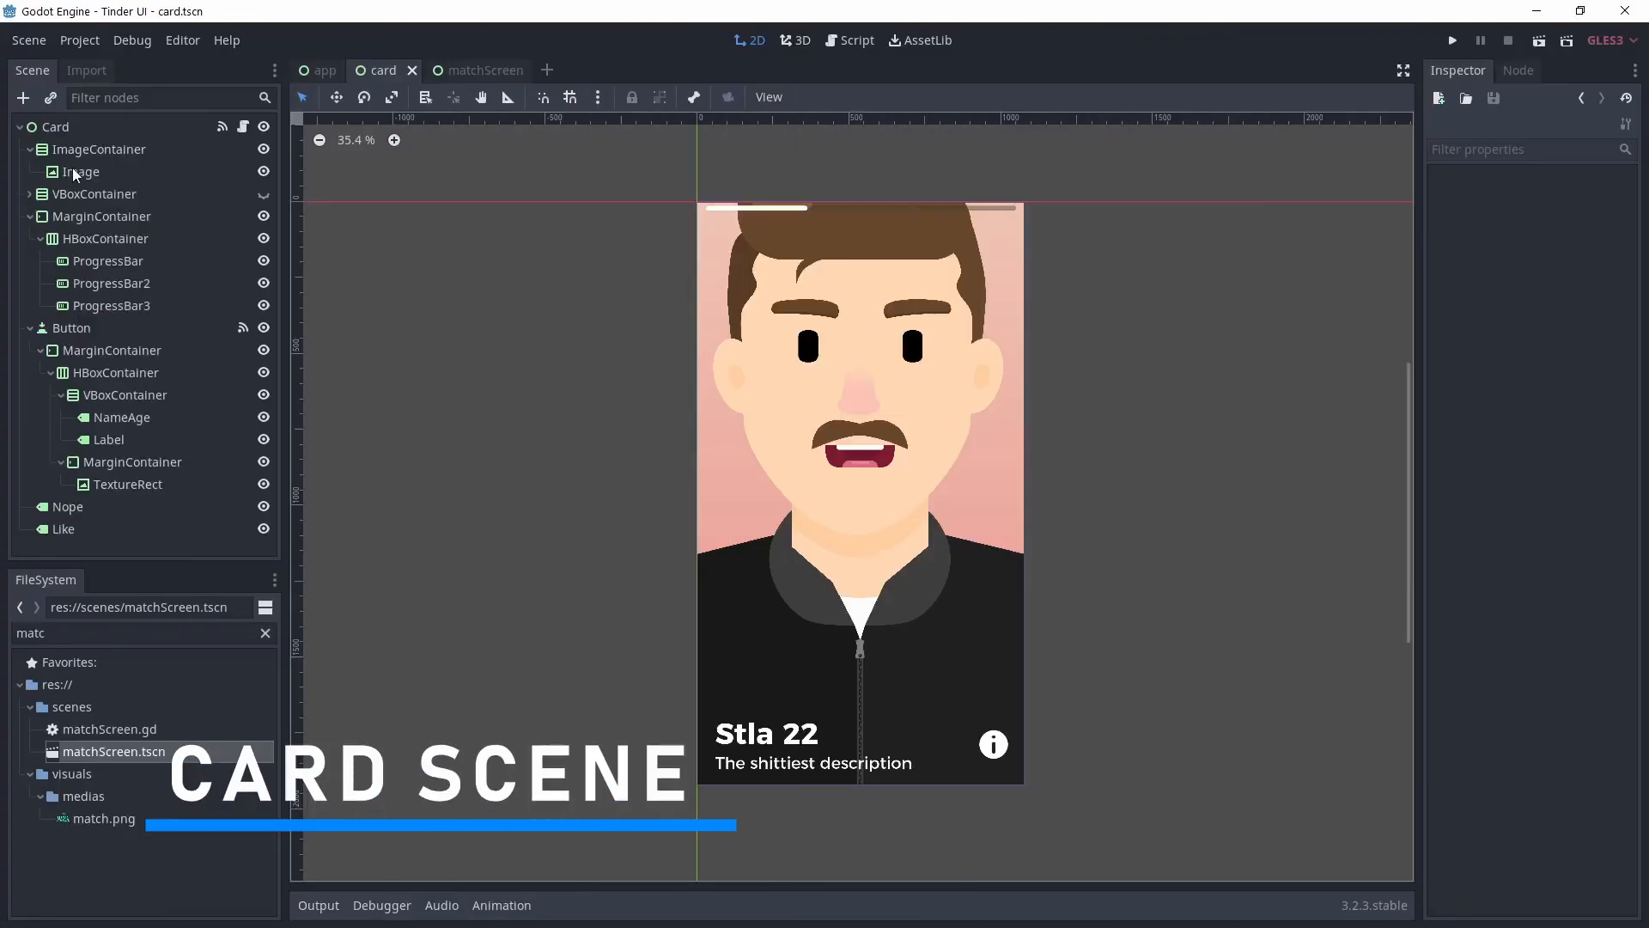
- Inspect the card's portrait image with its rounded-corner shader and the story progress bar's Fg and Bg StyleBoxes
click(81, 171)
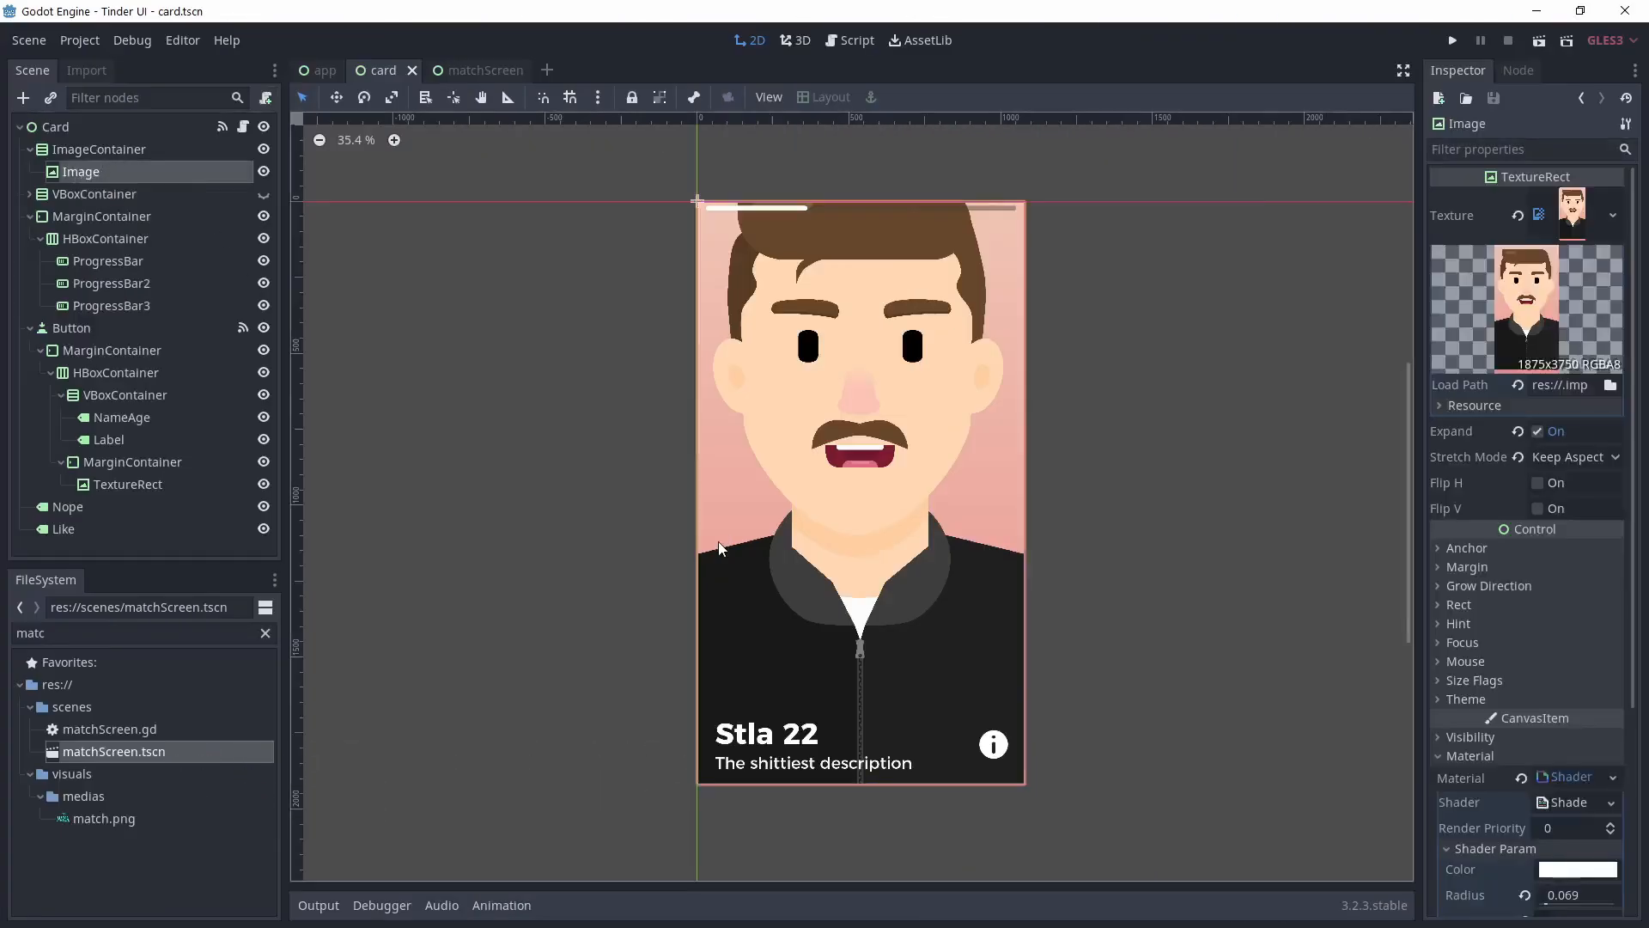
scroll(down, 3)
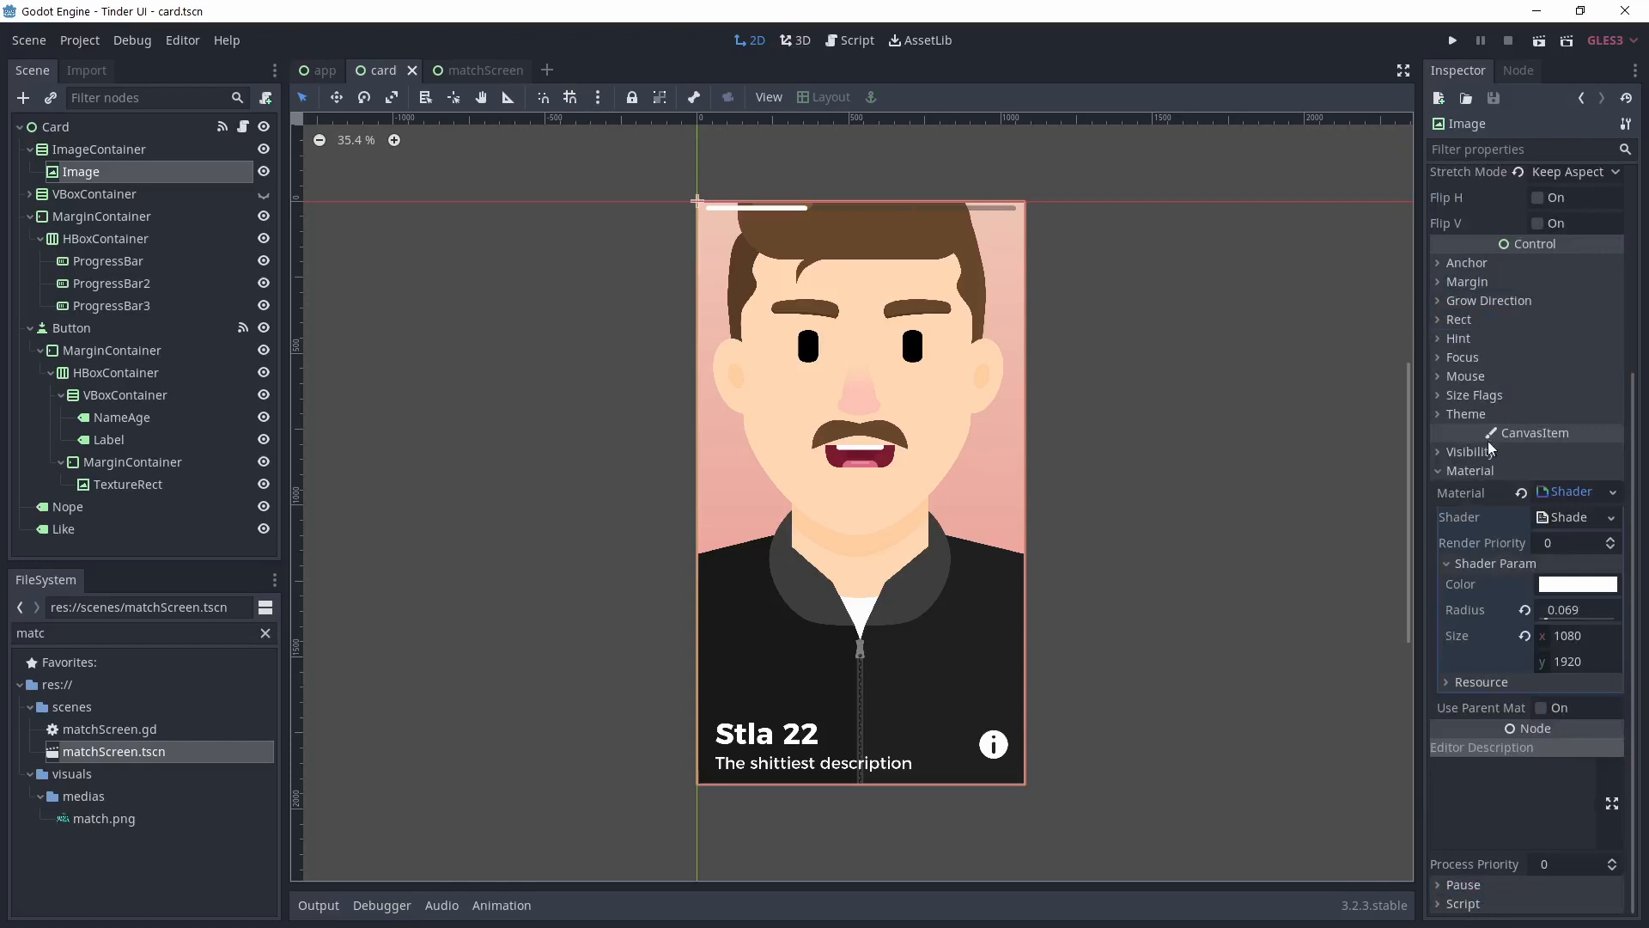
click(1472, 395)
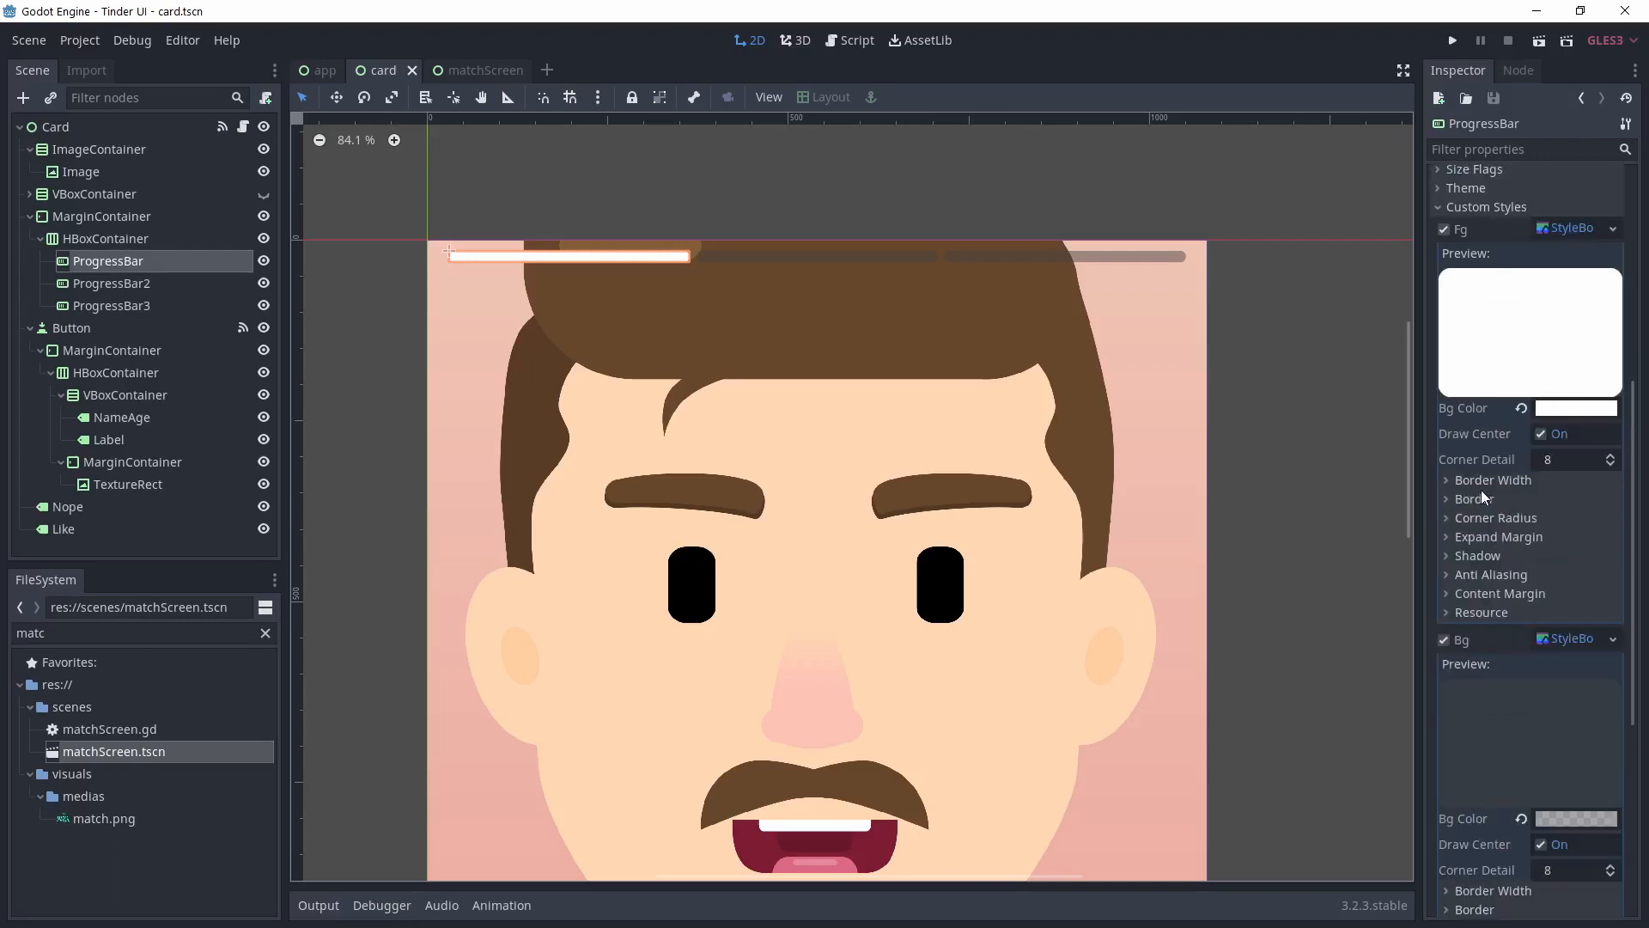
click(1496, 517)
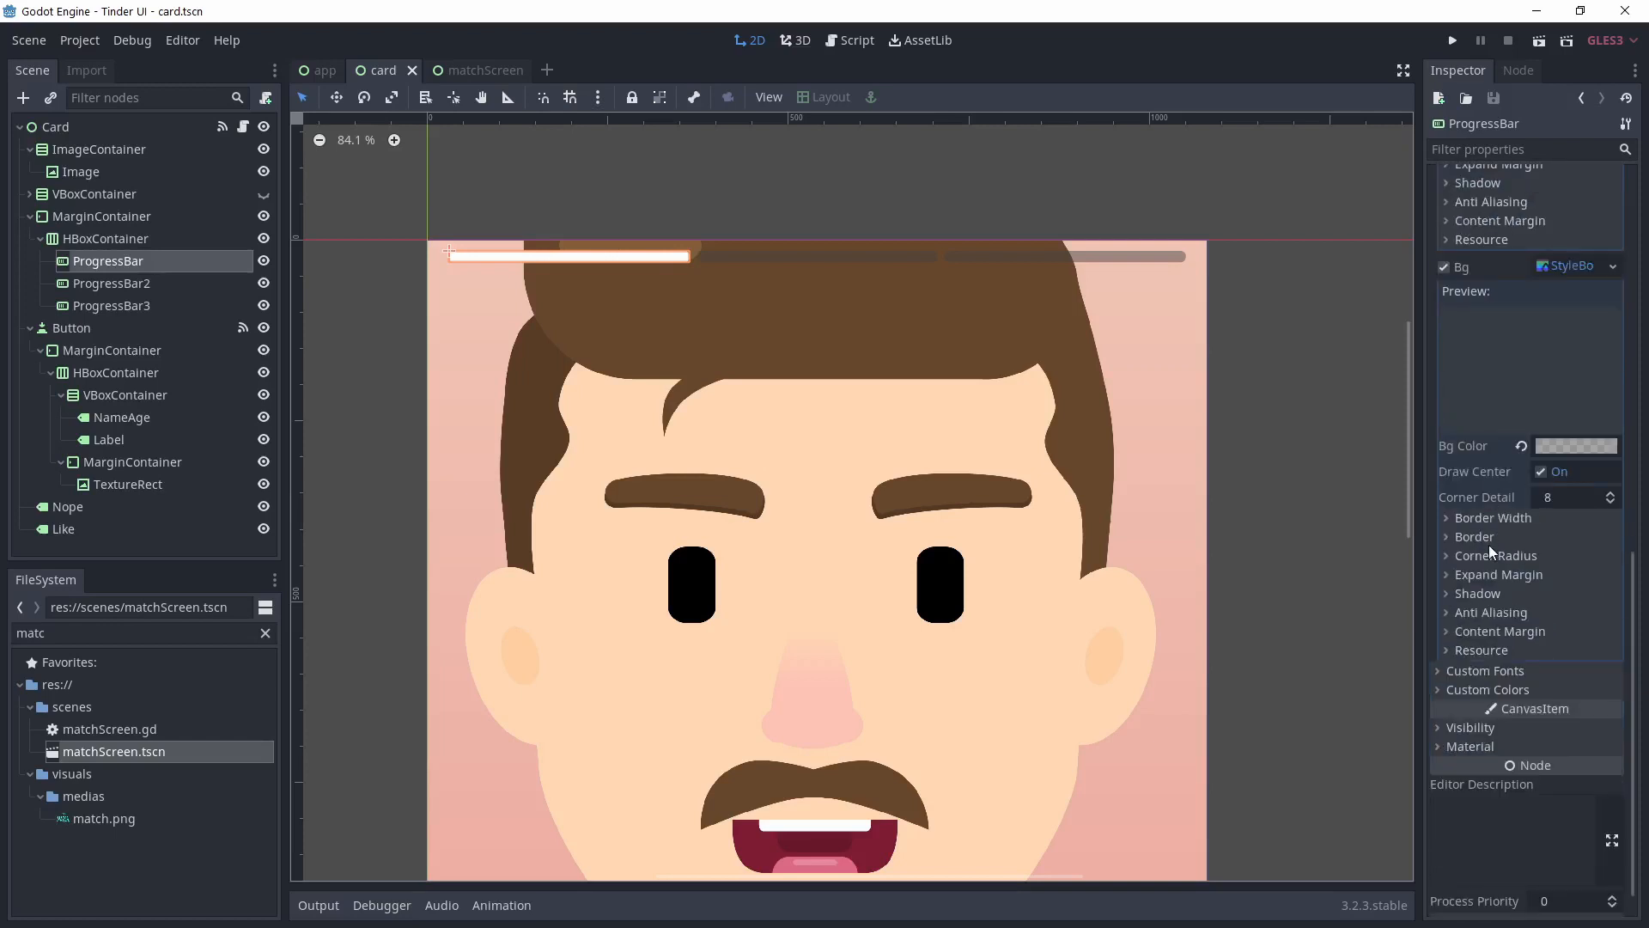
click(853, 39)
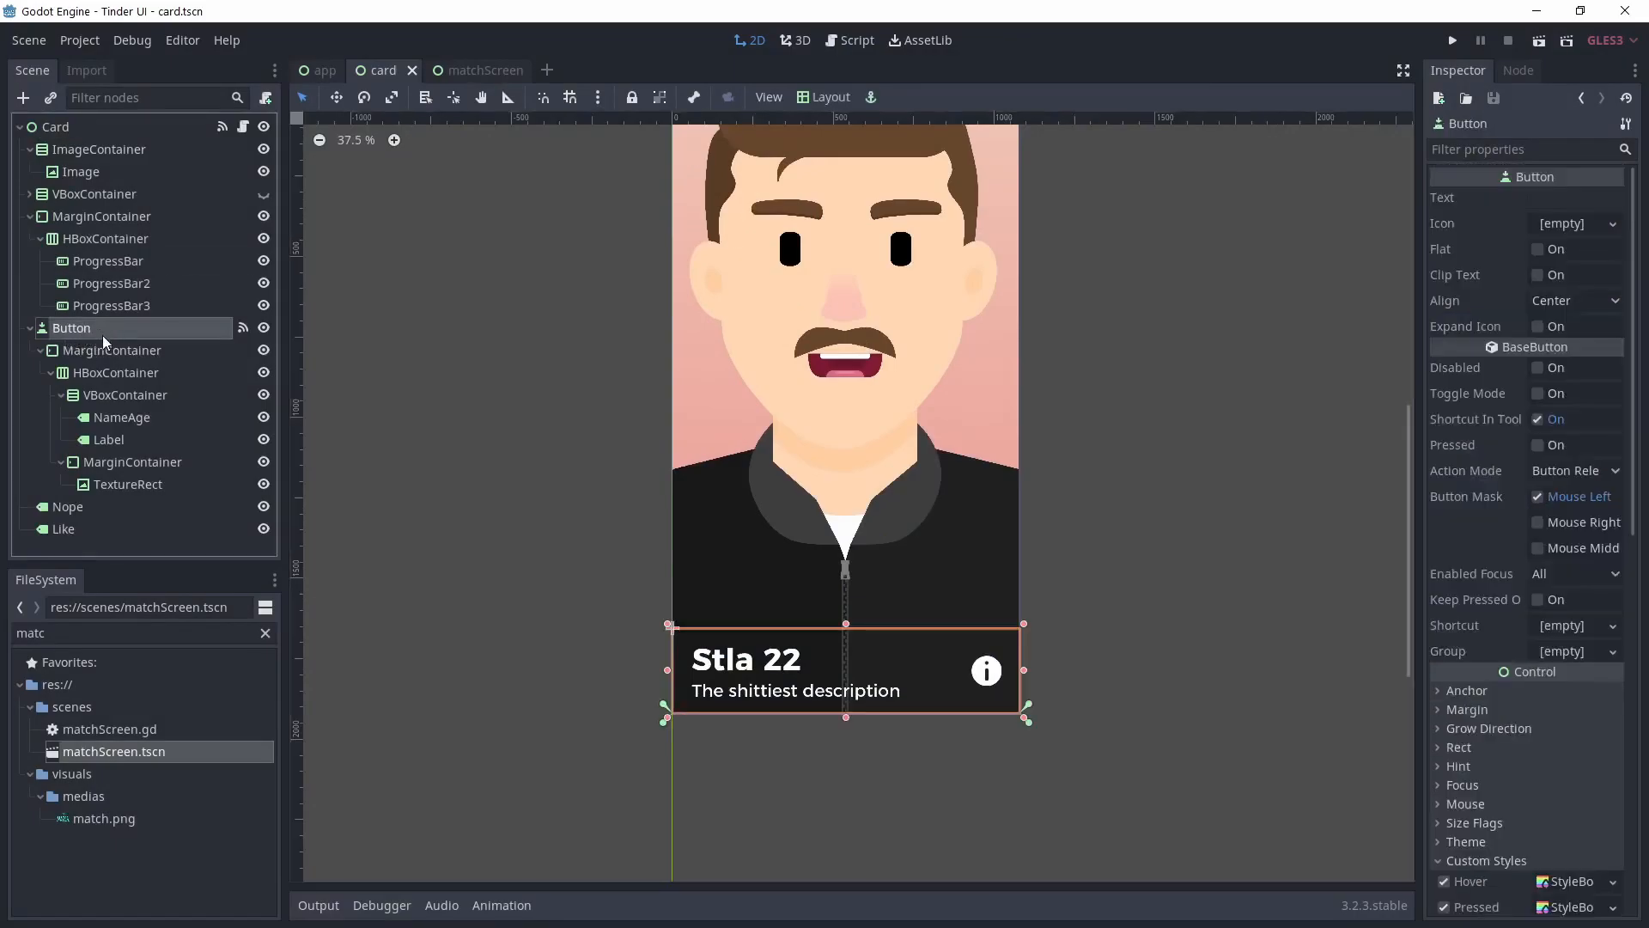
- Inspect the caption's margin container, the Stla 22 name label and the info icon image
click(112, 348)
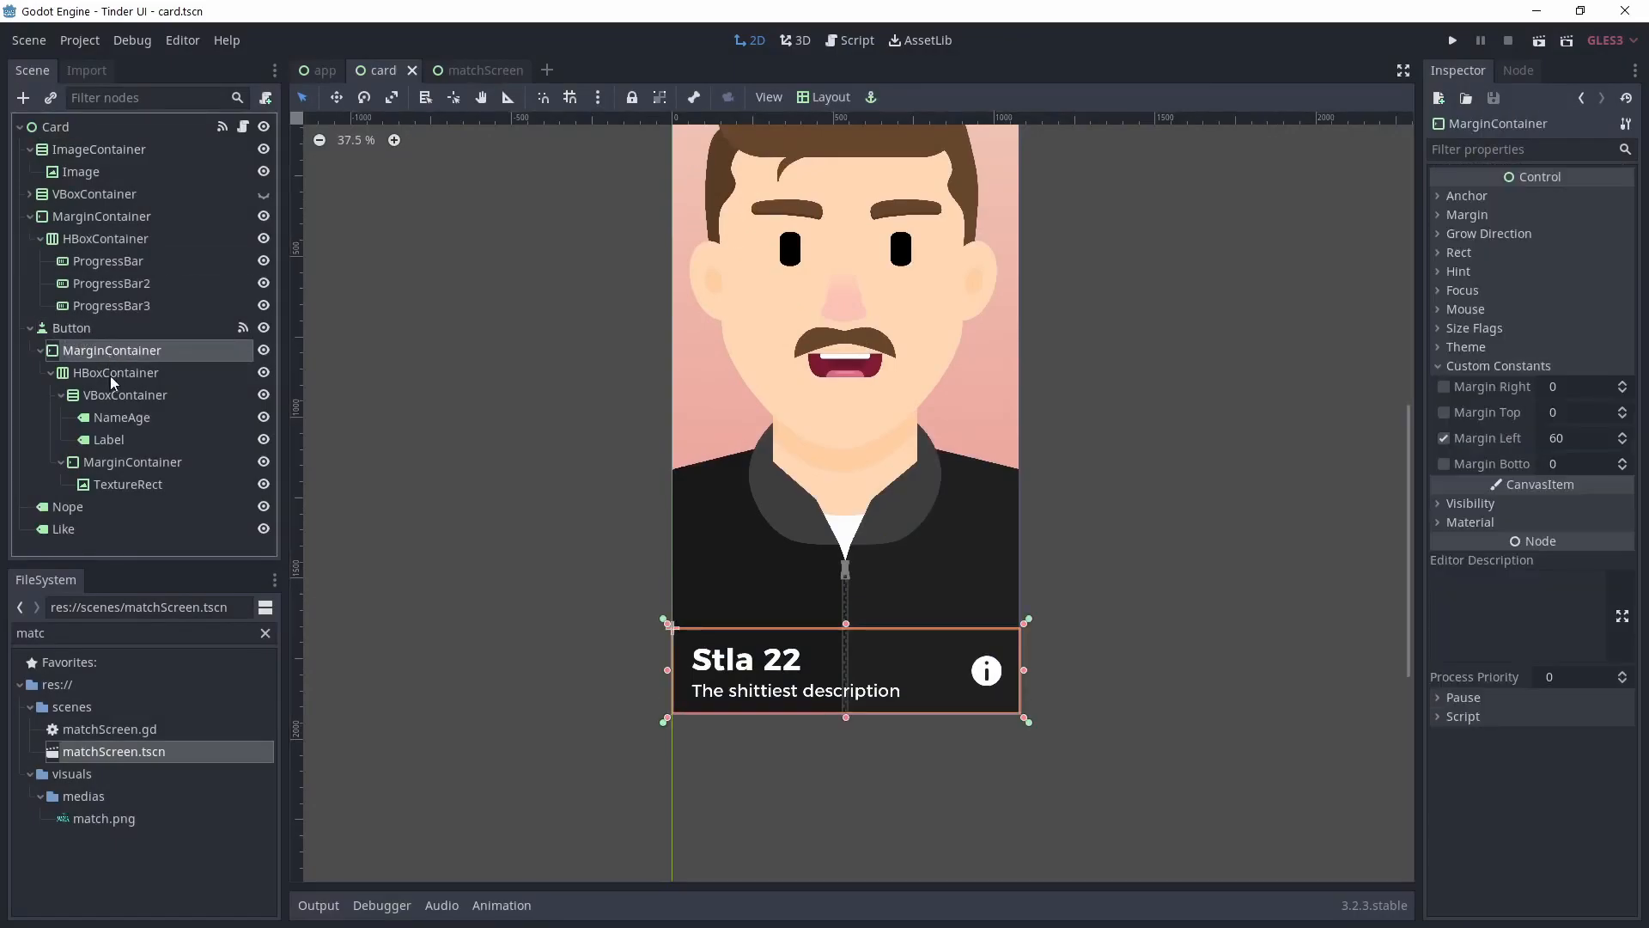
click(121, 415)
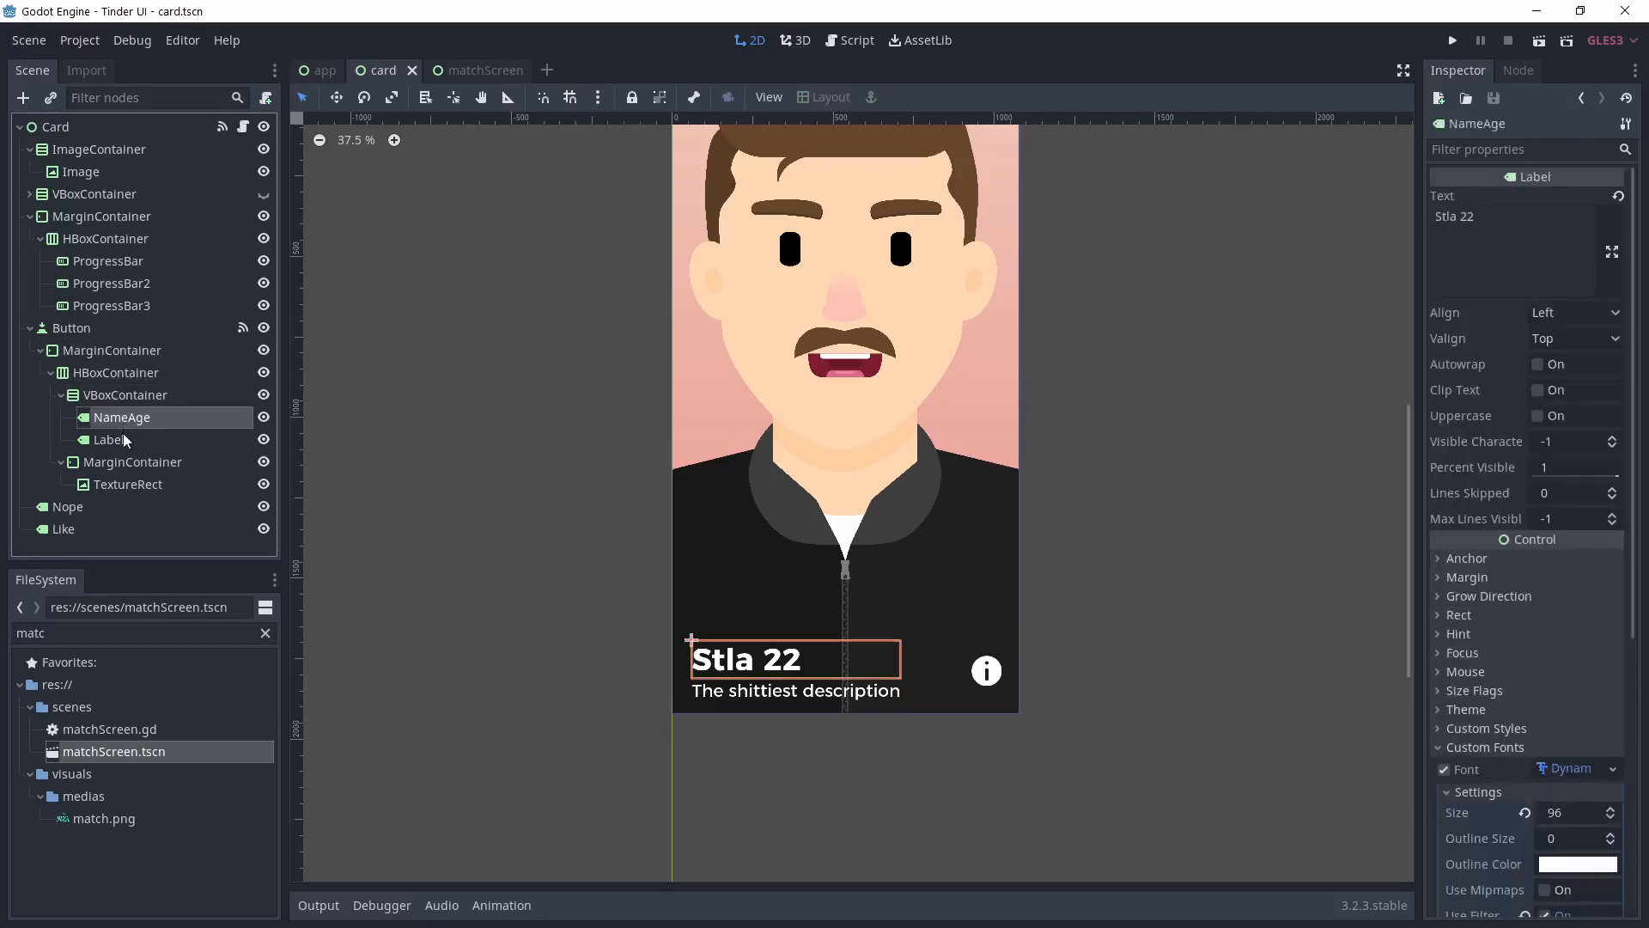
click(128, 485)
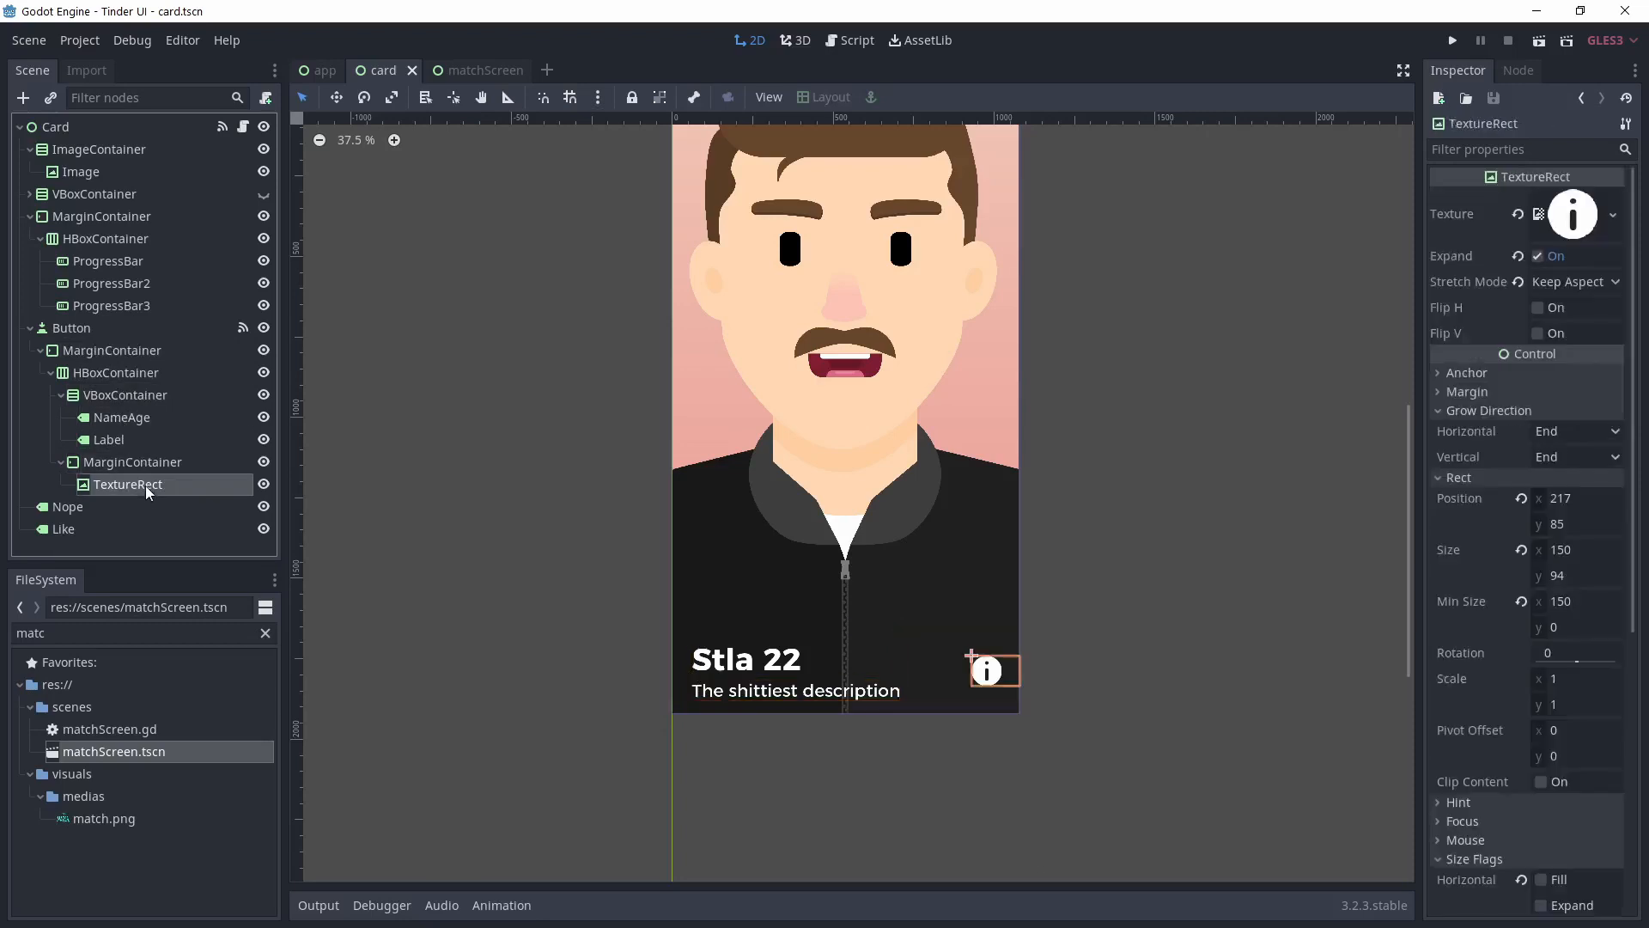
- View the card Button's pressed signal connected to _on_Button_pressed, then select the Nope label
click(73, 326)
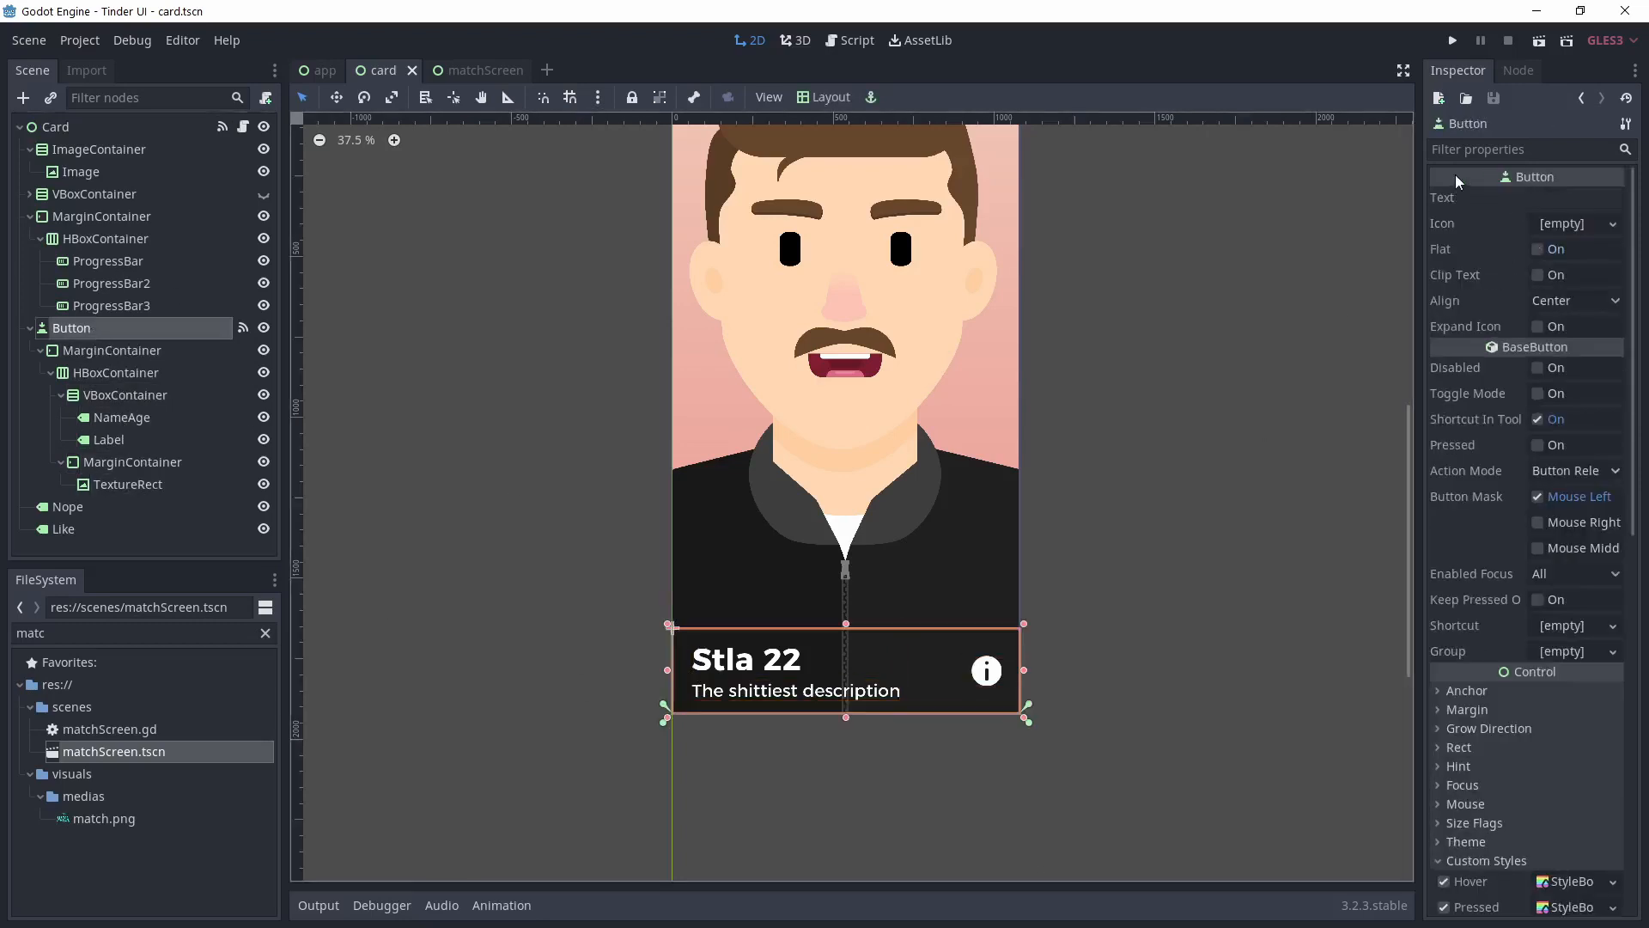
click(1517, 70)
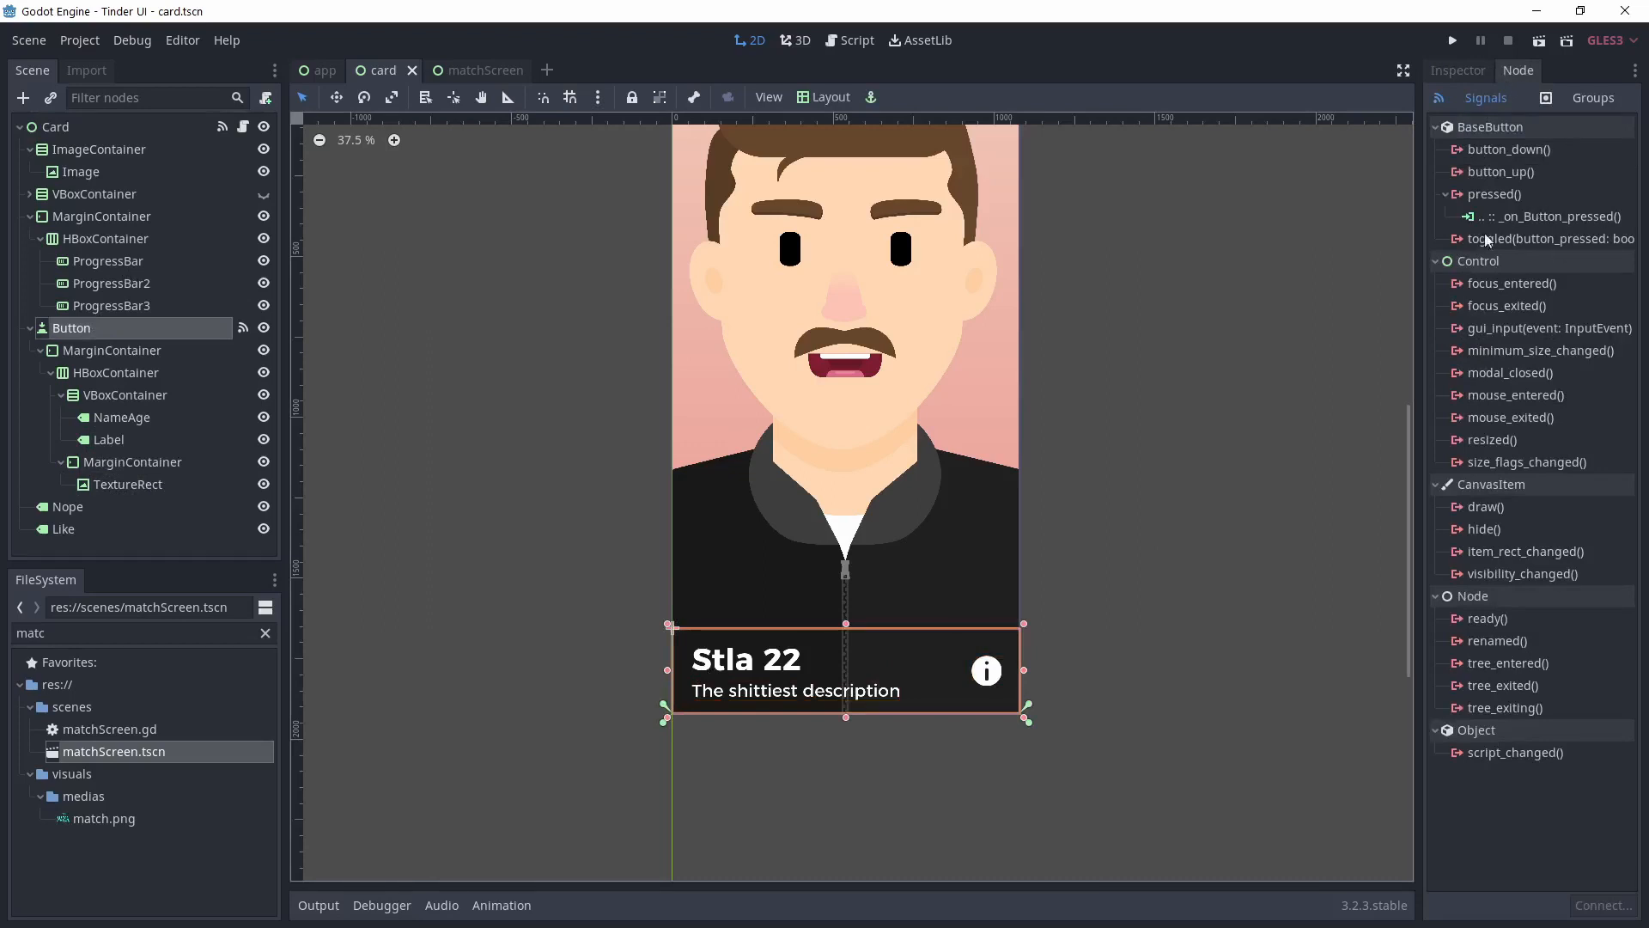
mouse_move(1079, 414)
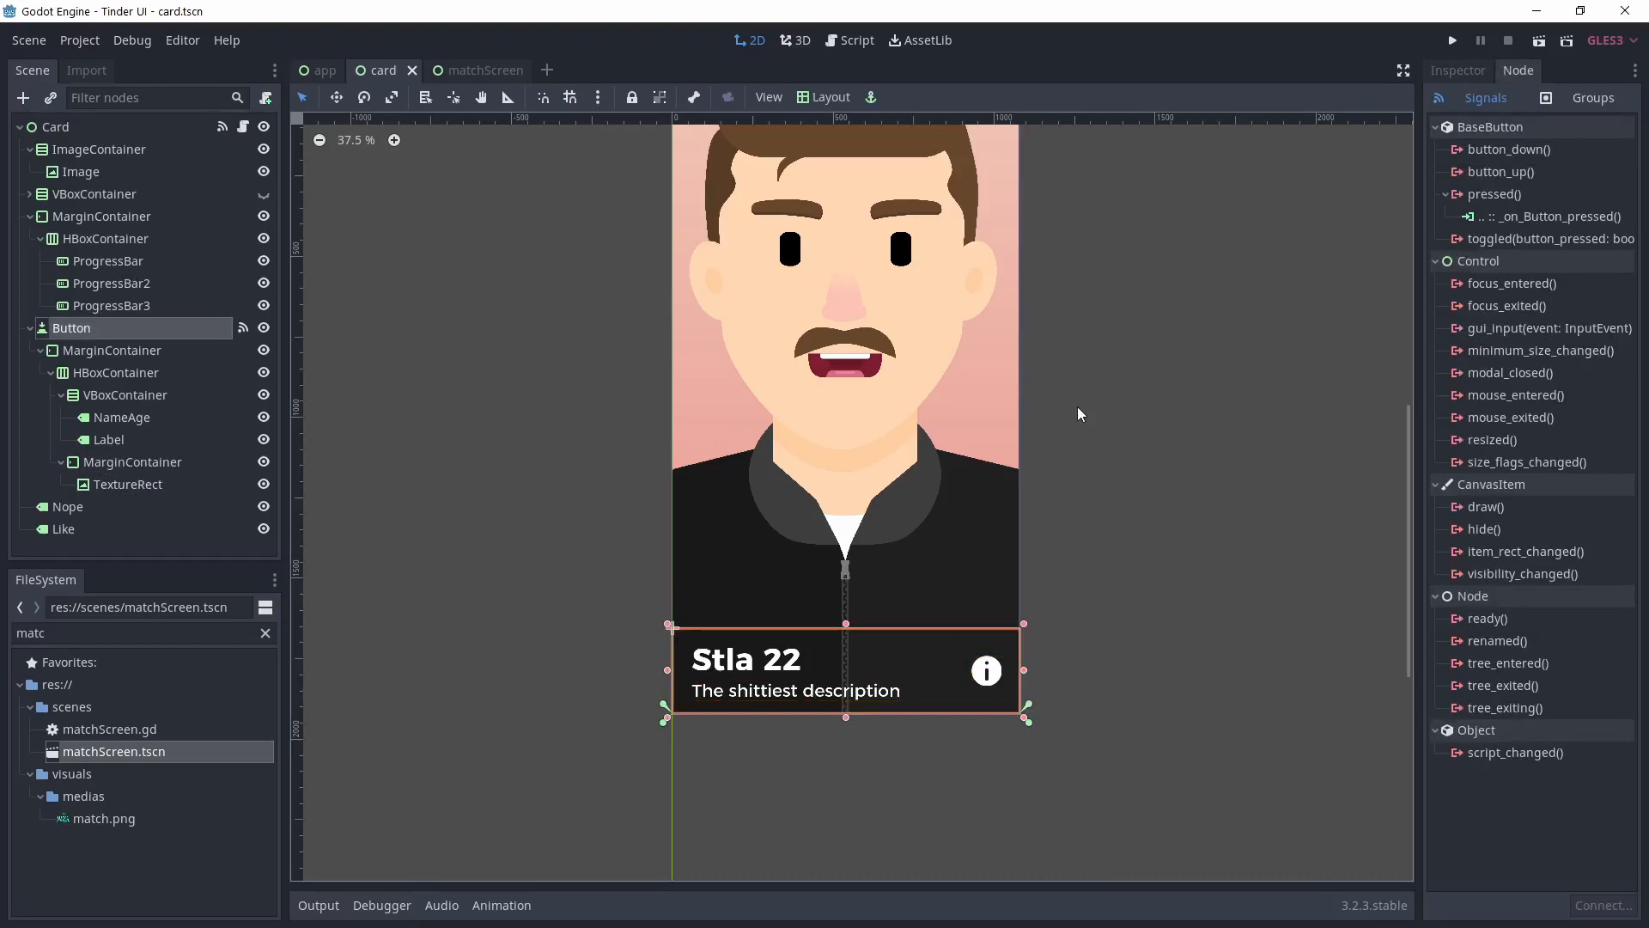
click(67, 505)
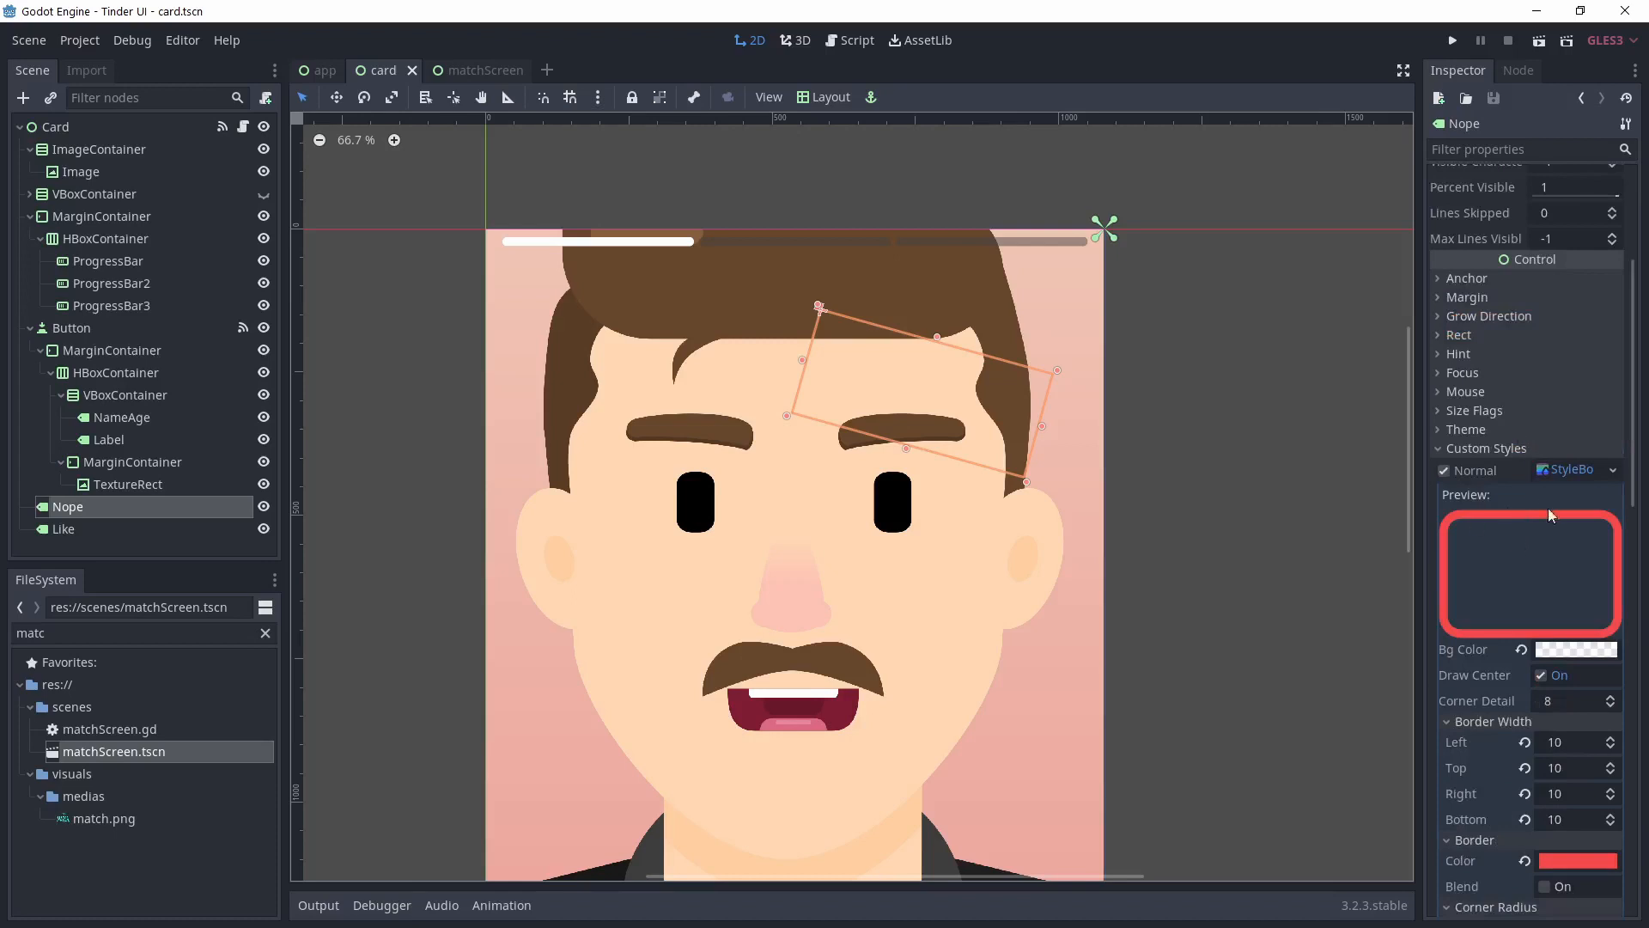
- Set the Nope label's modulate colour to fully transparent white (#00ffffff)
scroll(down, 3)
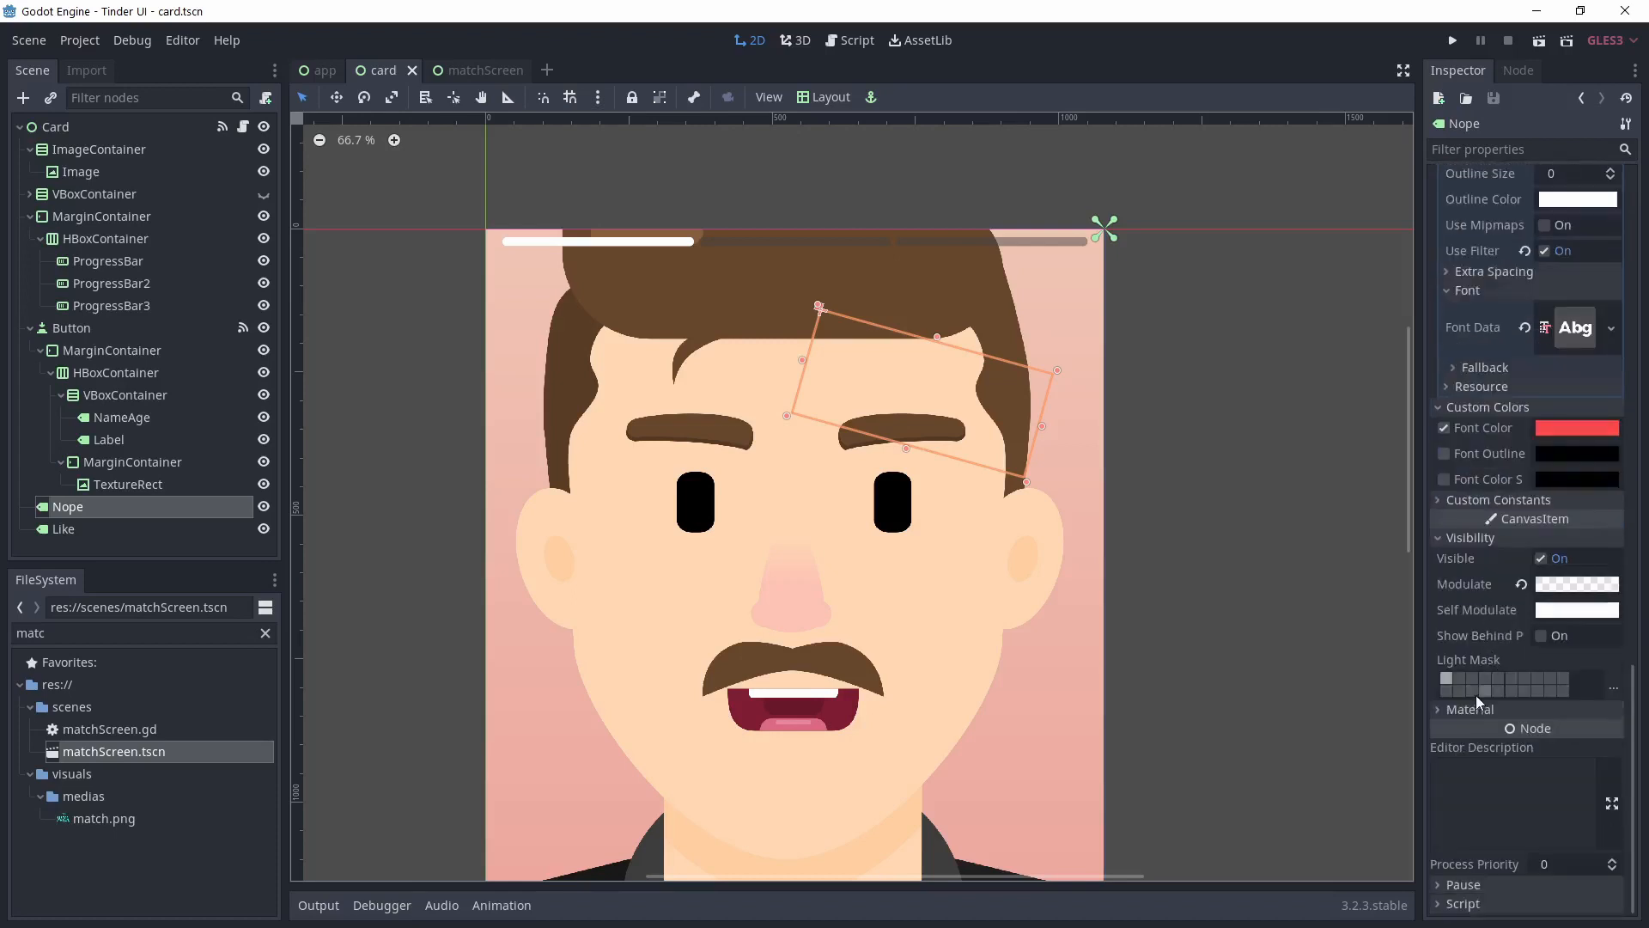
click(1577, 427)
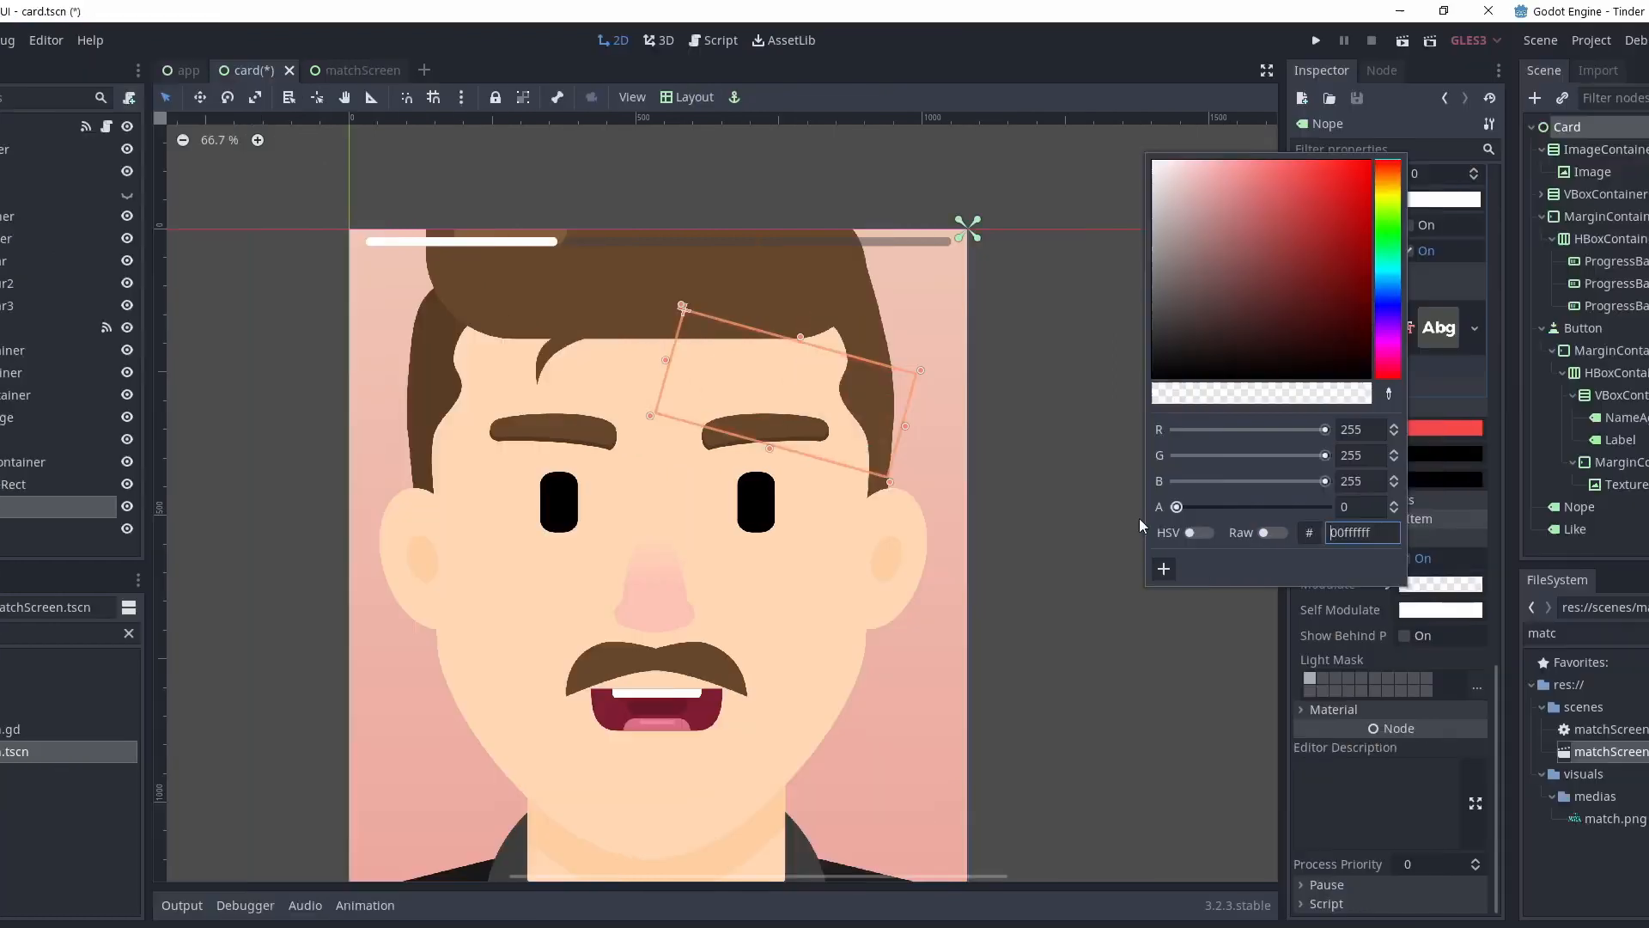
- Read through card.gd's _input code for dragging, releasing and removing the card, then run the project
click(851, 39)
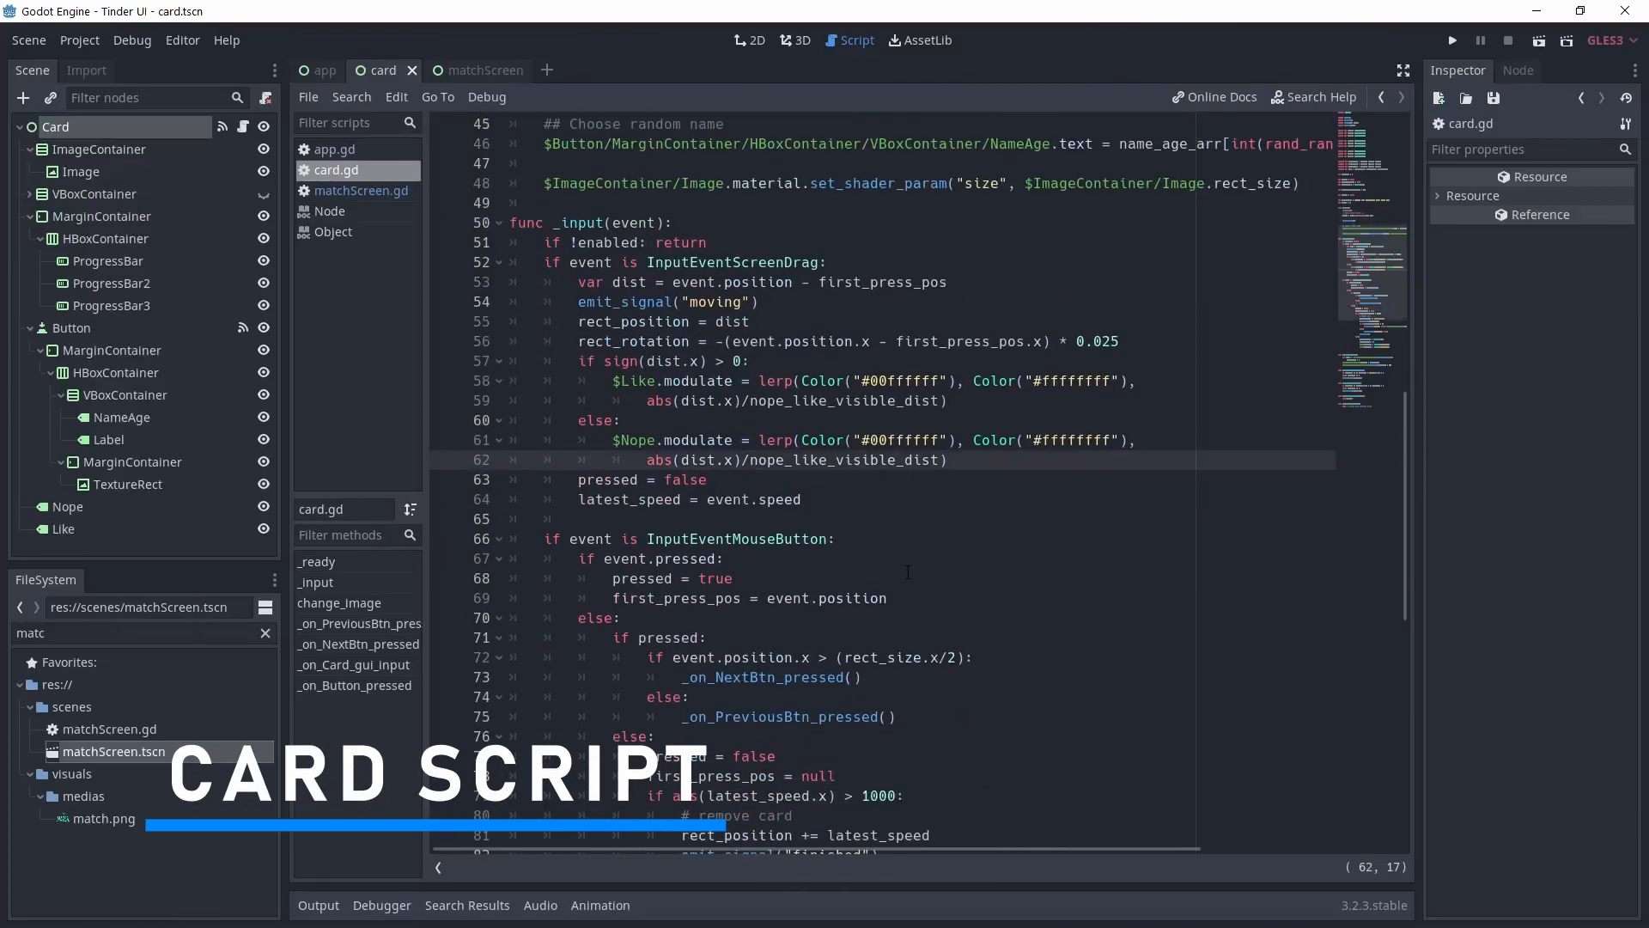
scroll(down, 3)
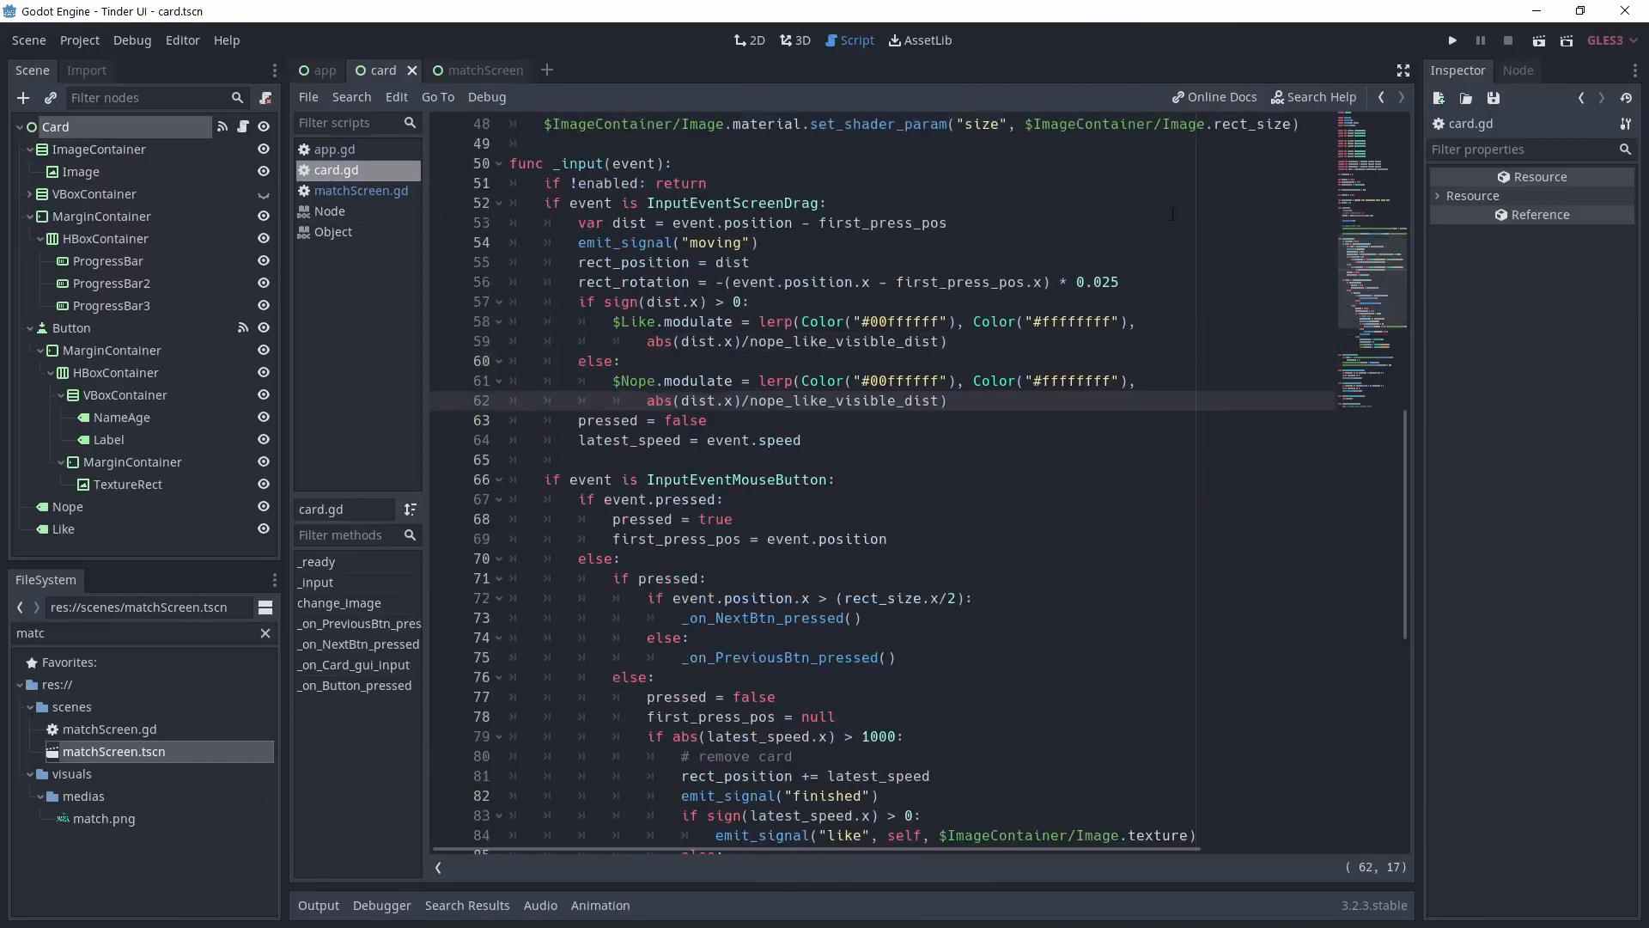
scroll(down, 3)
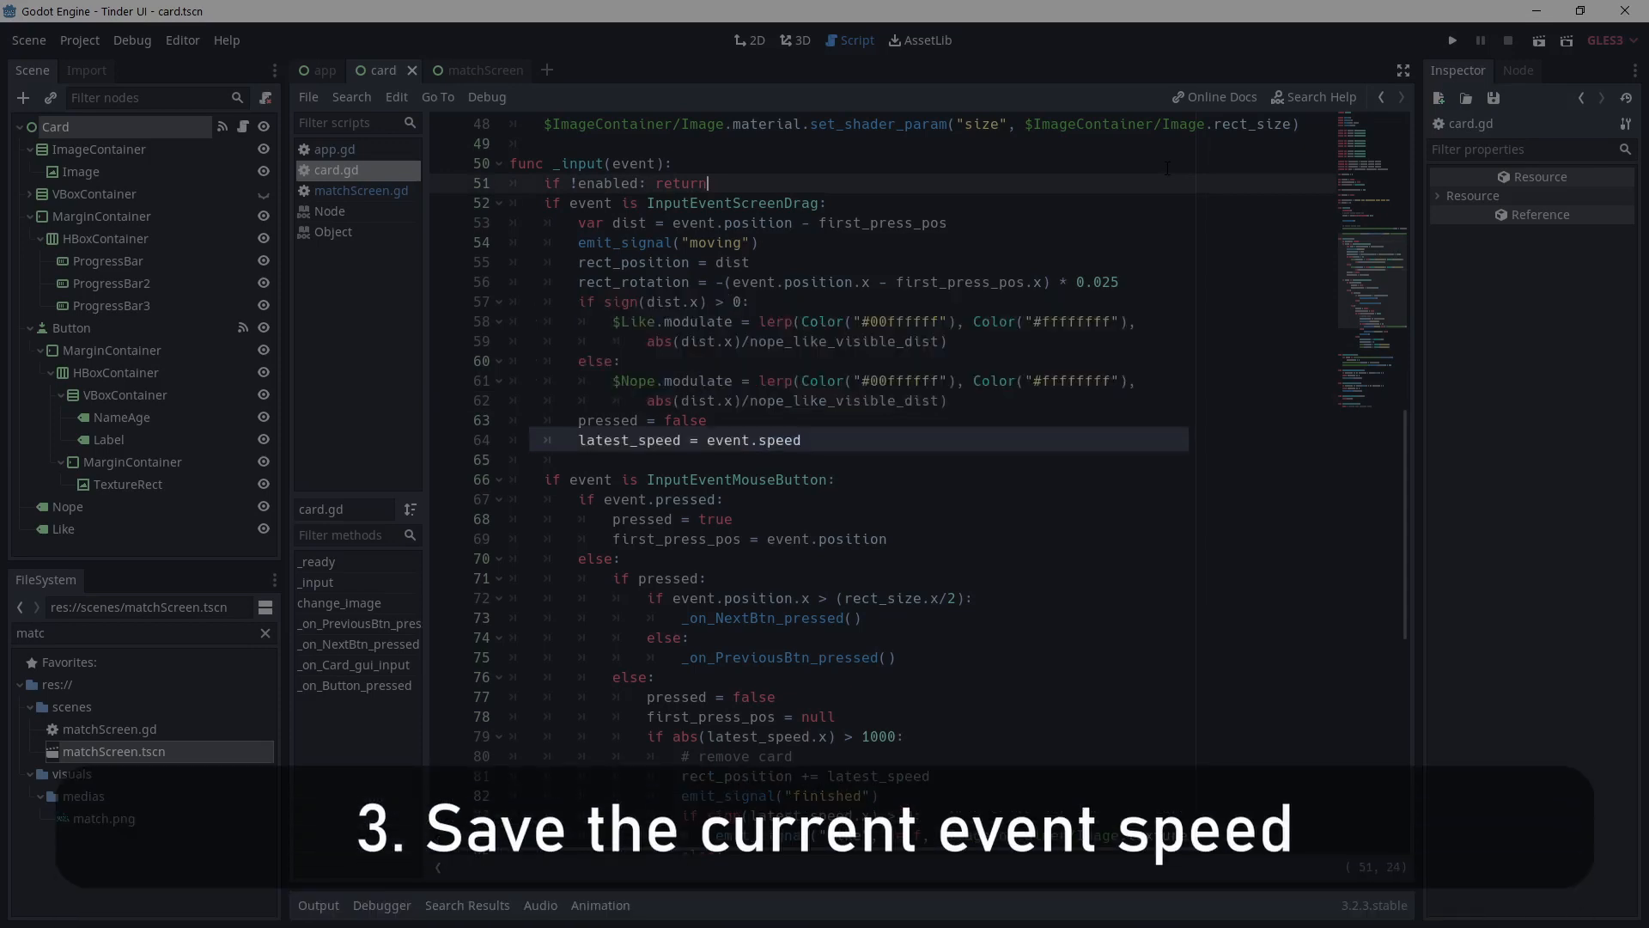
scroll(down, 3)
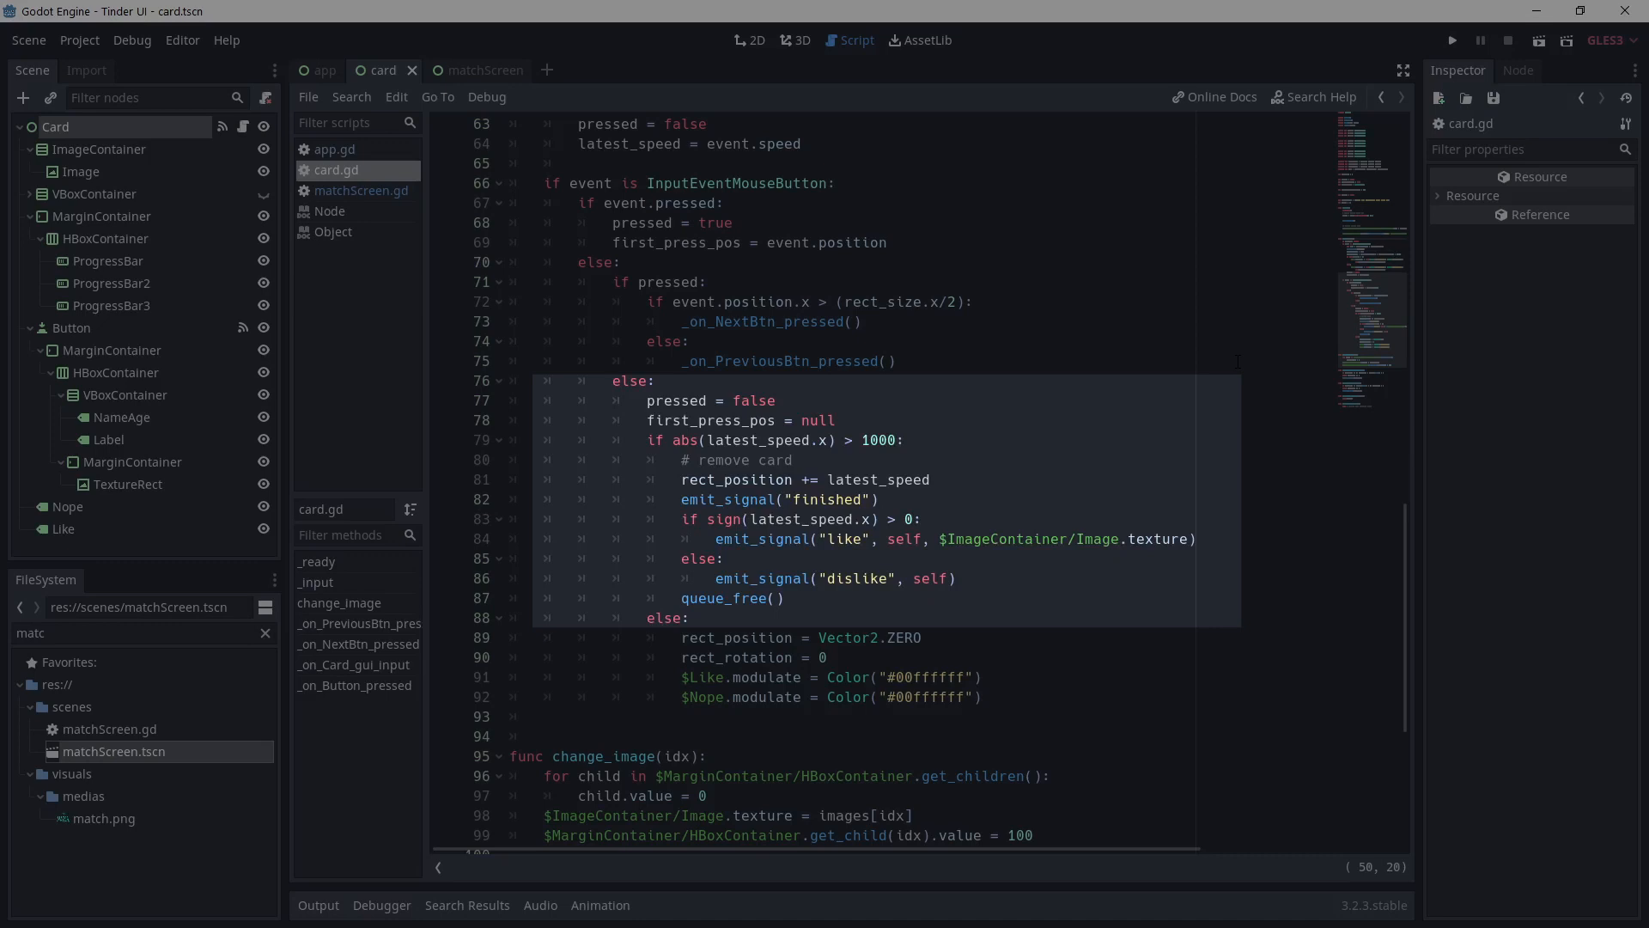
click(1453, 39)
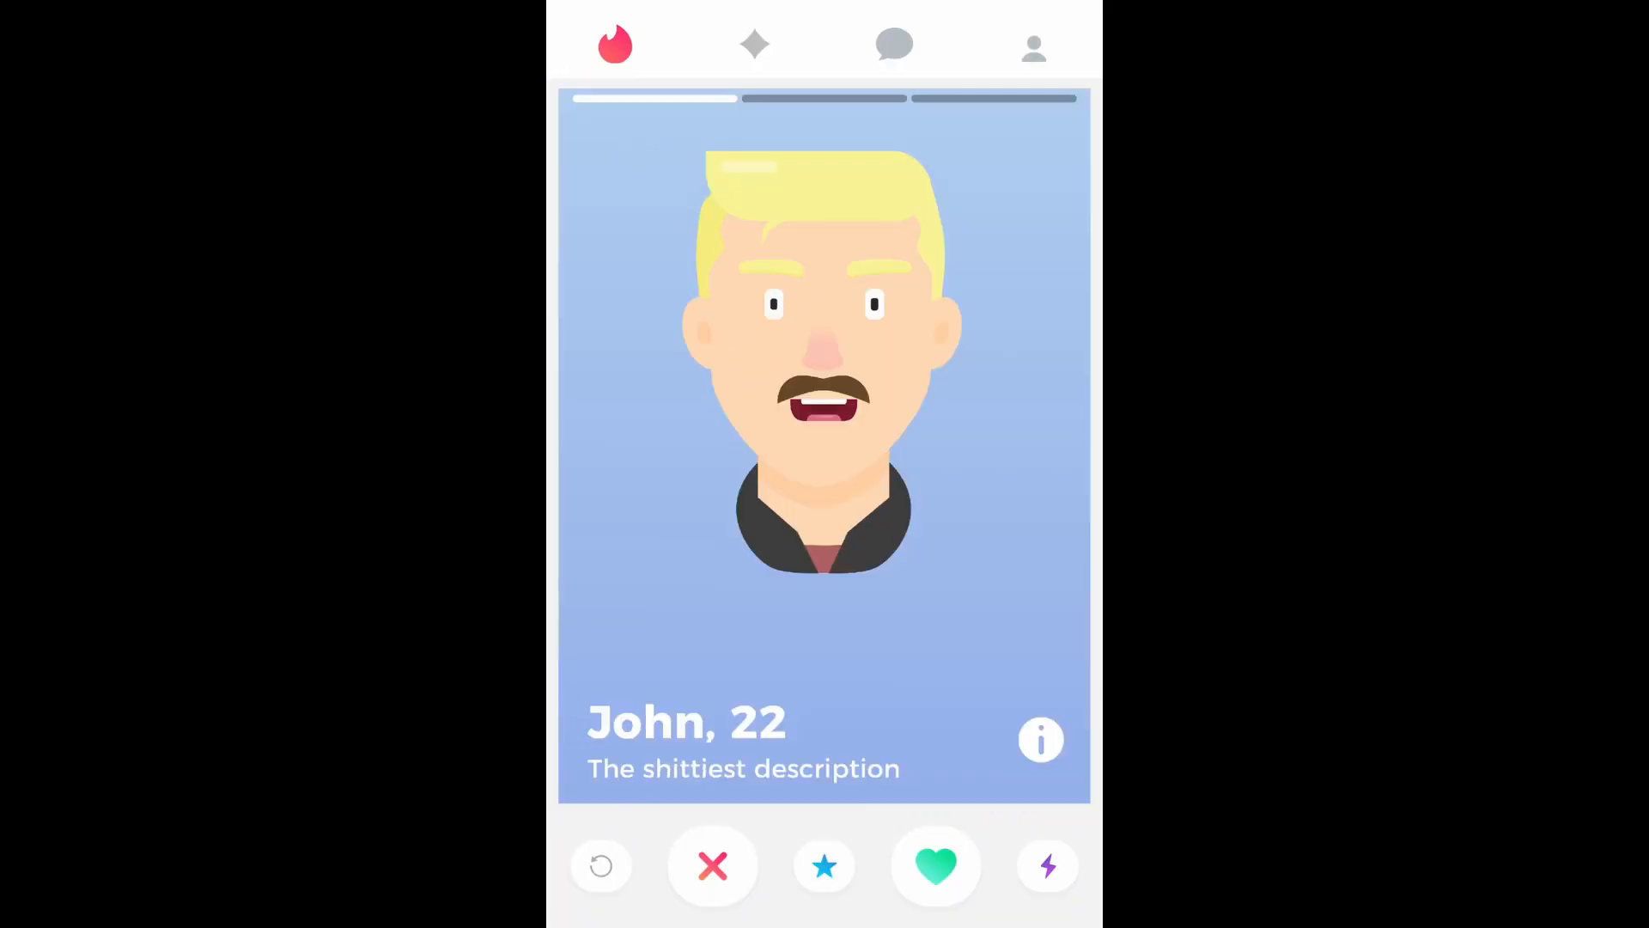
- Swipe the John, 22 card right so it flies off with a LIKE stamp
click(935, 864)
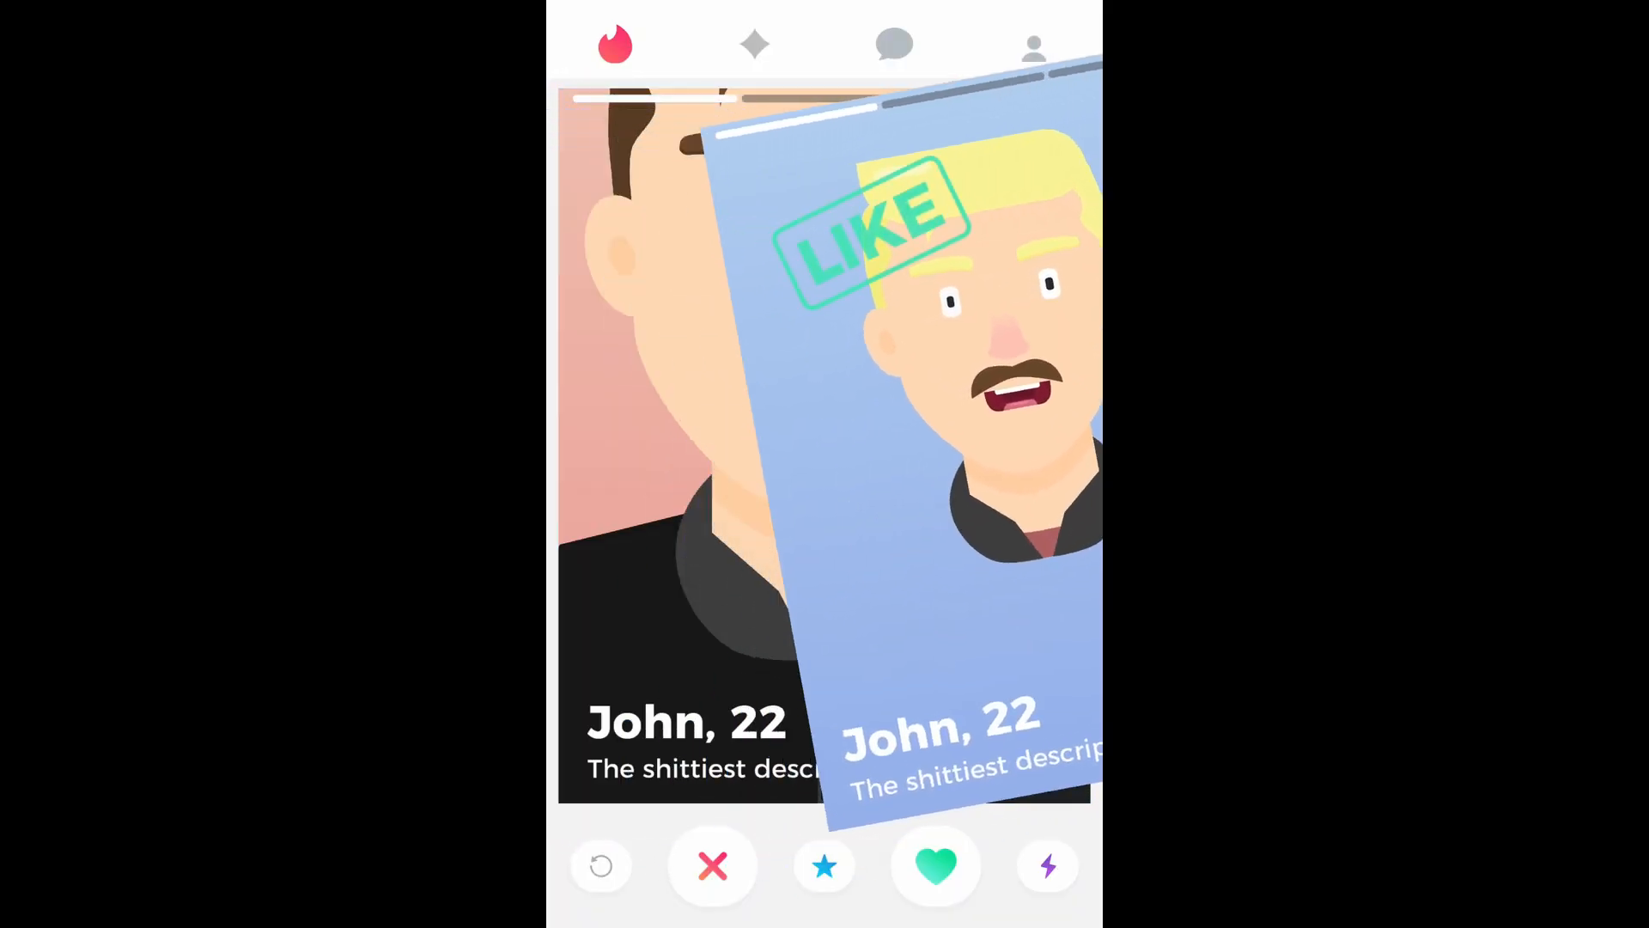
click(935, 864)
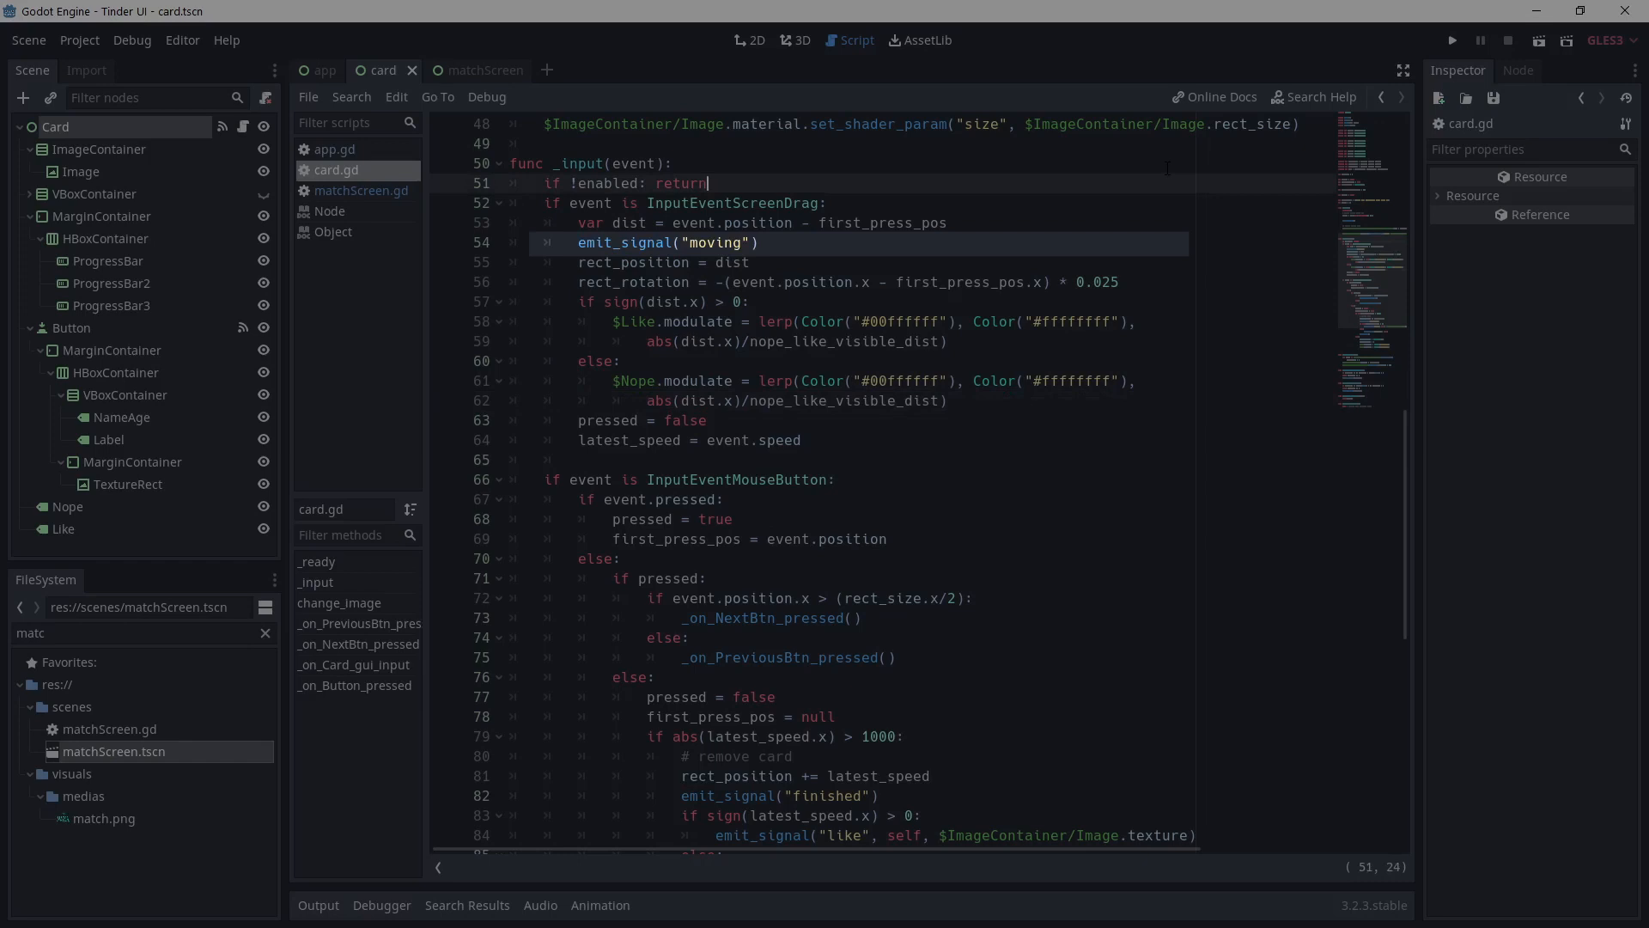
- Show app.gd, which spawns the next card and connects finished, like and dislike signals
click(325, 68)
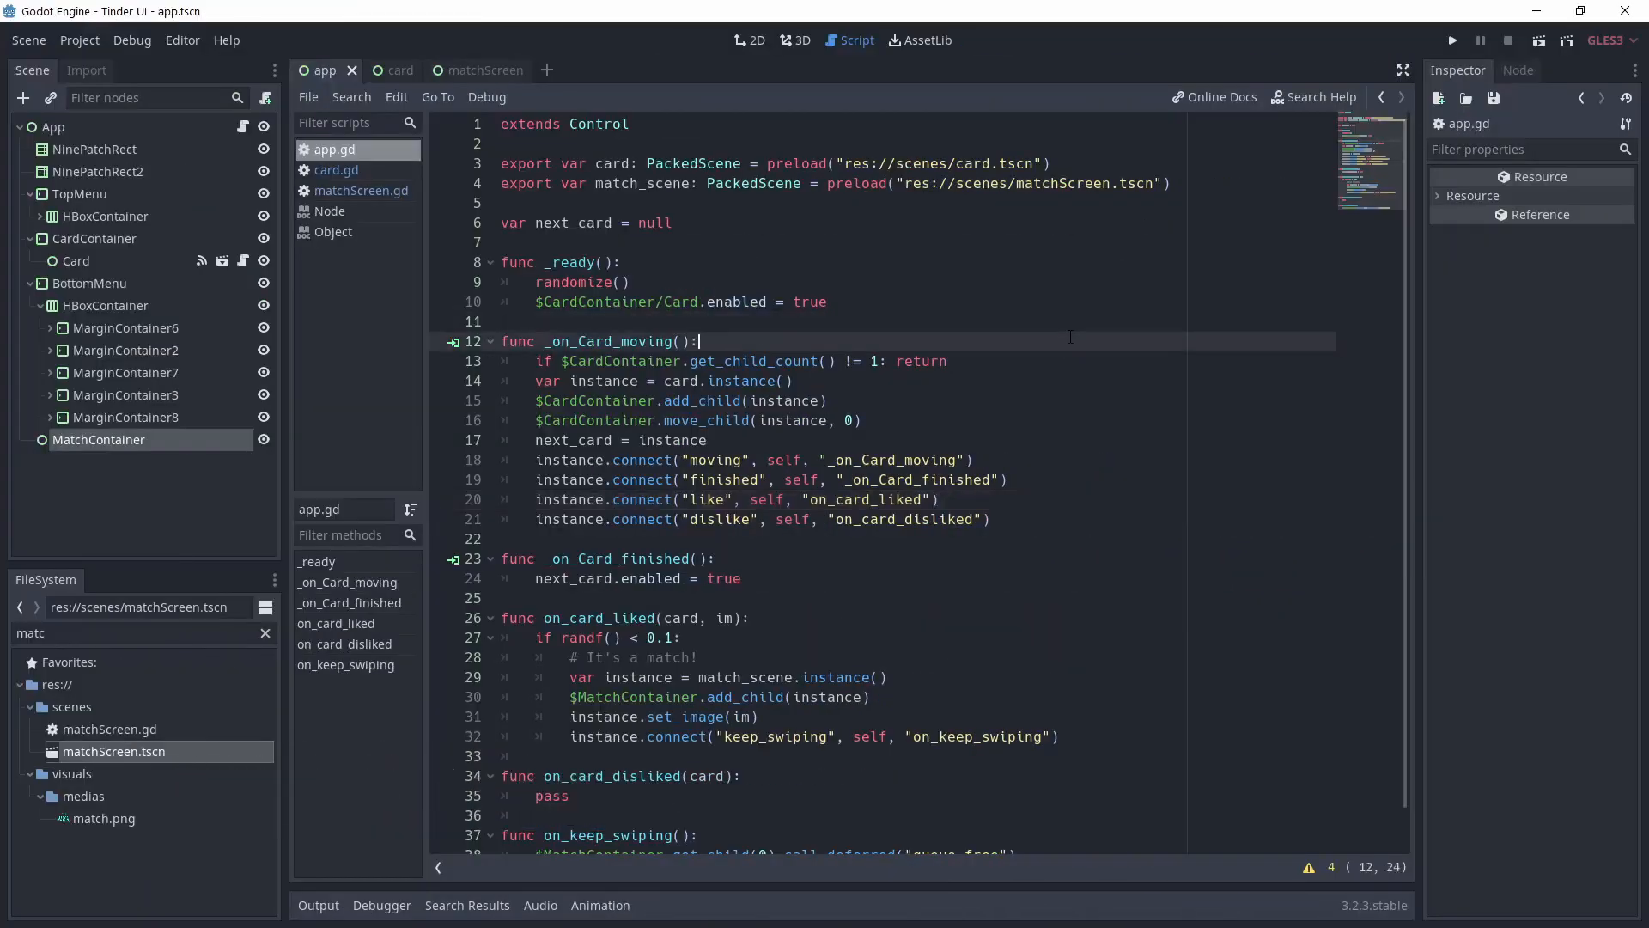
- Review app.gd's card instancing and signal connections, select _on_Card_finished, then run the project
drag(534, 461, 1009, 519)
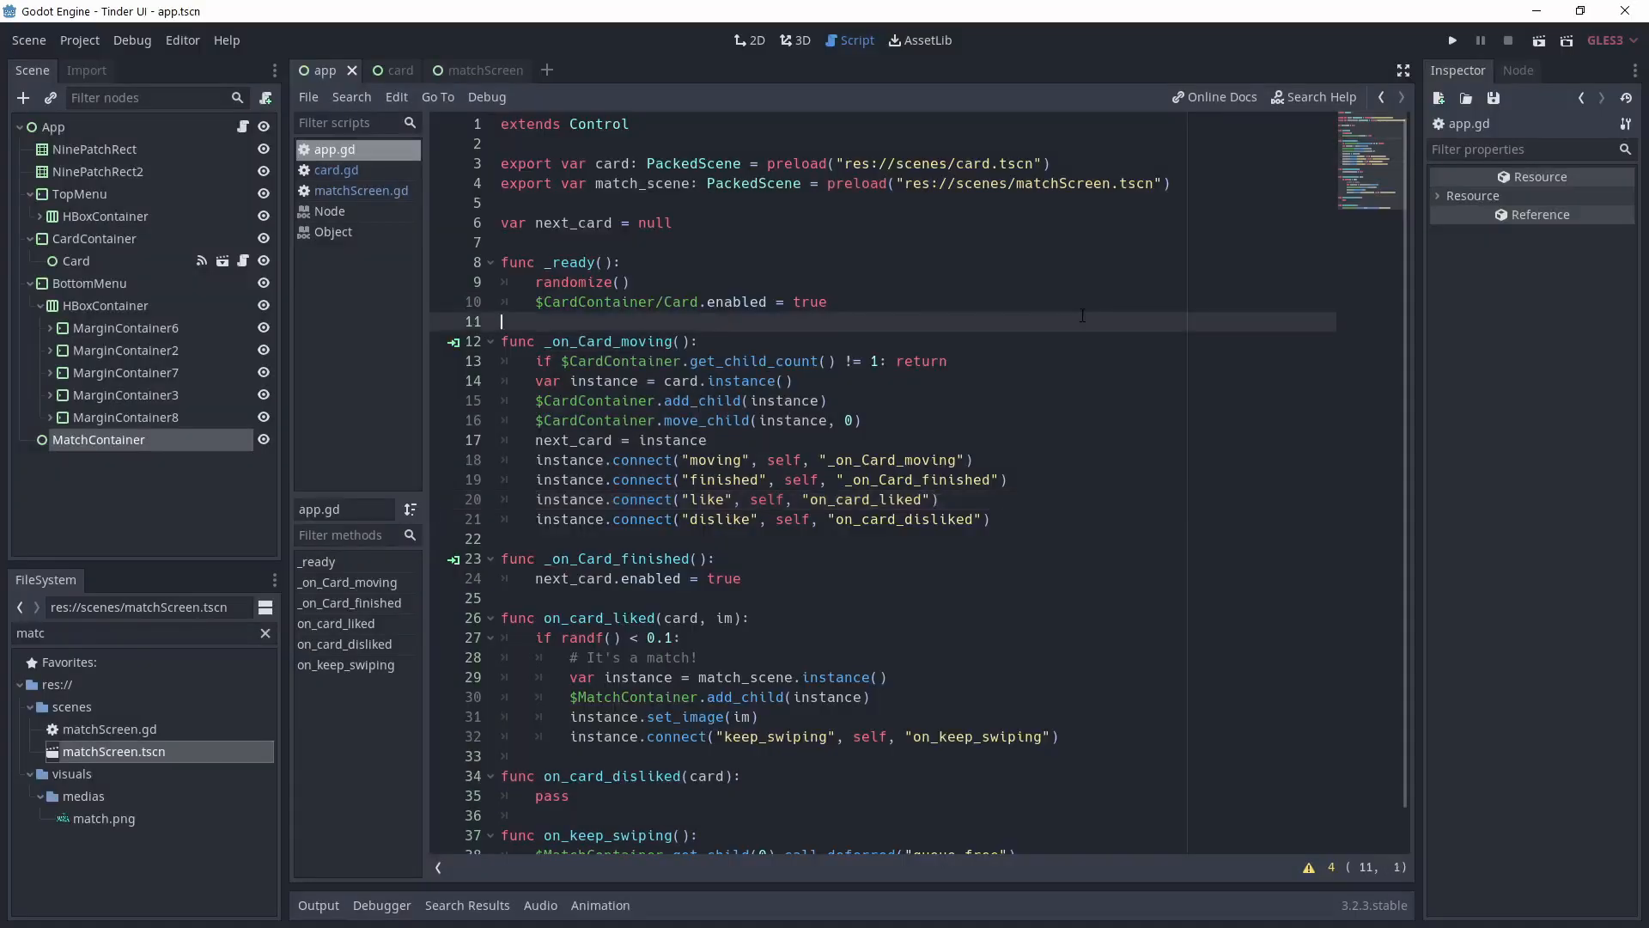
click(699, 340)
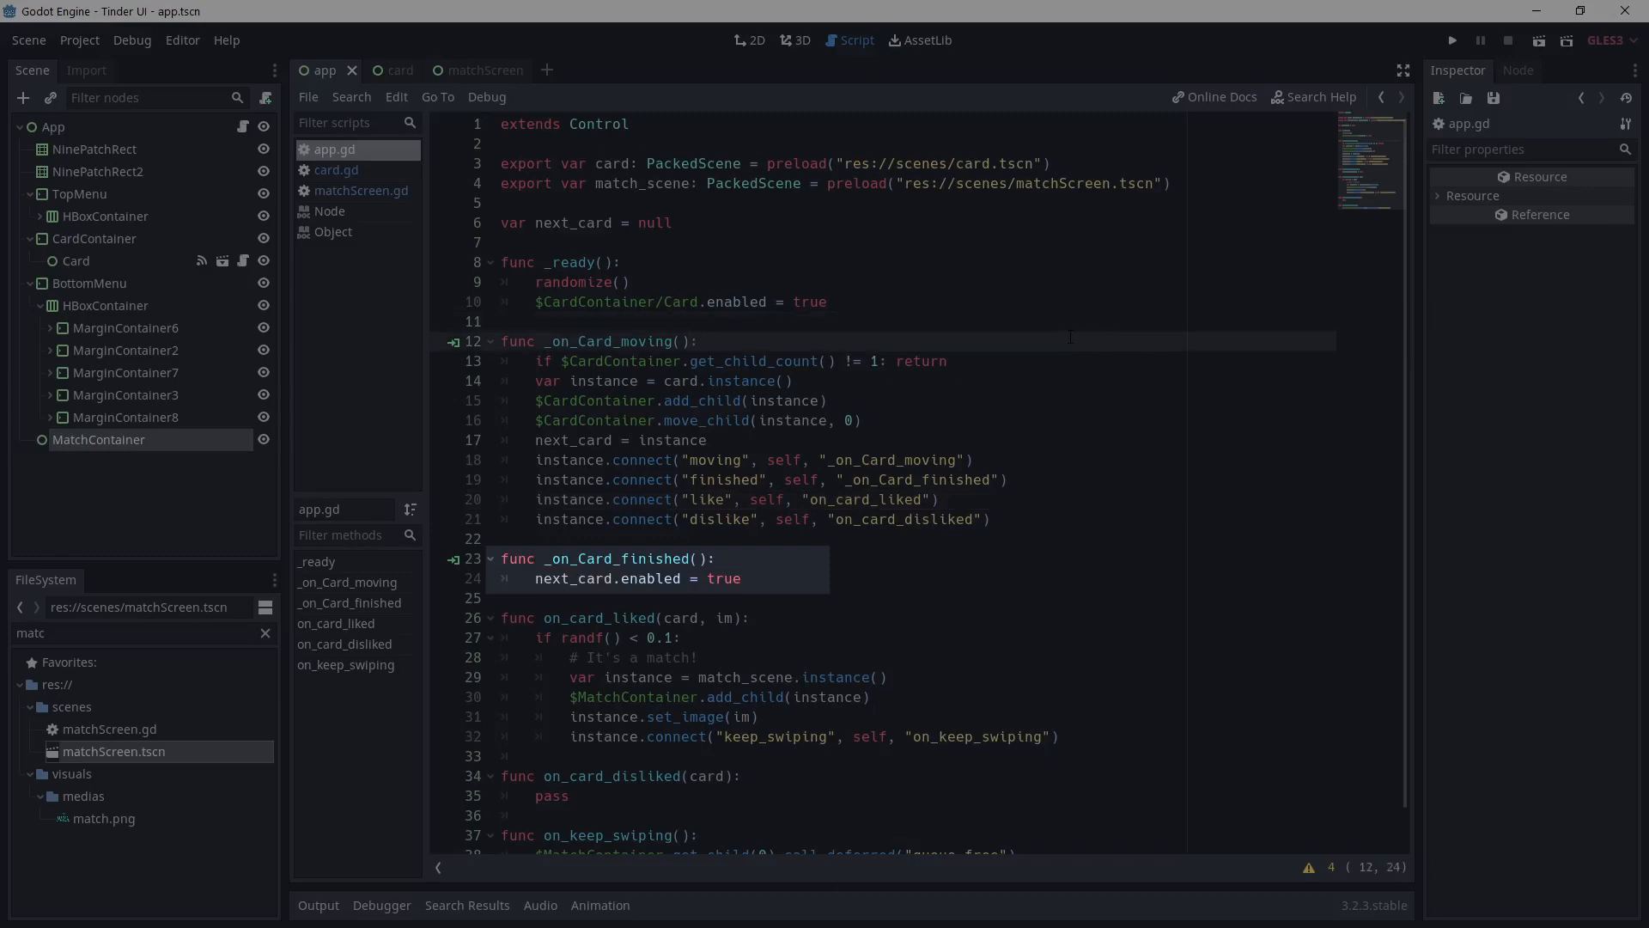
click(1453, 39)
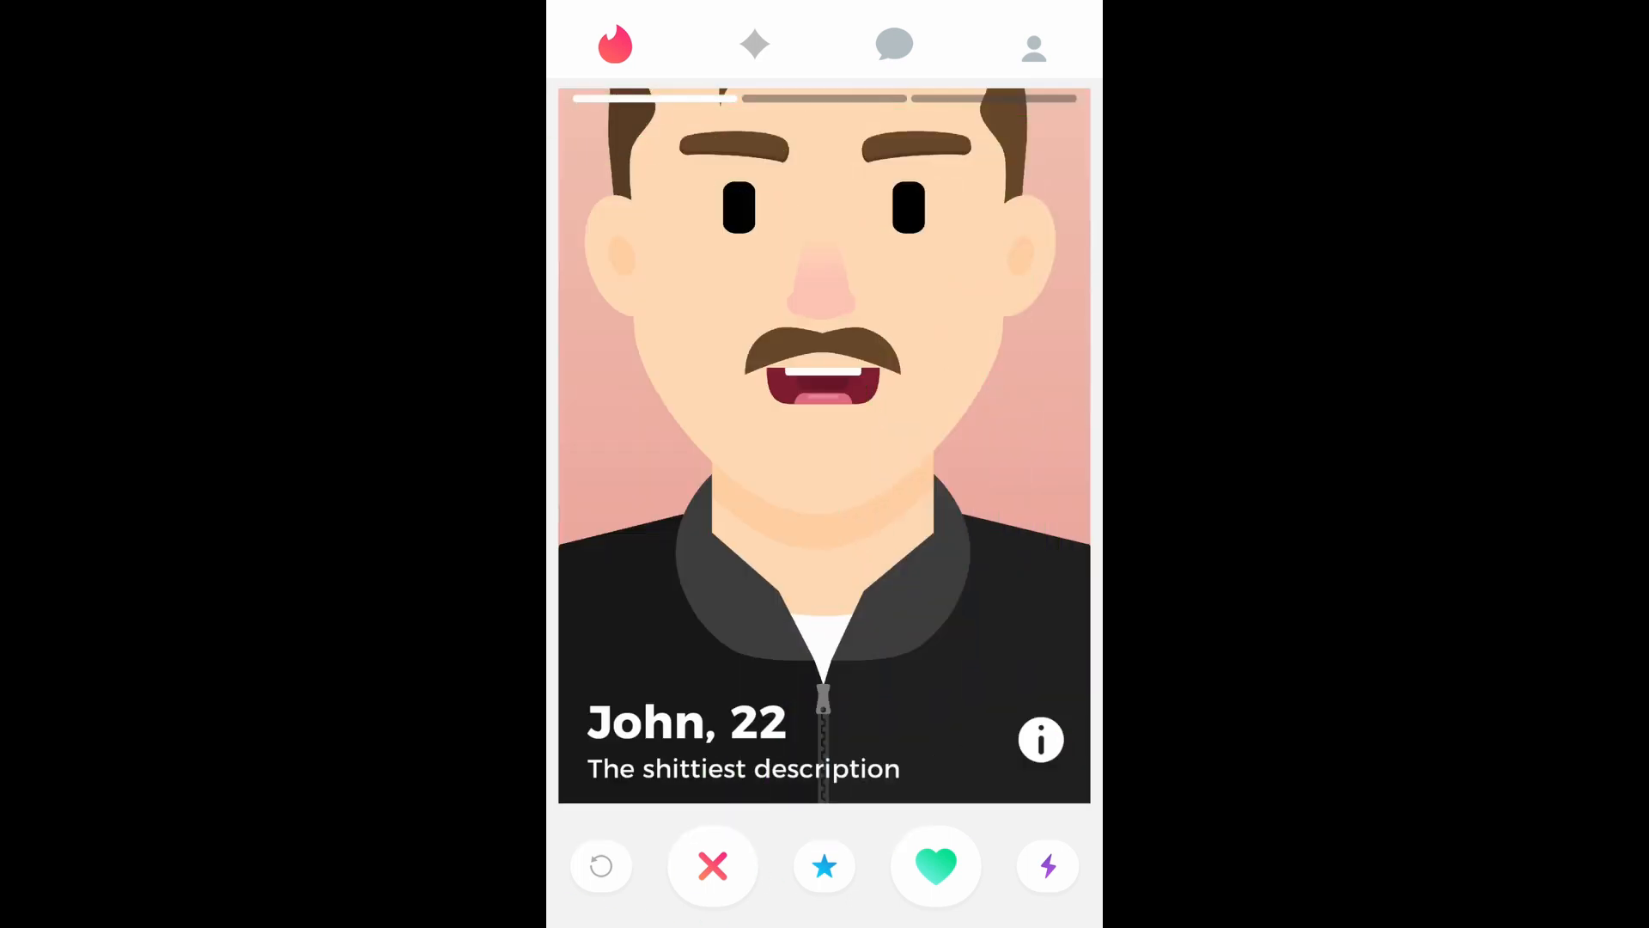
- Like the John, 22 card, dismiss the It's a Match screen with KEEP SWIPING, and like the next cards
click(935, 864)
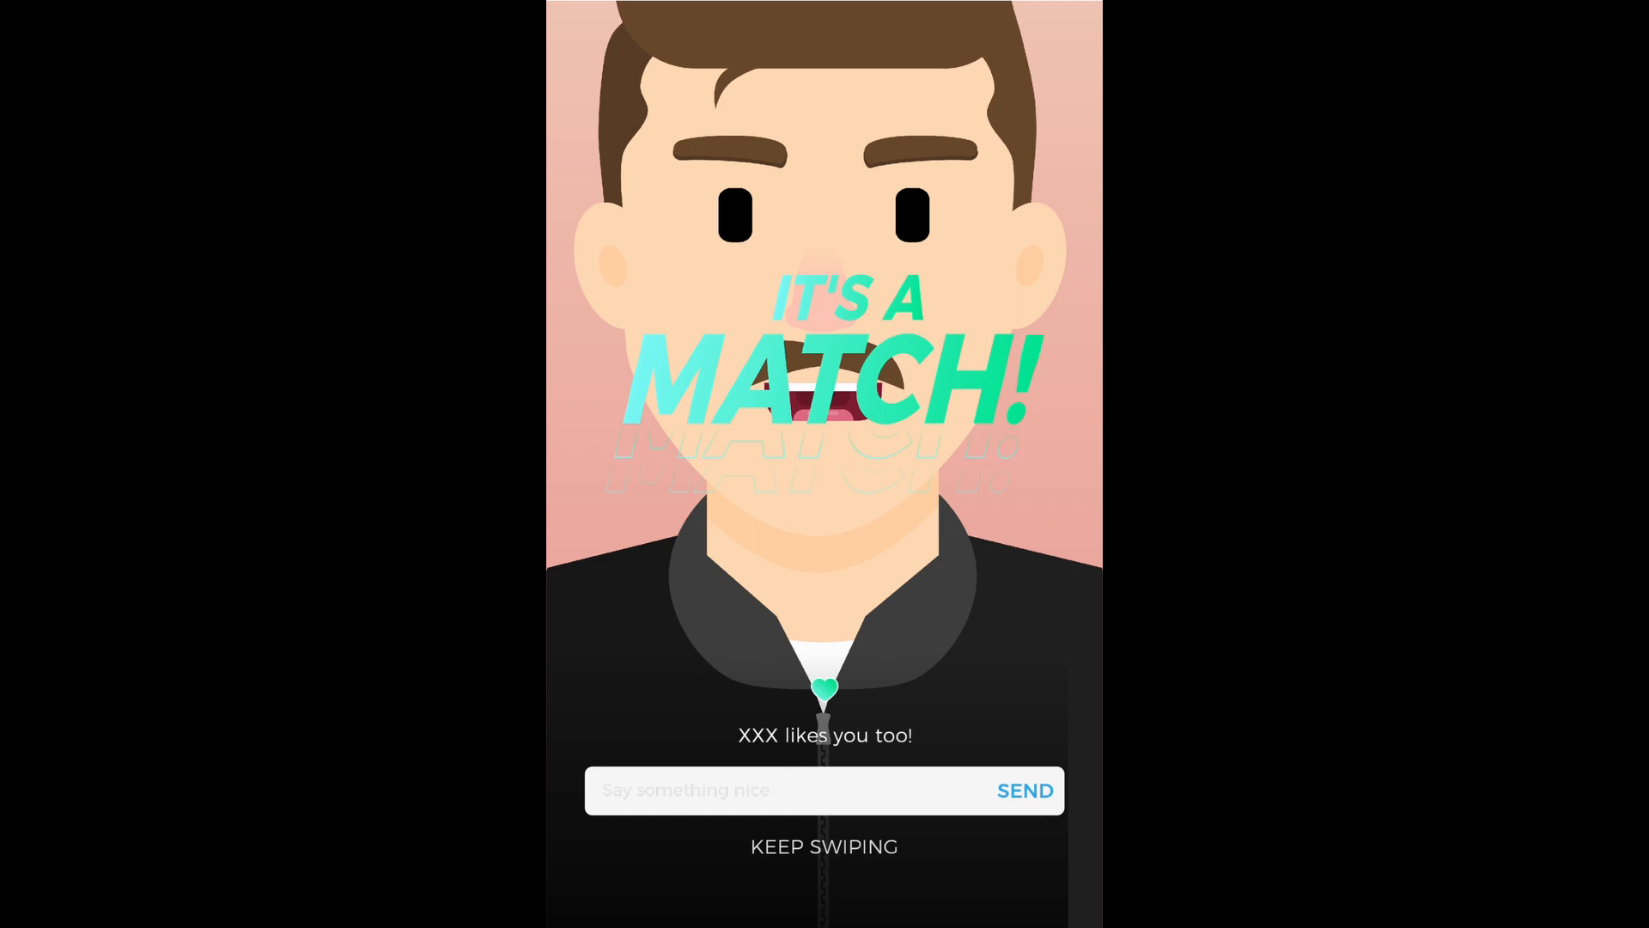
click(823, 845)
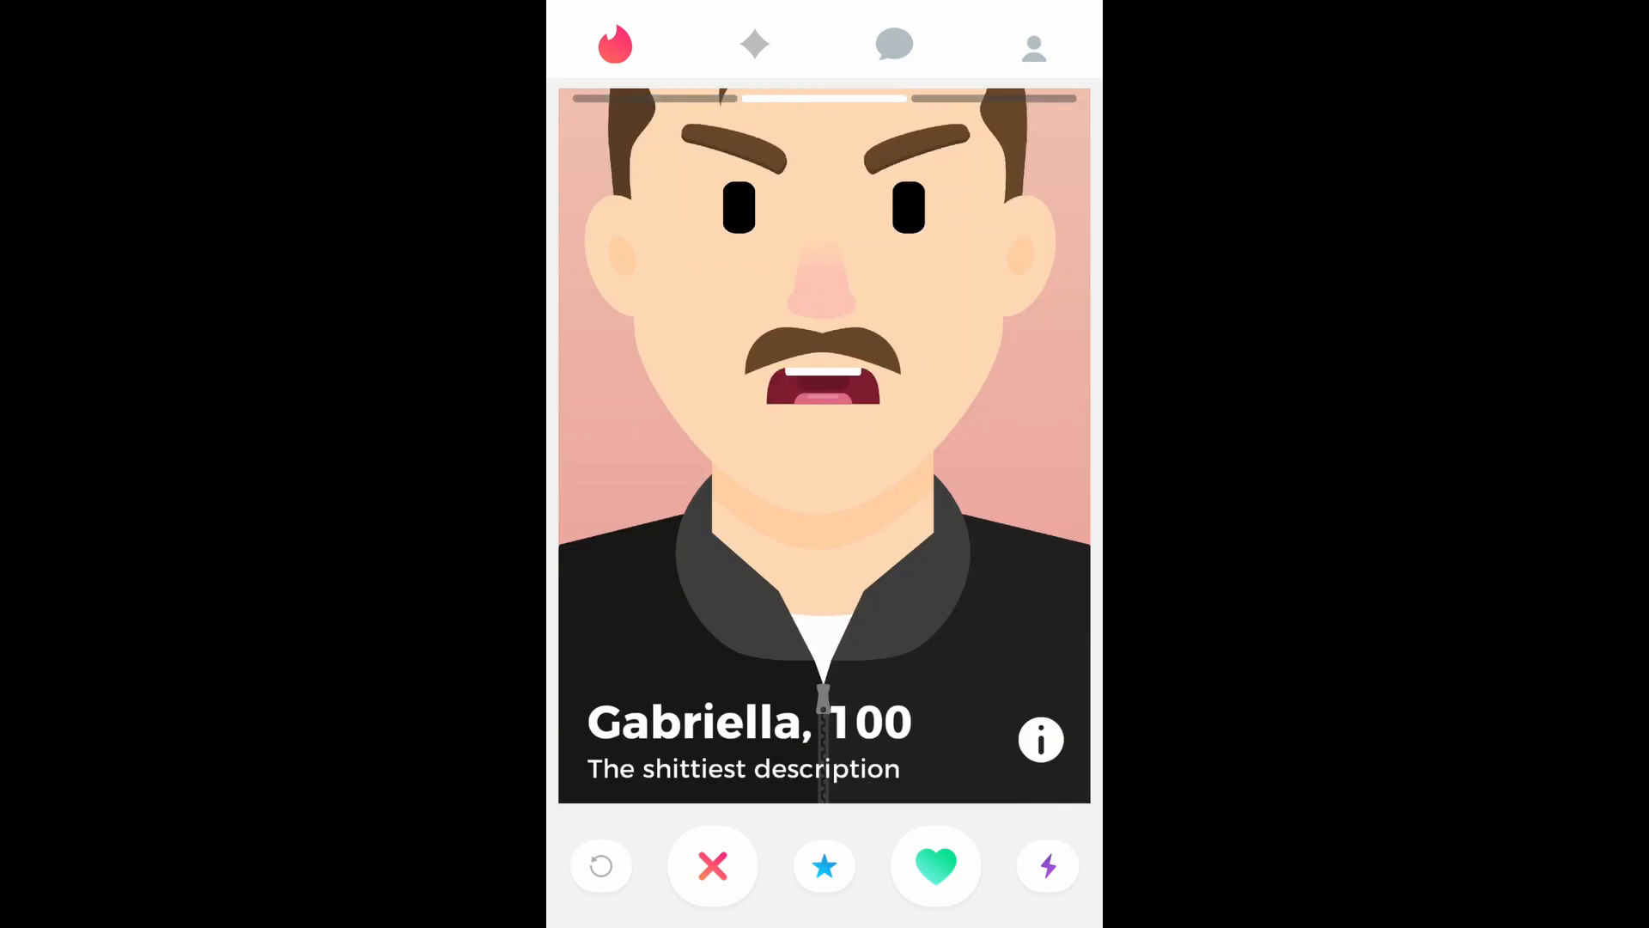
click(711, 864)
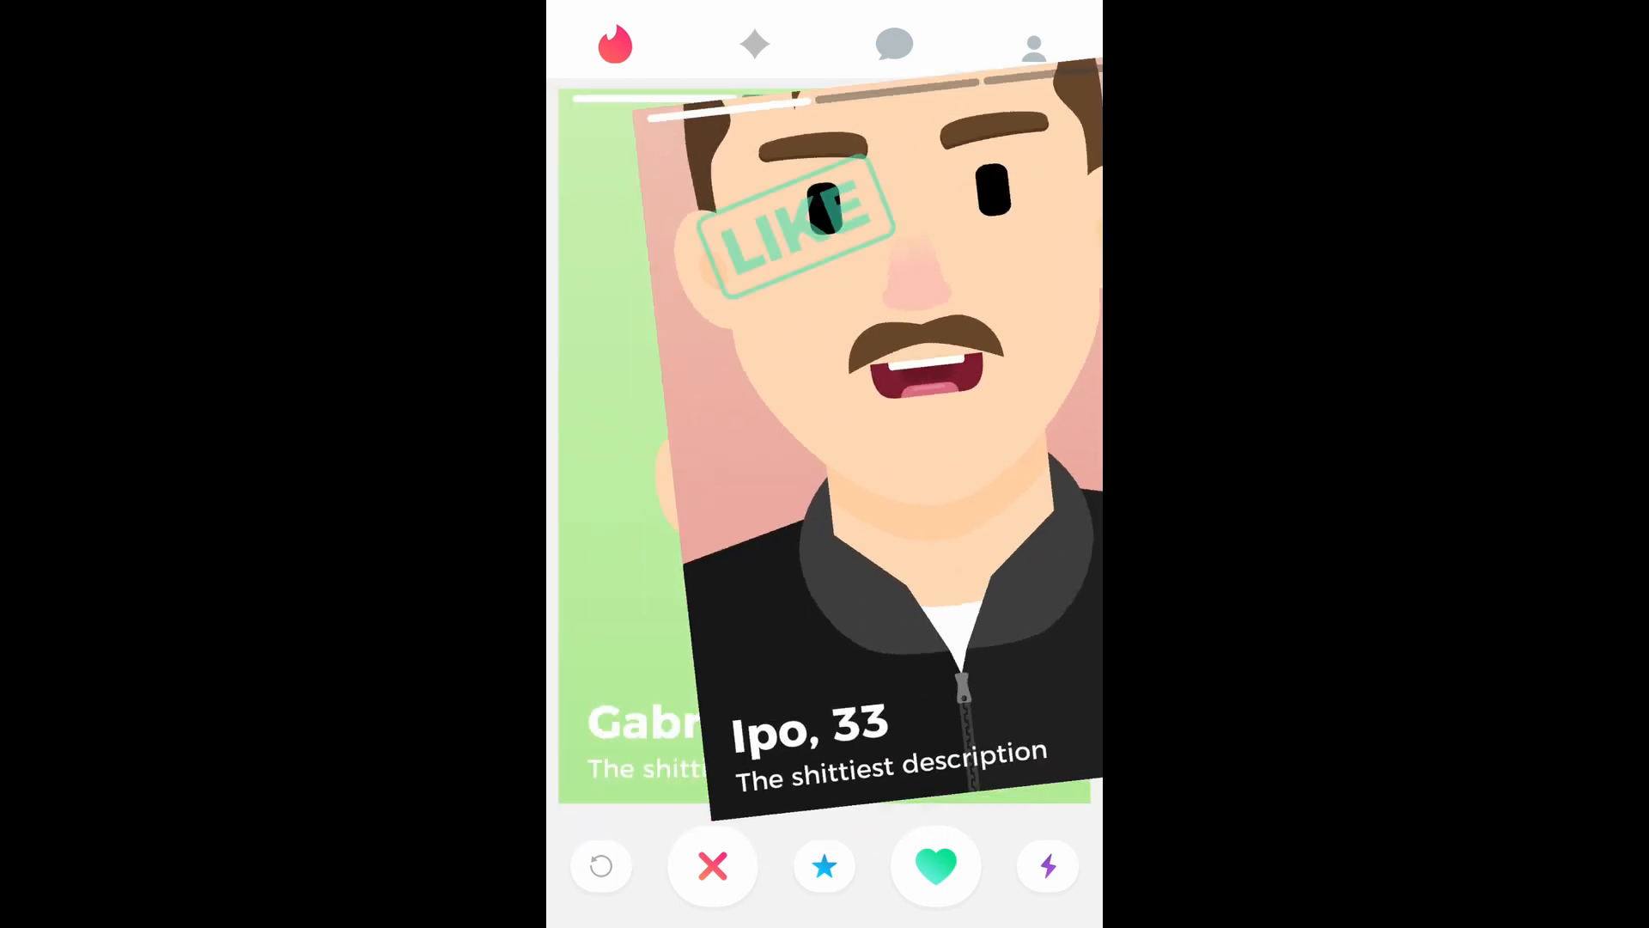
click(935, 866)
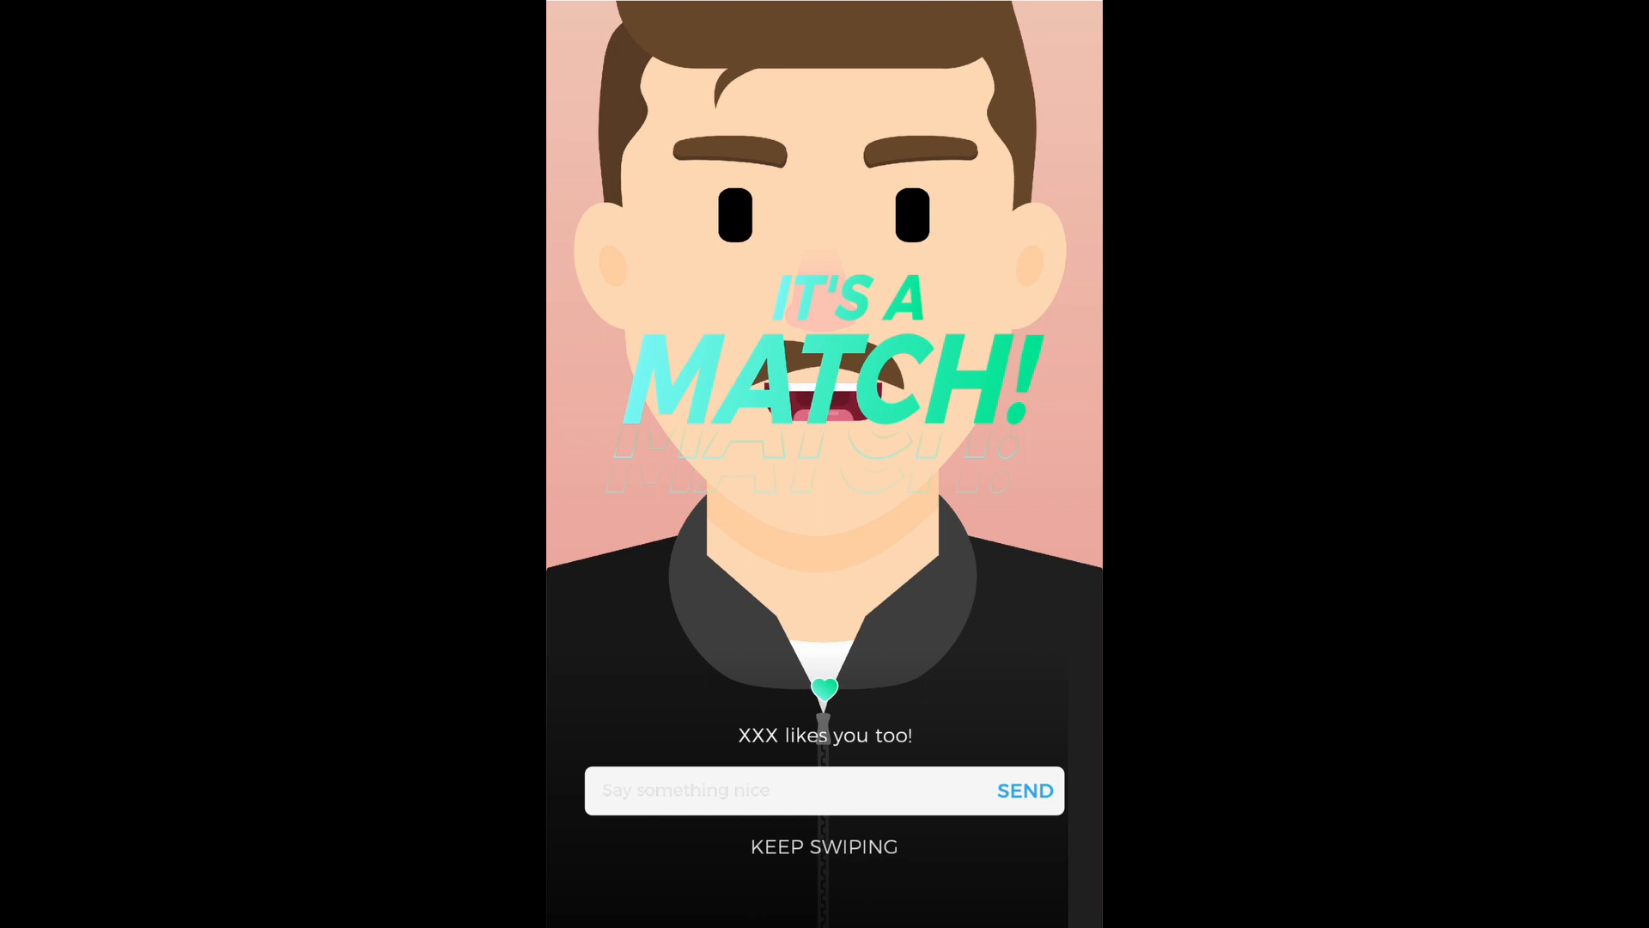
- Dismiss the second match screen and keep liking cards back on the card stack
click(823, 845)
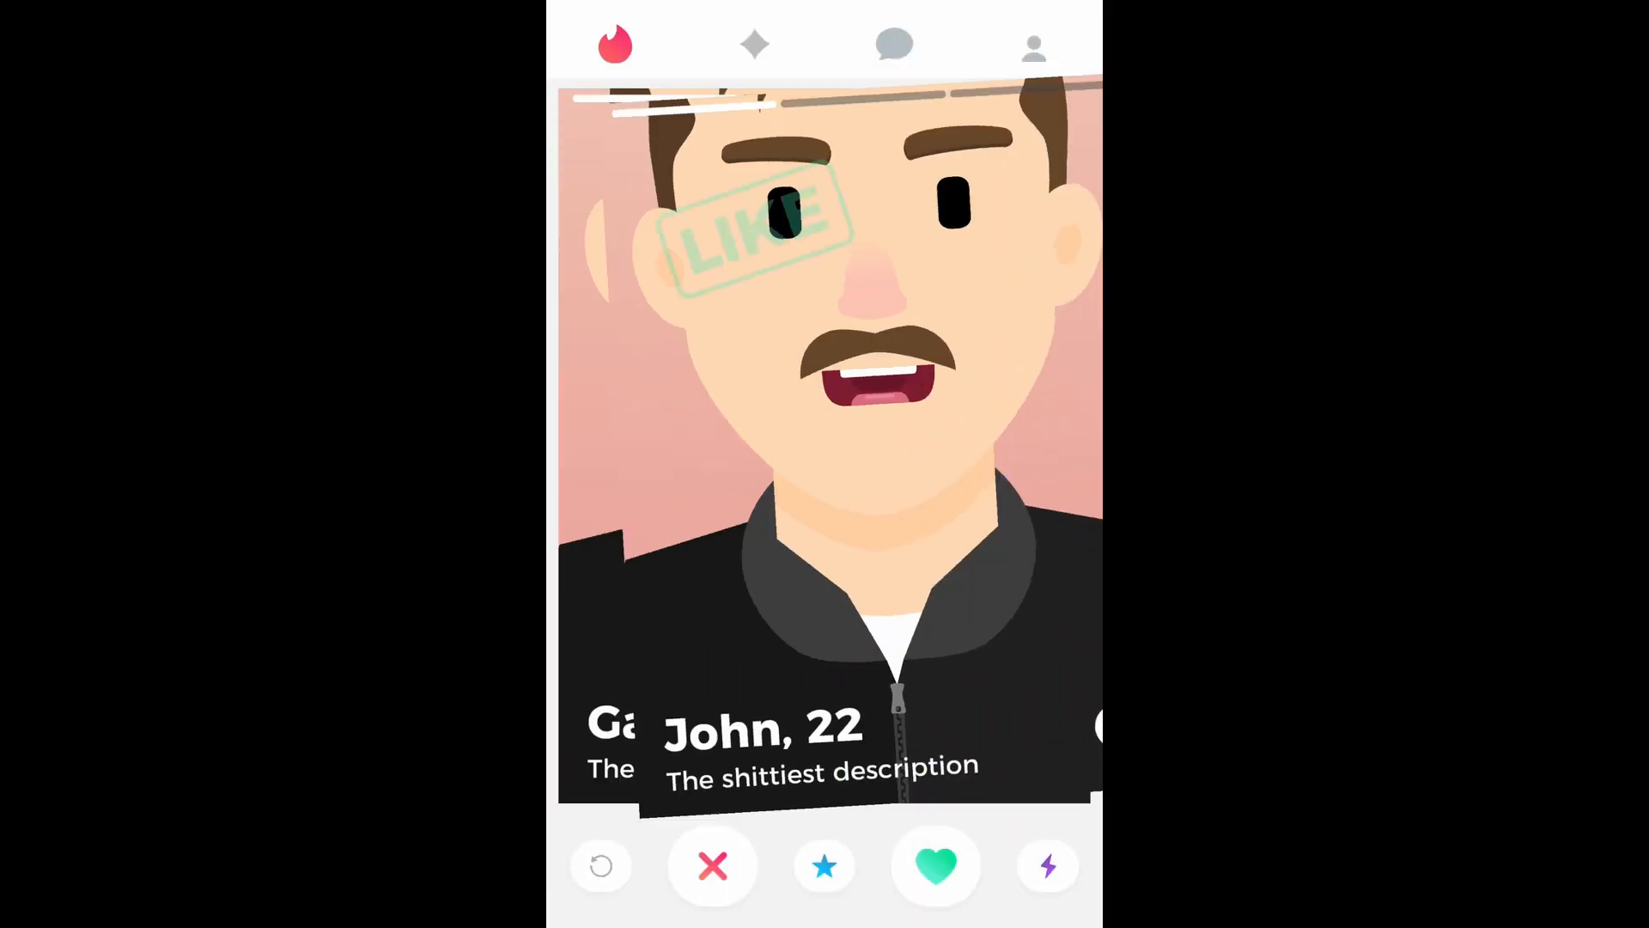
click(935, 866)
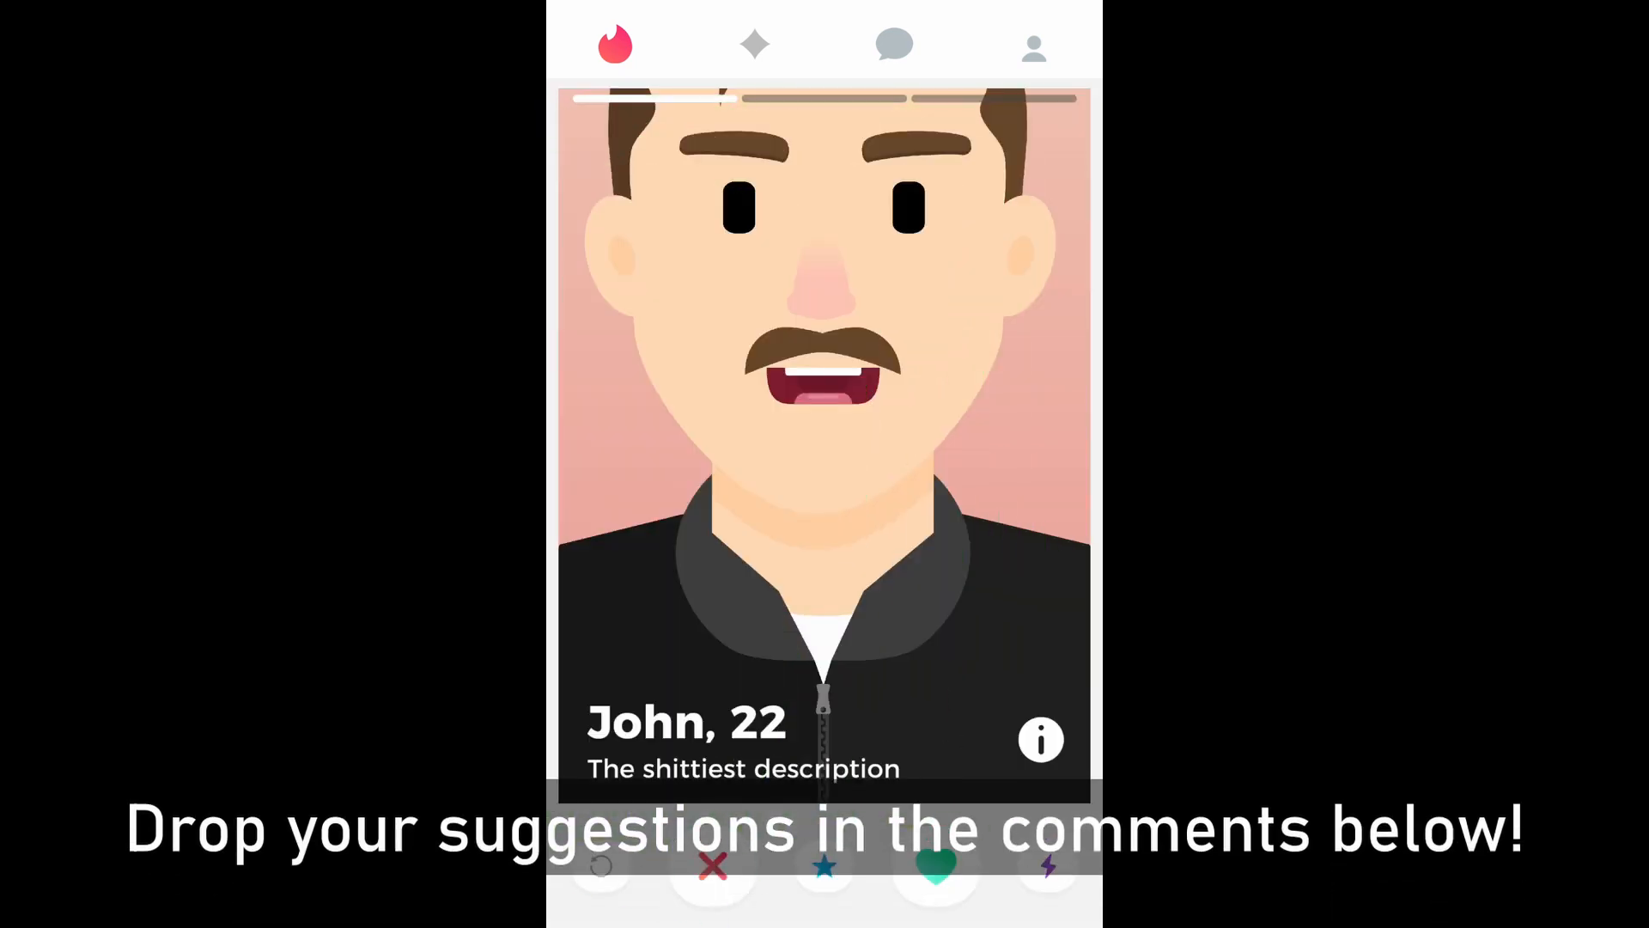
click(934, 862)
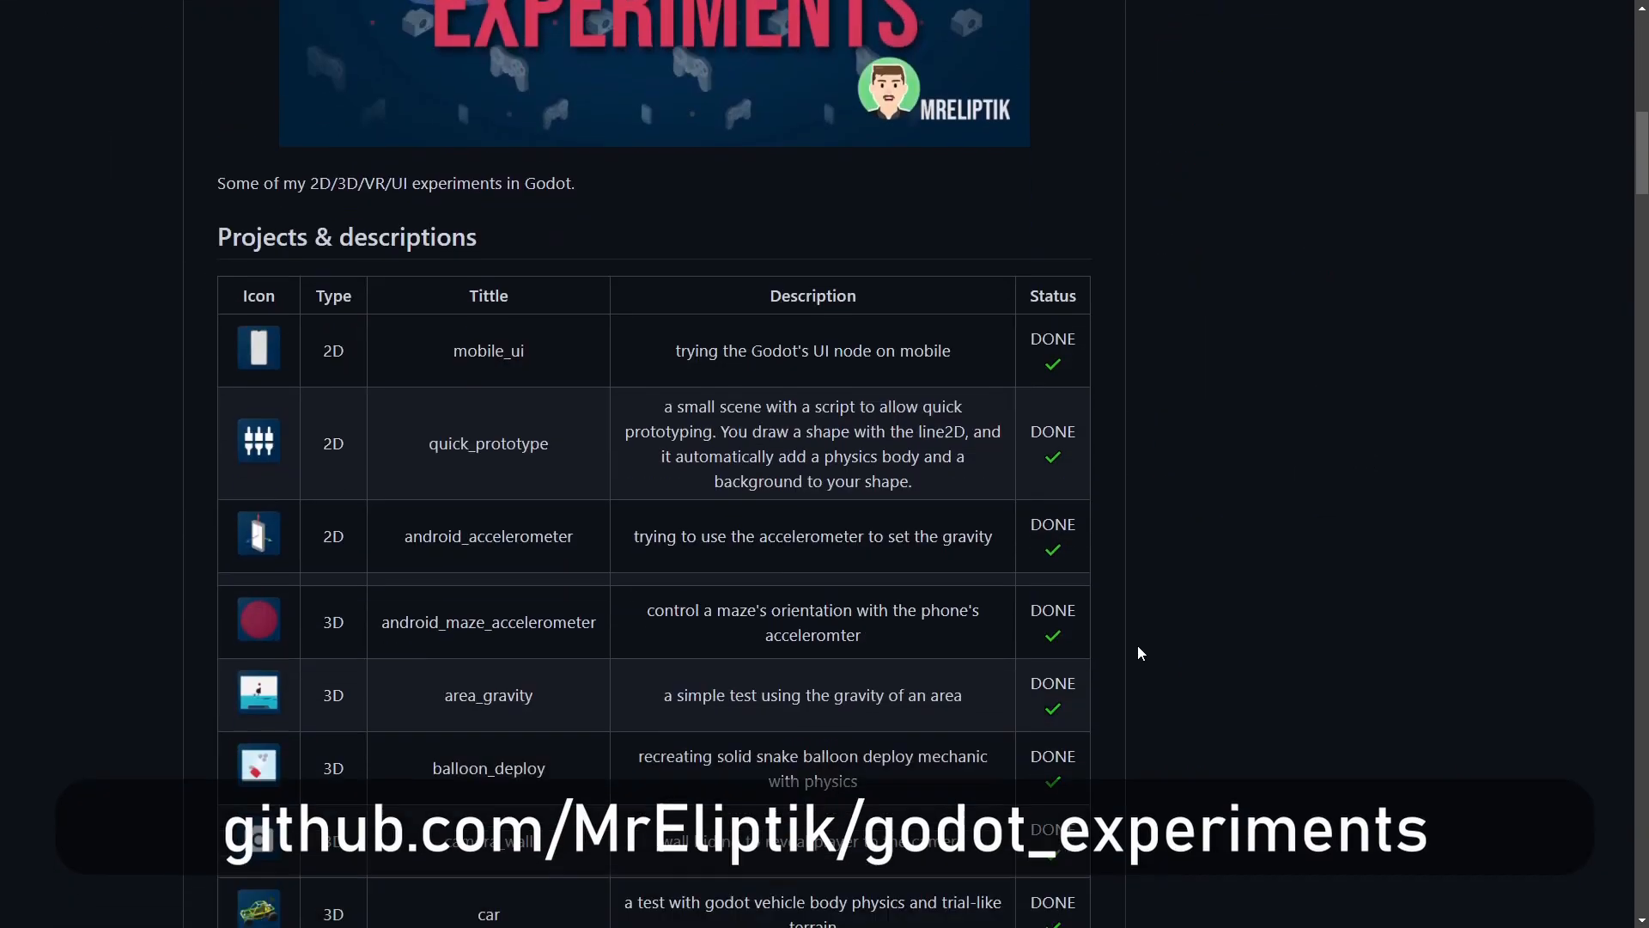
- Scroll the godot_experiments README past the project table to the demo preview images
scroll(down, 3)
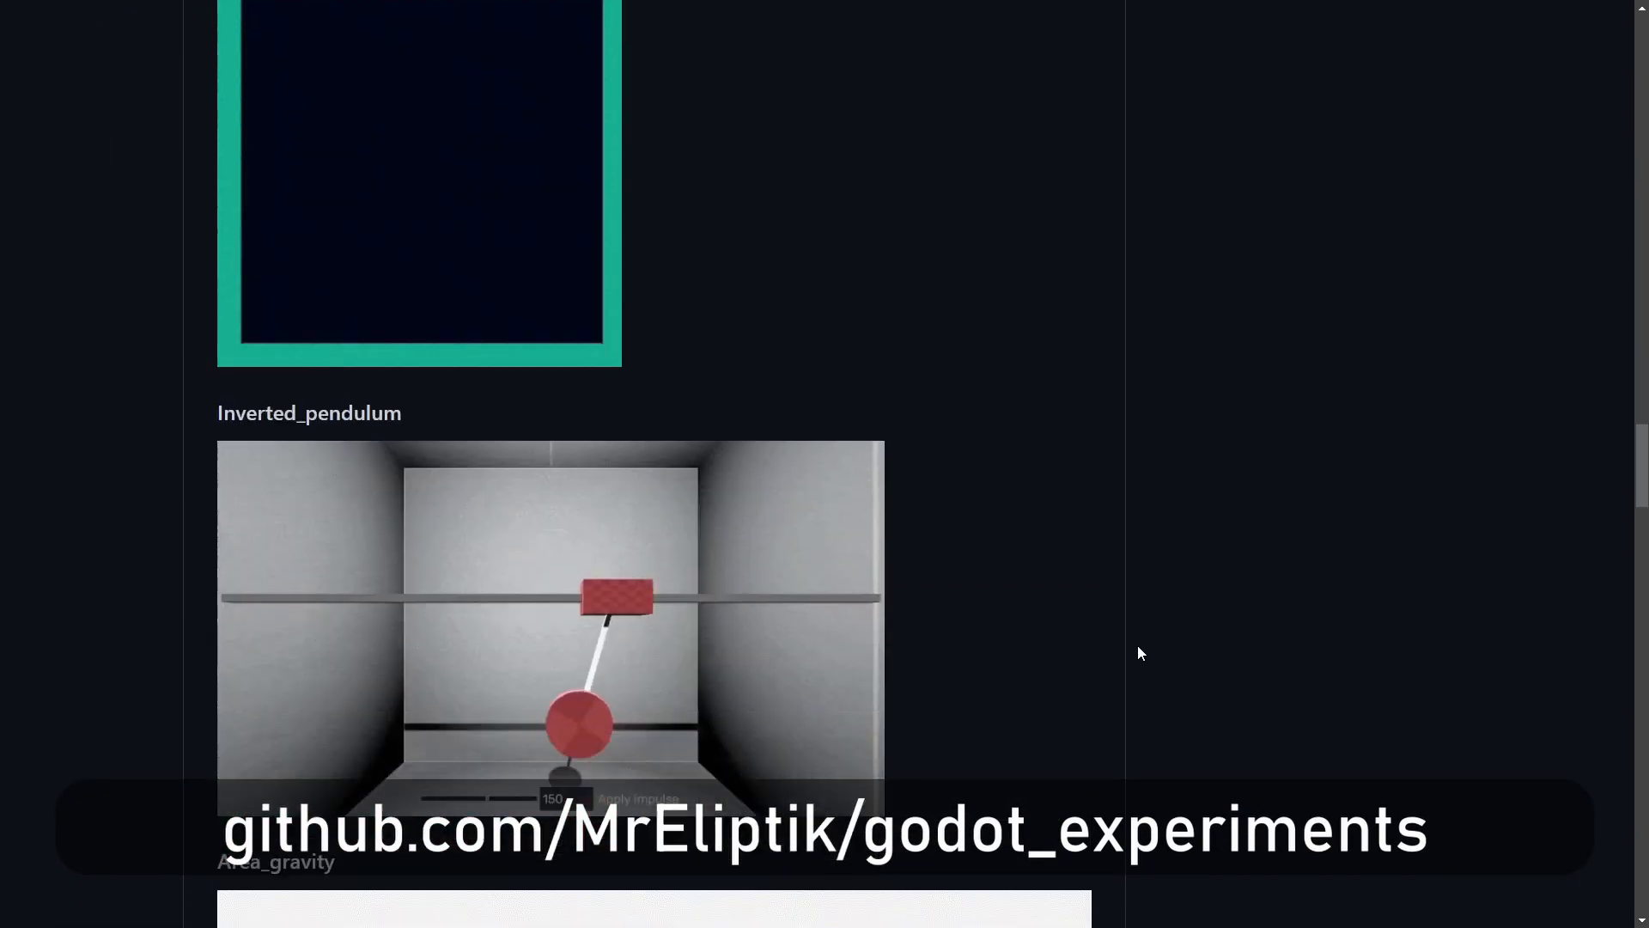